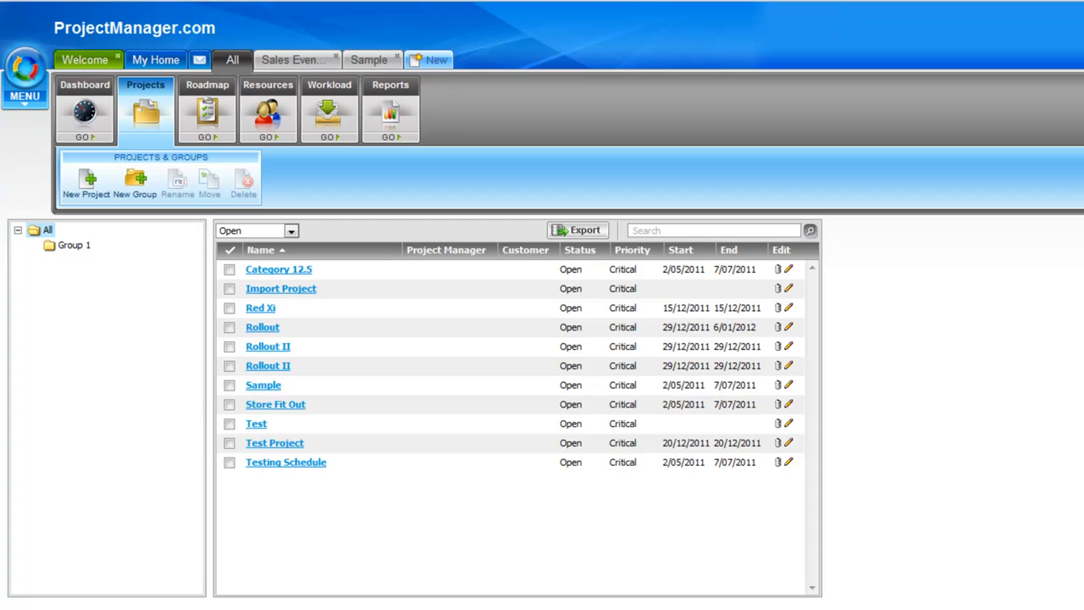
pyautogui.moveTo(298, 546)
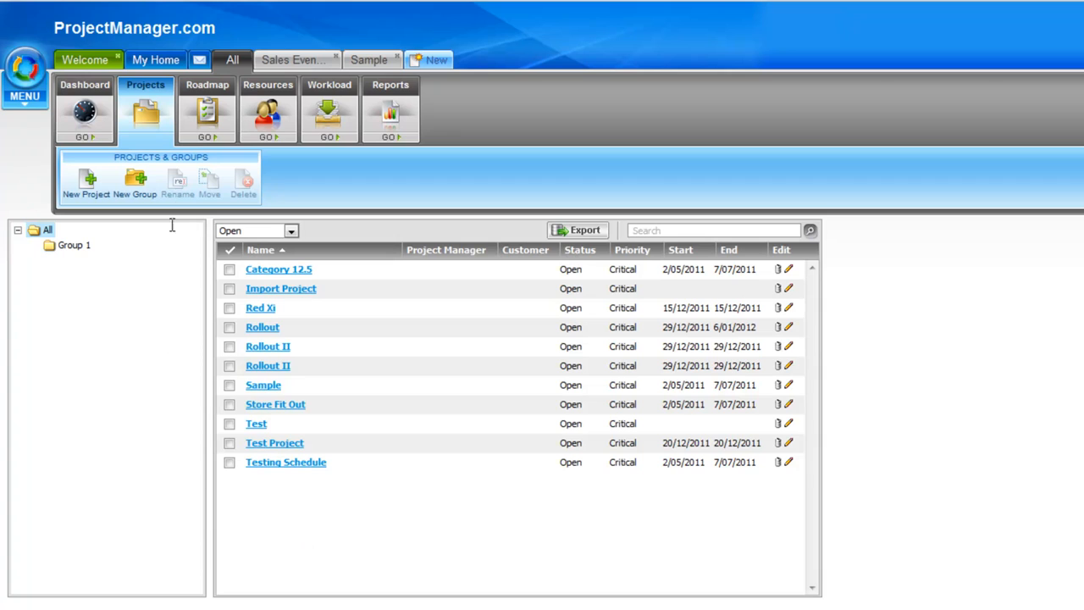
pyautogui.moveTo(155, 119)
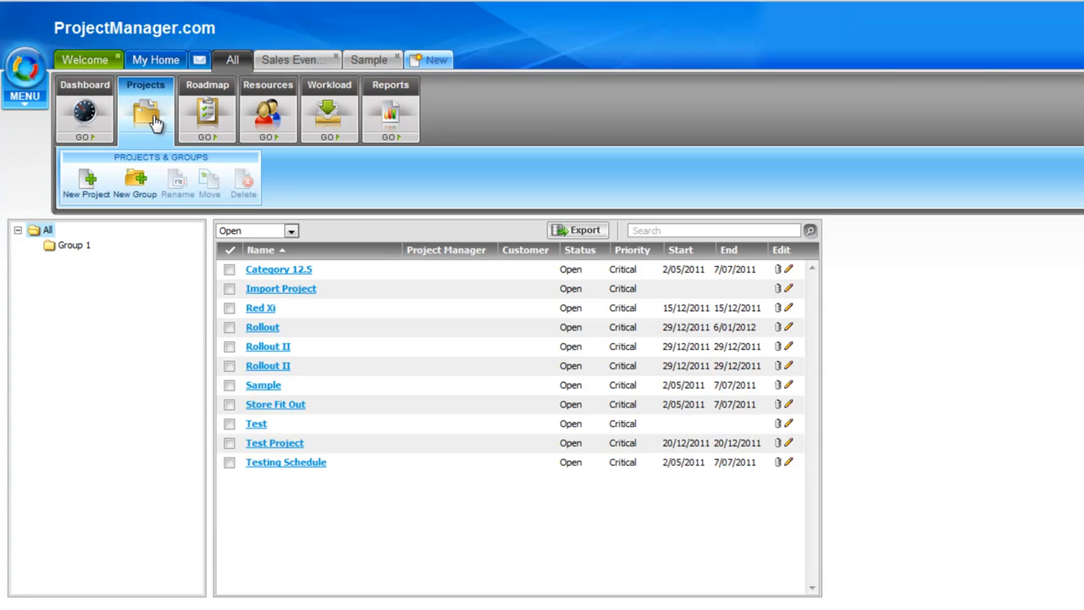
pyautogui.moveTo(148, 125)
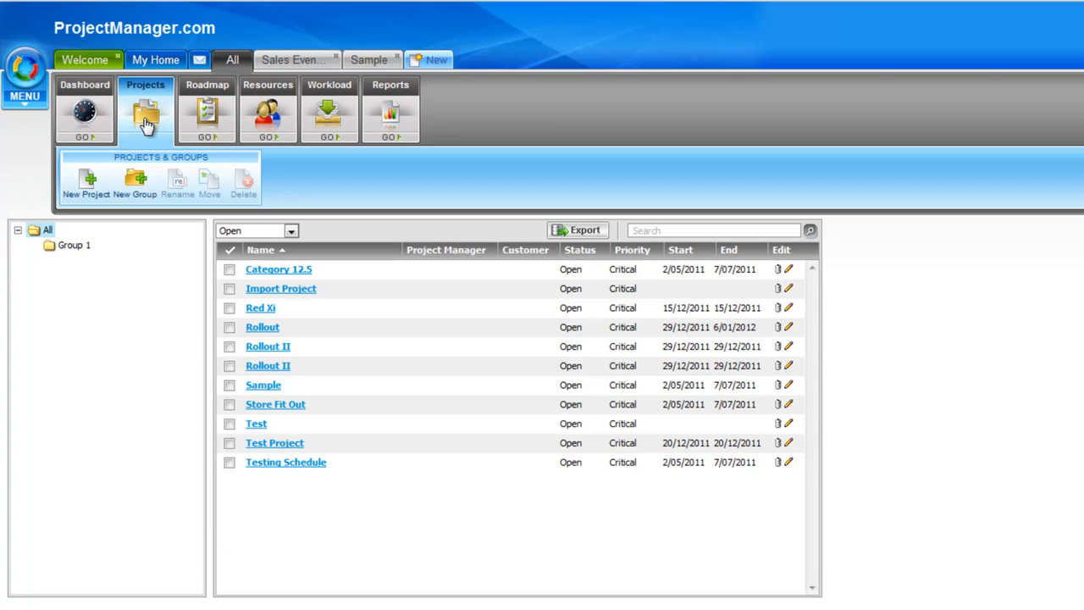
pyautogui.moveTo(486, 280)
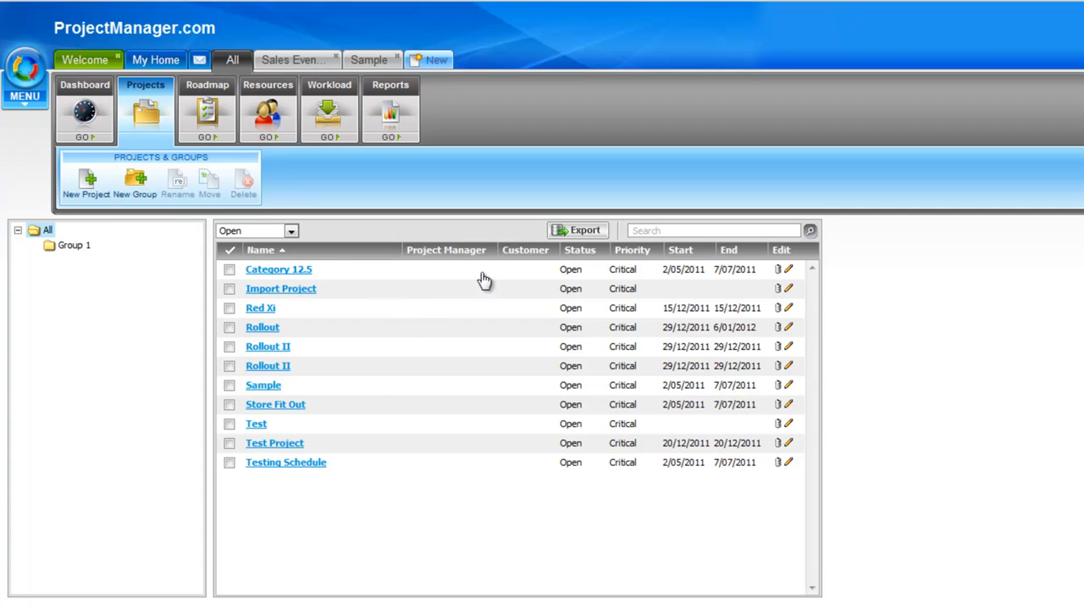
pyautogui.moveTo(331, 385)
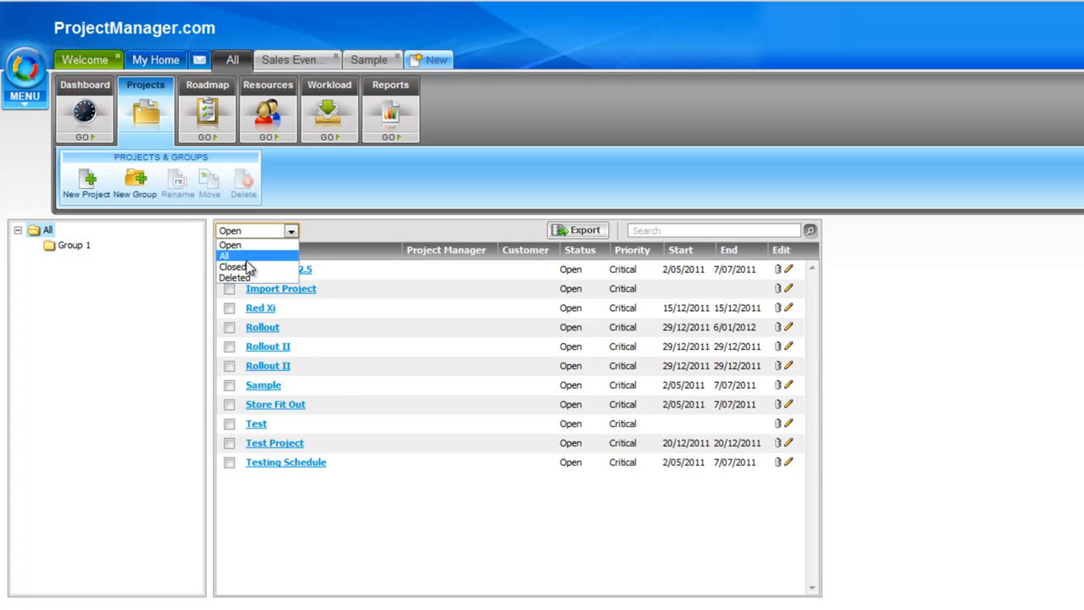
pyautogui.moveTo(235, 278)
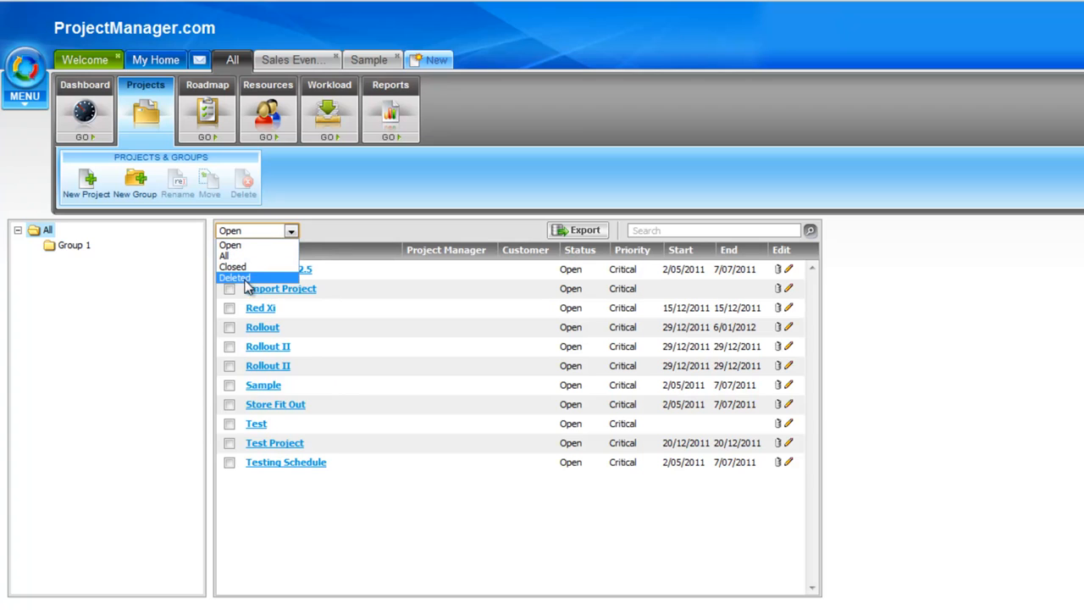
# Change the project list's status filter from Open to All.
pyautogui.click(224, 255)
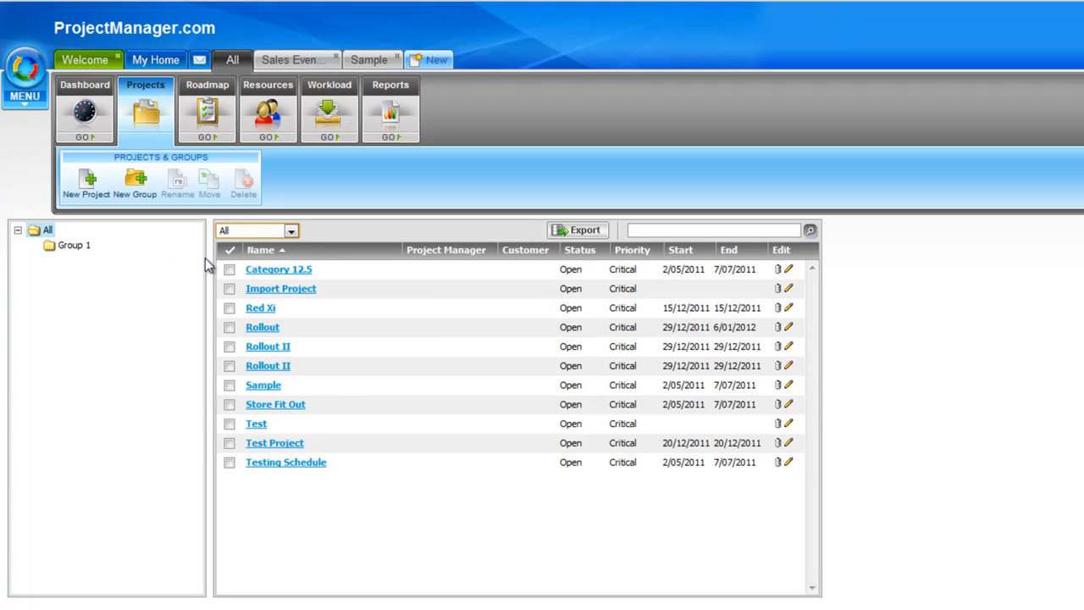
pyautogui.moveTo(302, 236)
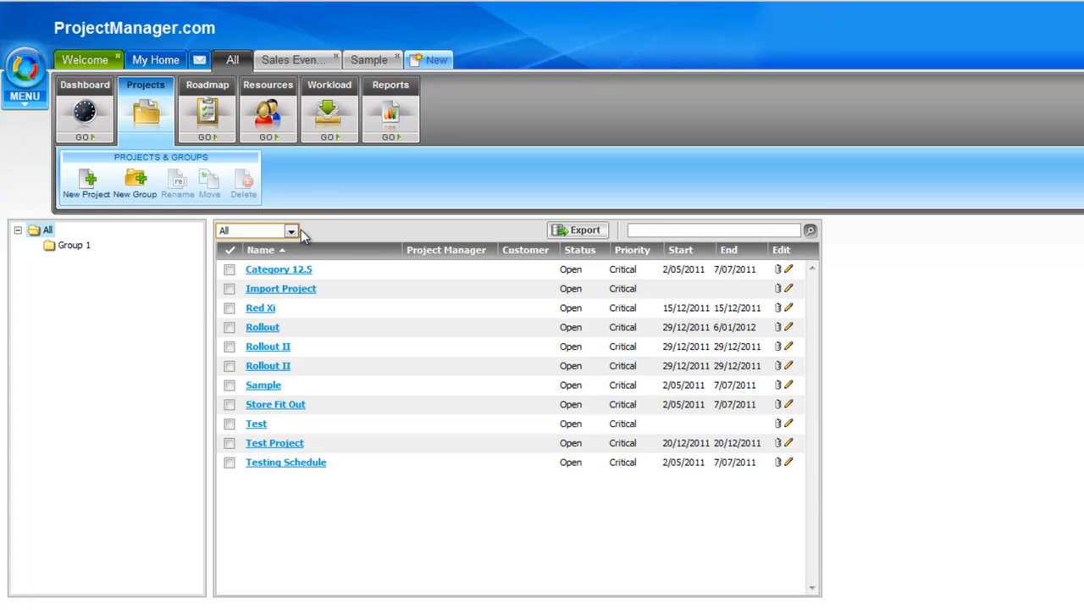
pyautogui.moveTo(19, 250)
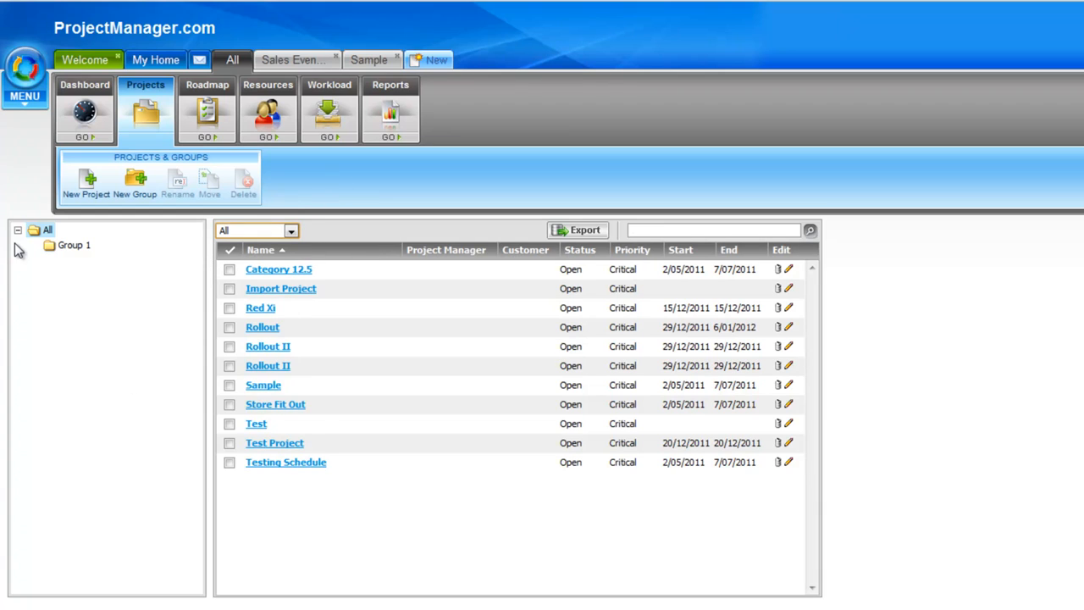
pyautogui.moveTo(83, 377)
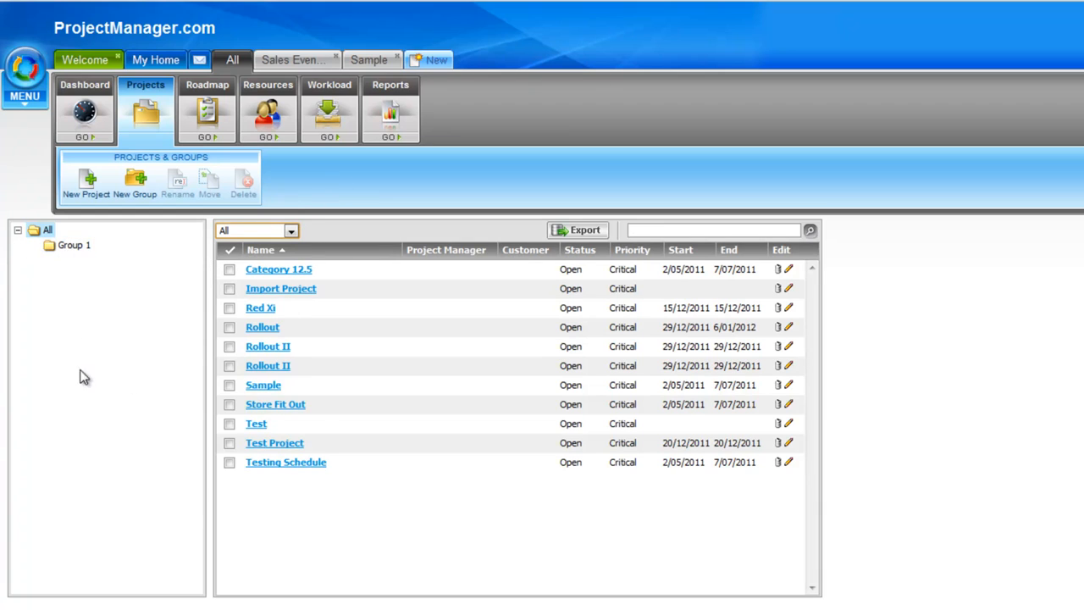
pyautogui.moveTo(68, 345)
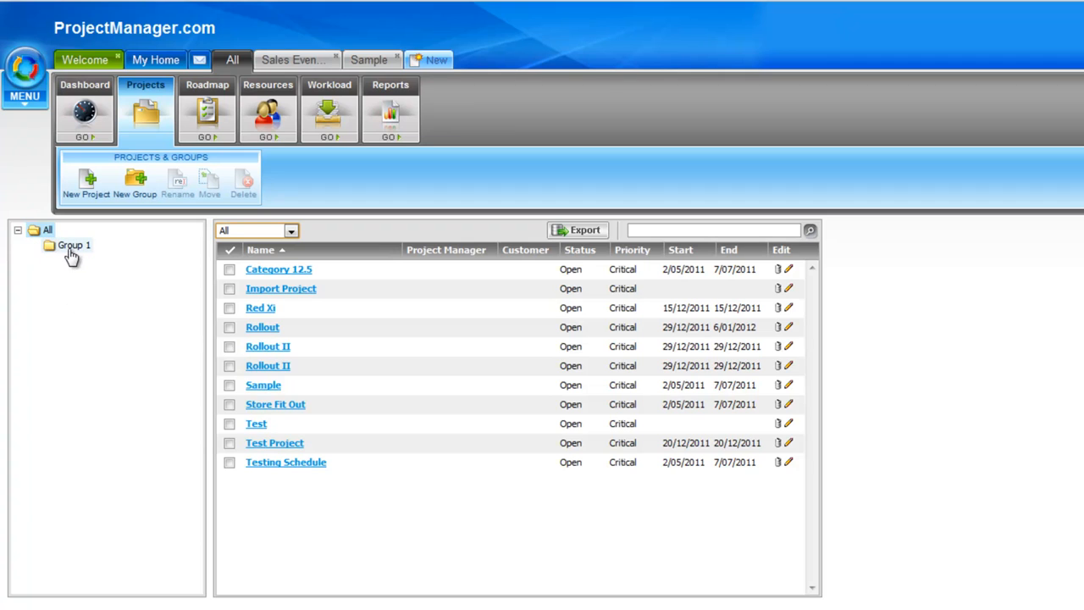
pyautogui.moveTo(212, 239)
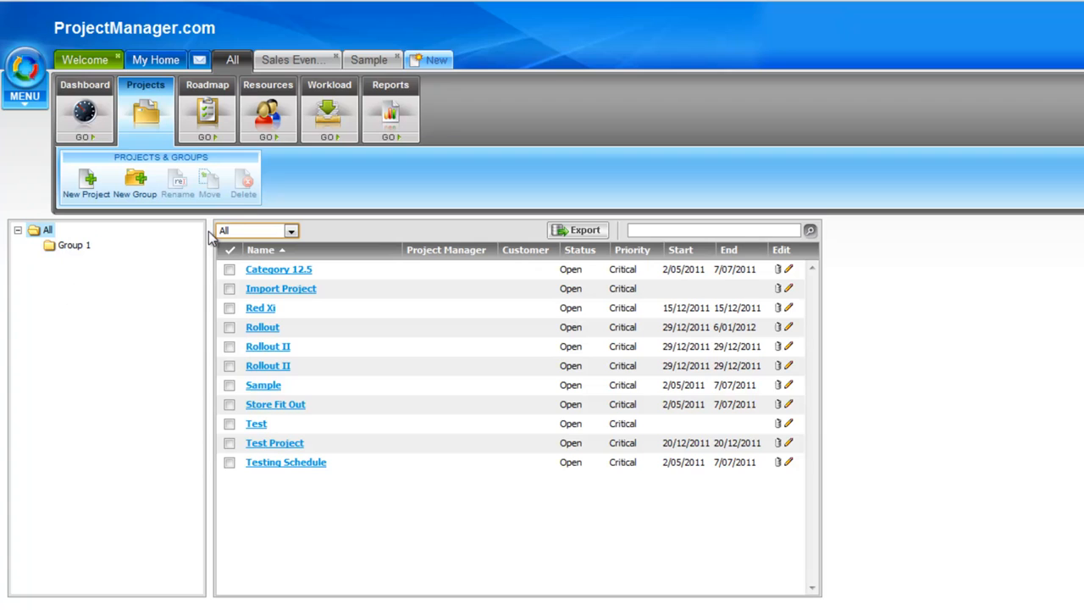
pyautogui.moveTo(155, 249)
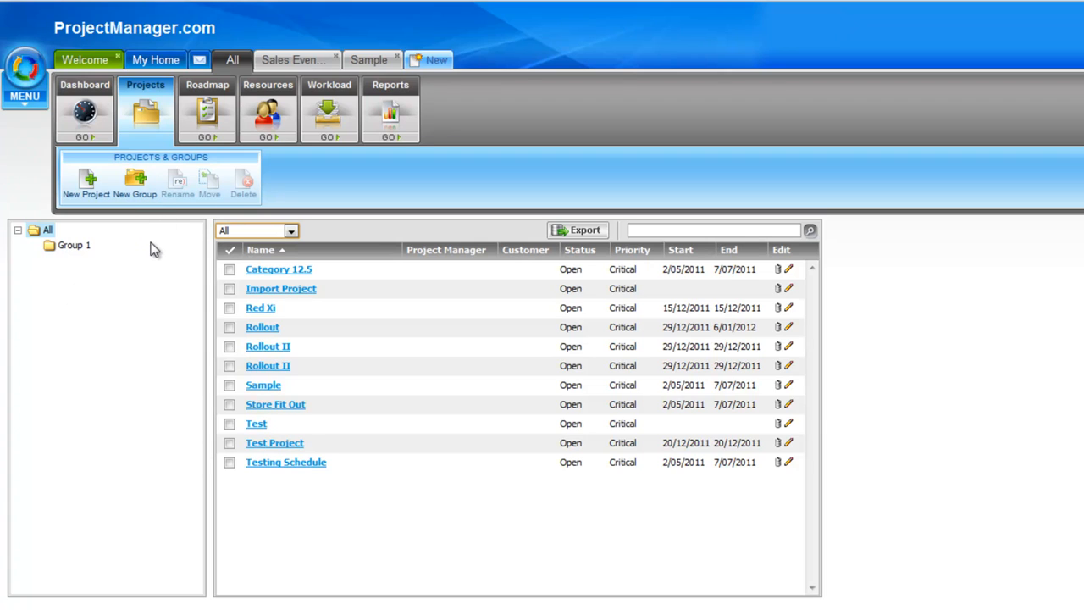
pyautogui.moveTo(135, 182)
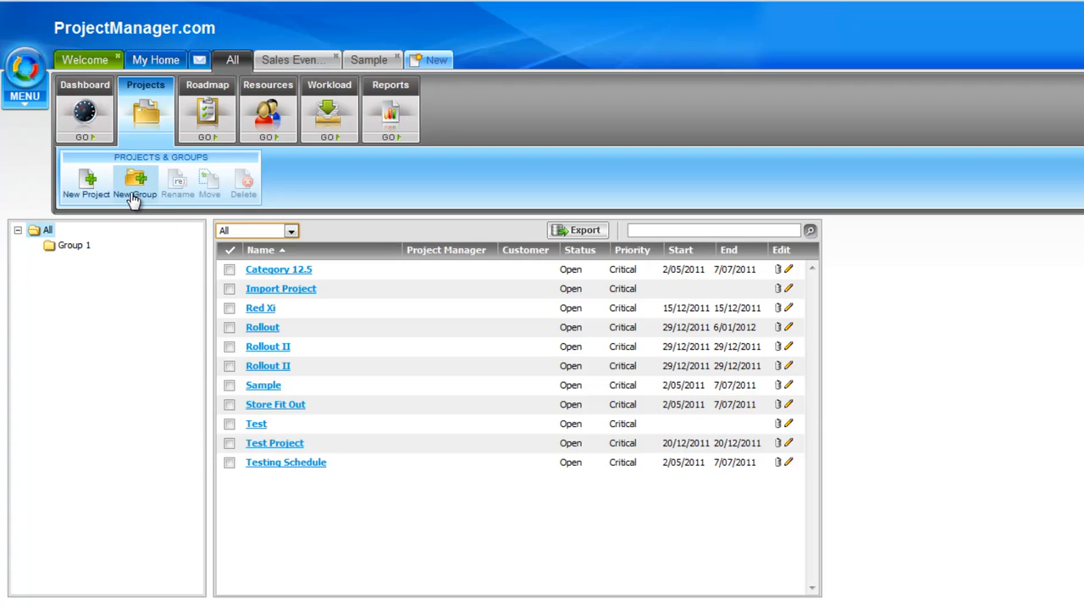
pyautogui.moveTo(69, 226)
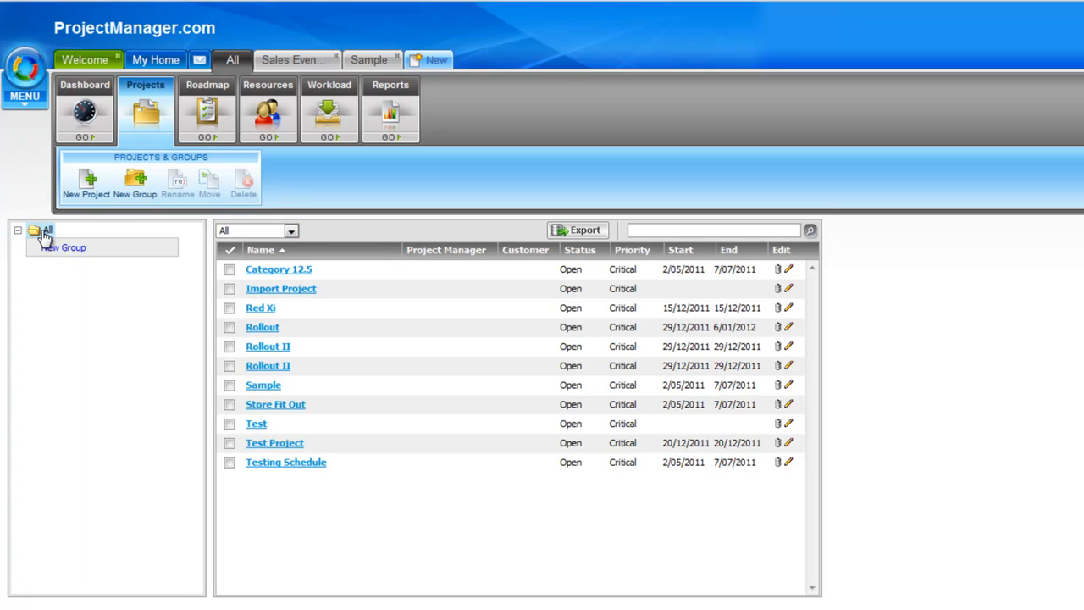
pyautogui.moveTo(91, 238)
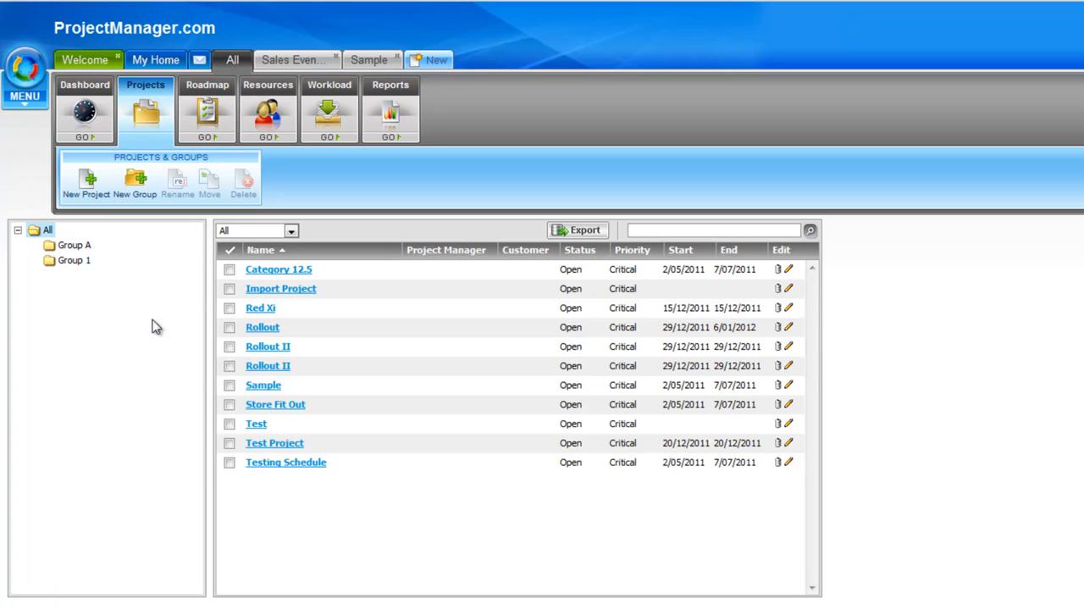
pyautogui.moveTo(108, 311)
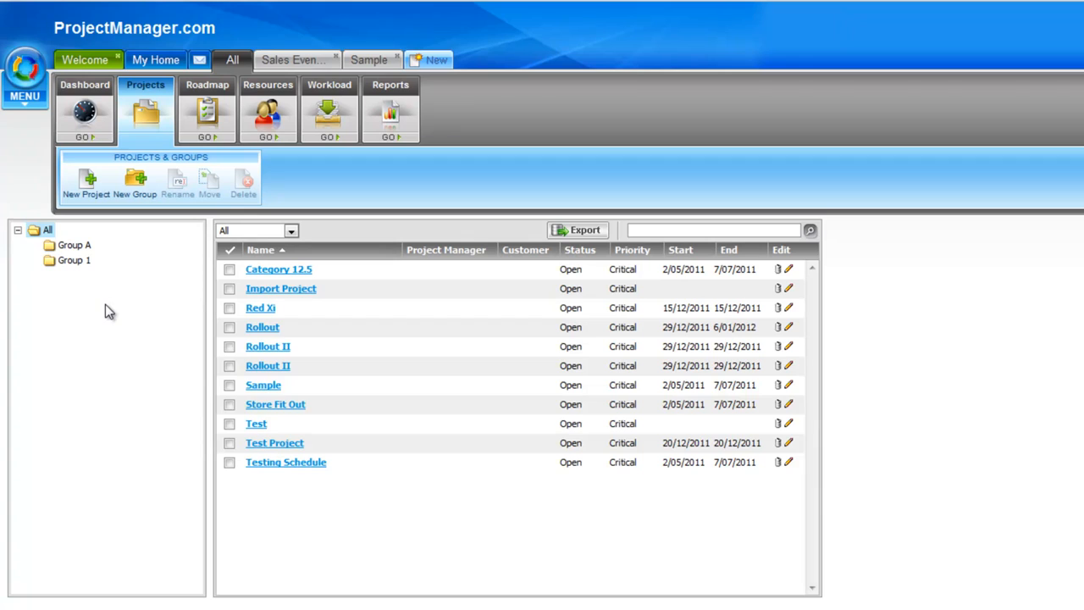
pyautogui.moveTo(105, 305)
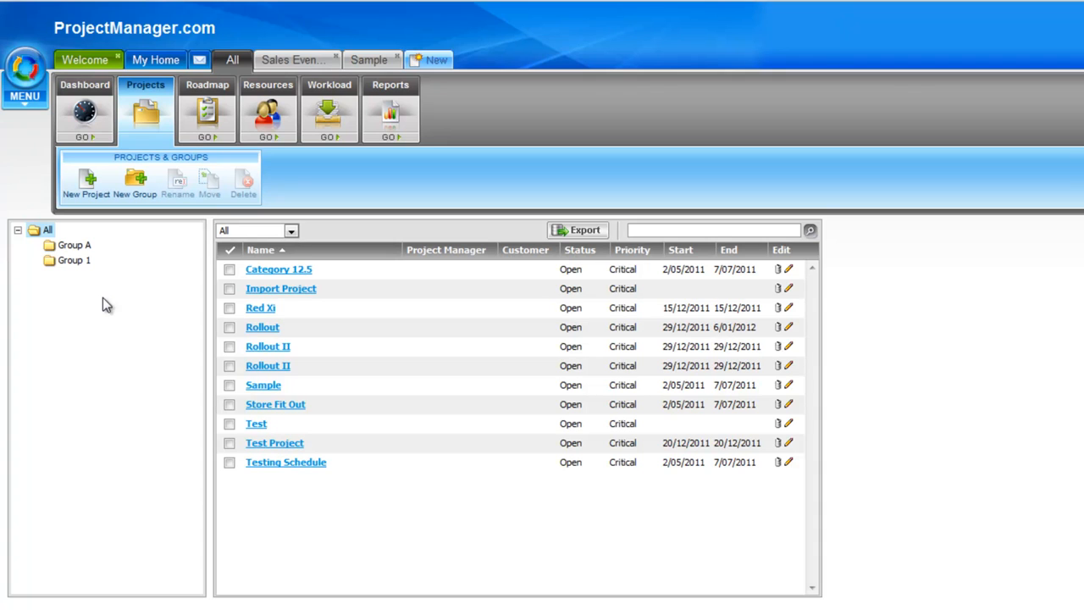
pyautogui.moveTo(75, 245)
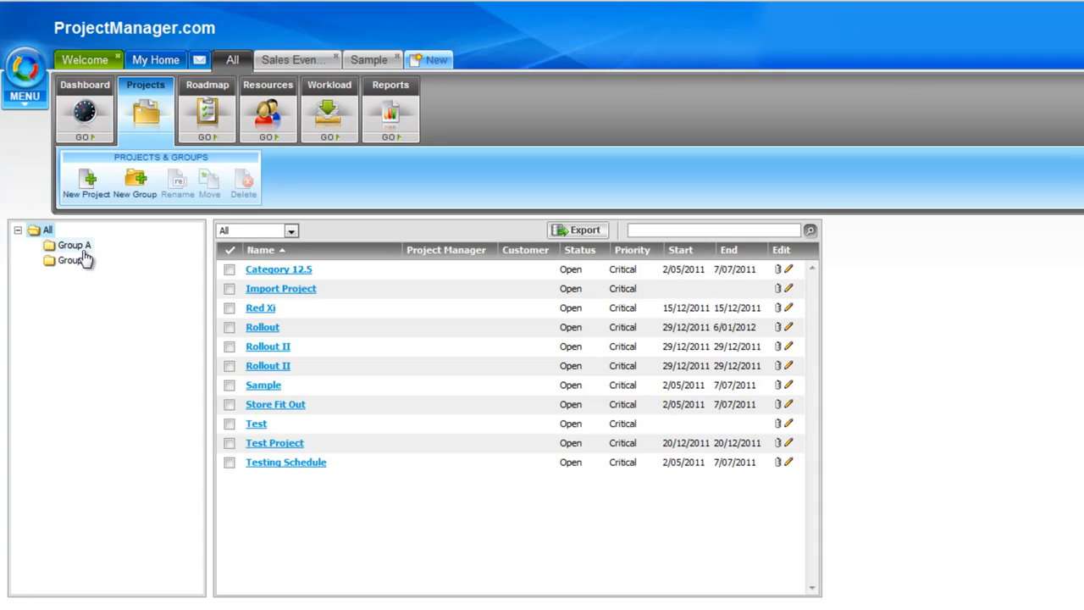
# Preview Group A, then move the ticked projects, including Category 12.5, into Group A.
pyautogui.click(73, 260)
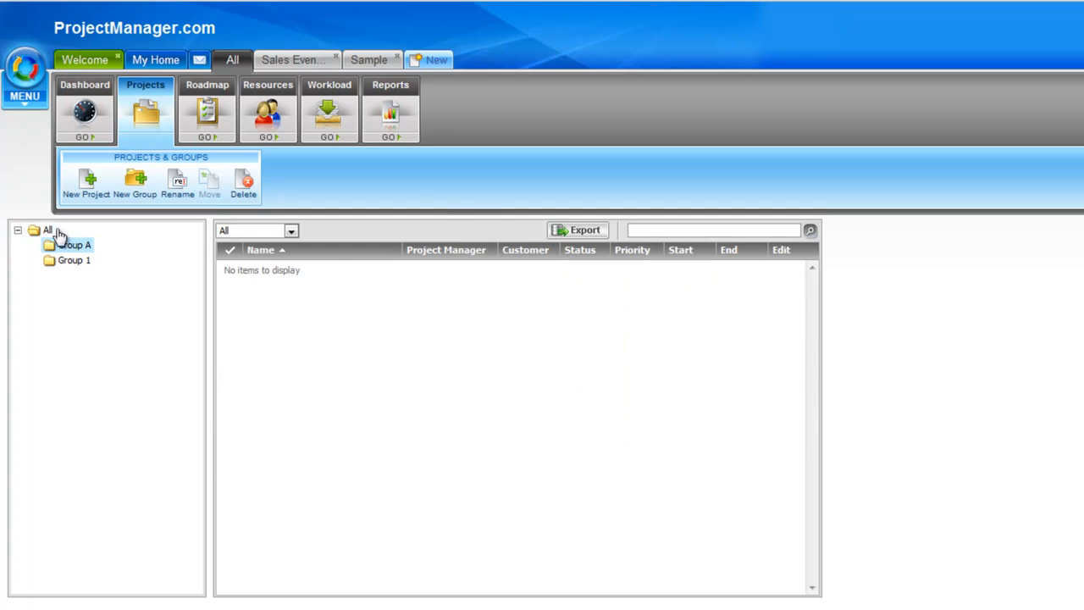
pyautogui.click(48, 229)
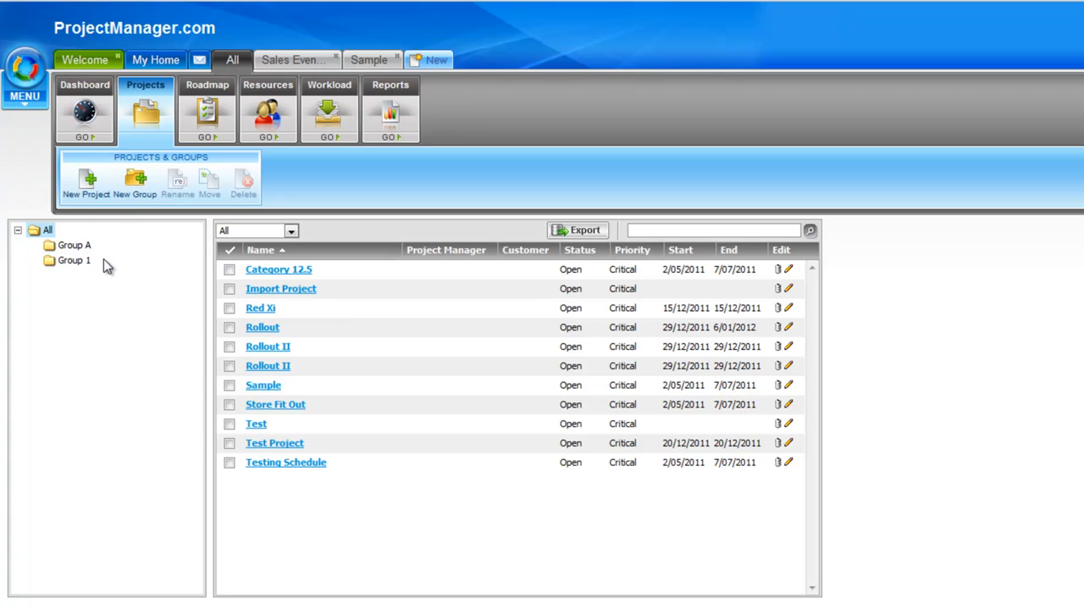
pyautogui.moveTo(225, 278)
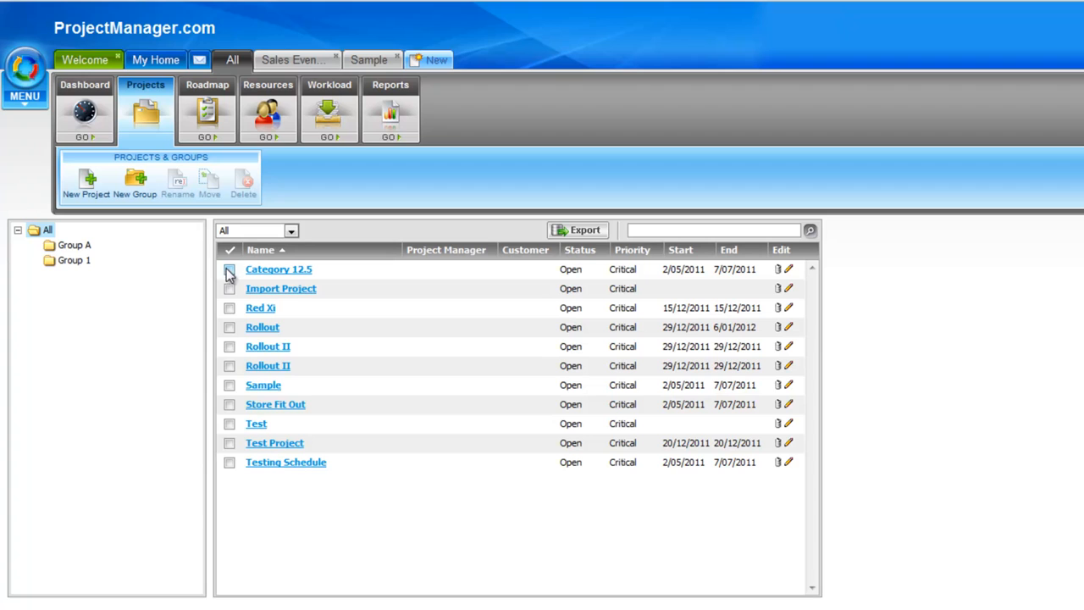
pyautogui.click(230, 288)
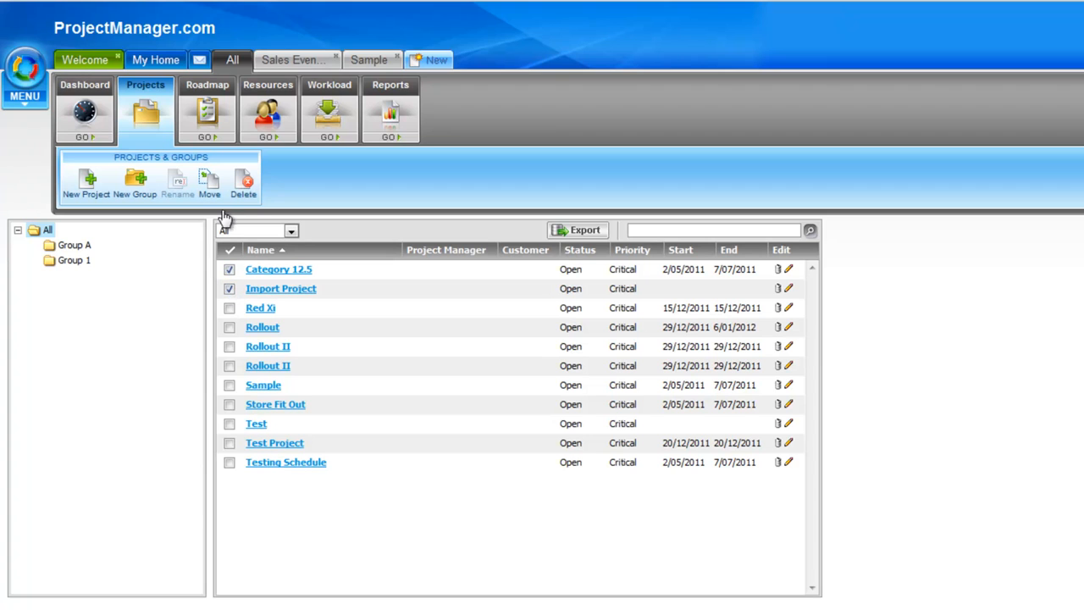
pyautogui.click(209, 182)
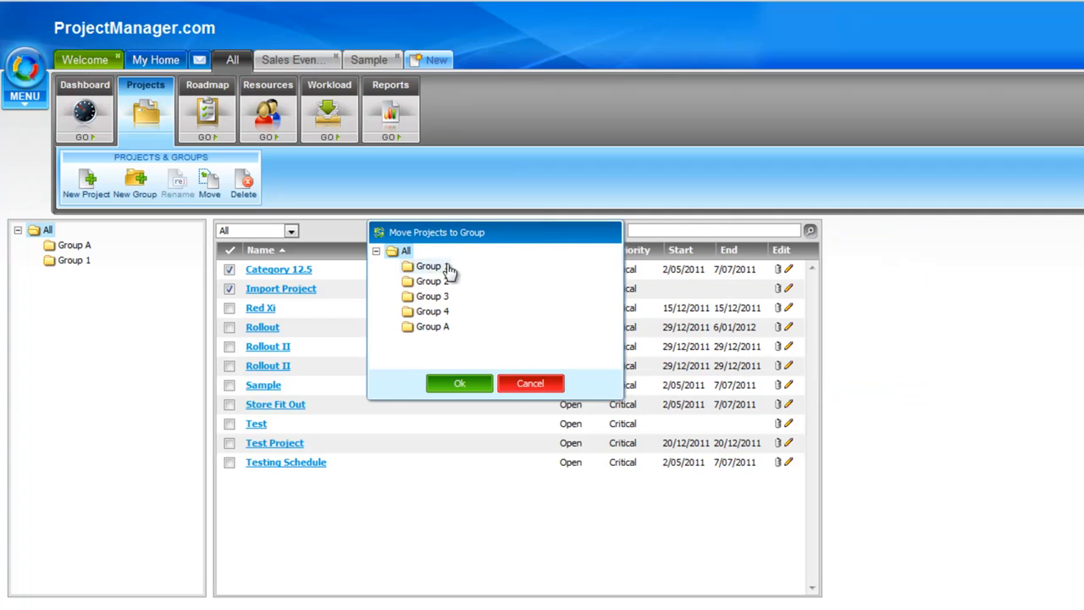
pyautogui.moveTo(432, 311)
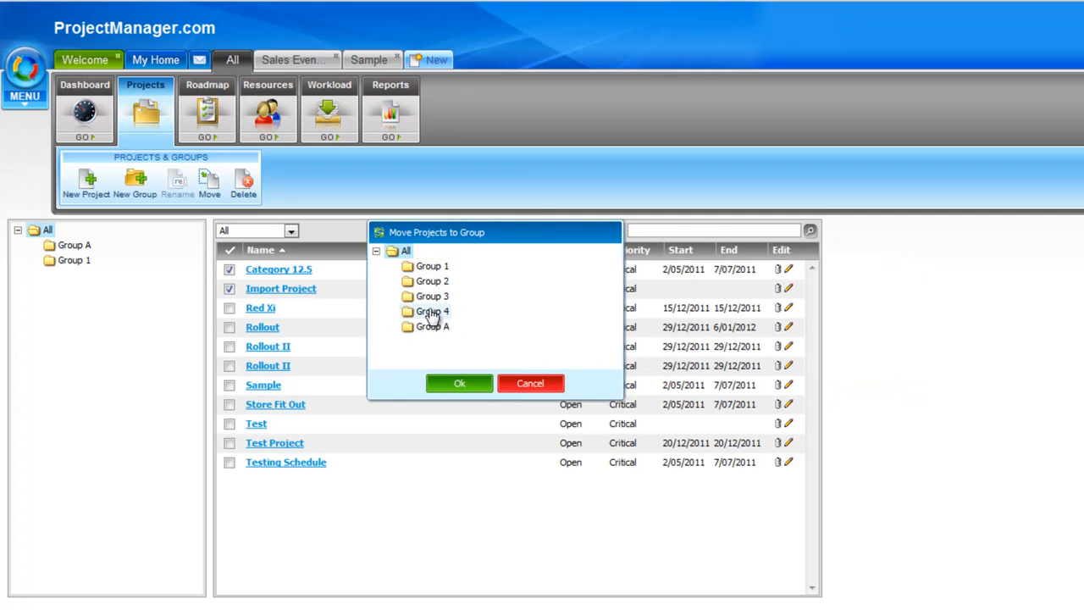
pyautogui.click(460, 383)
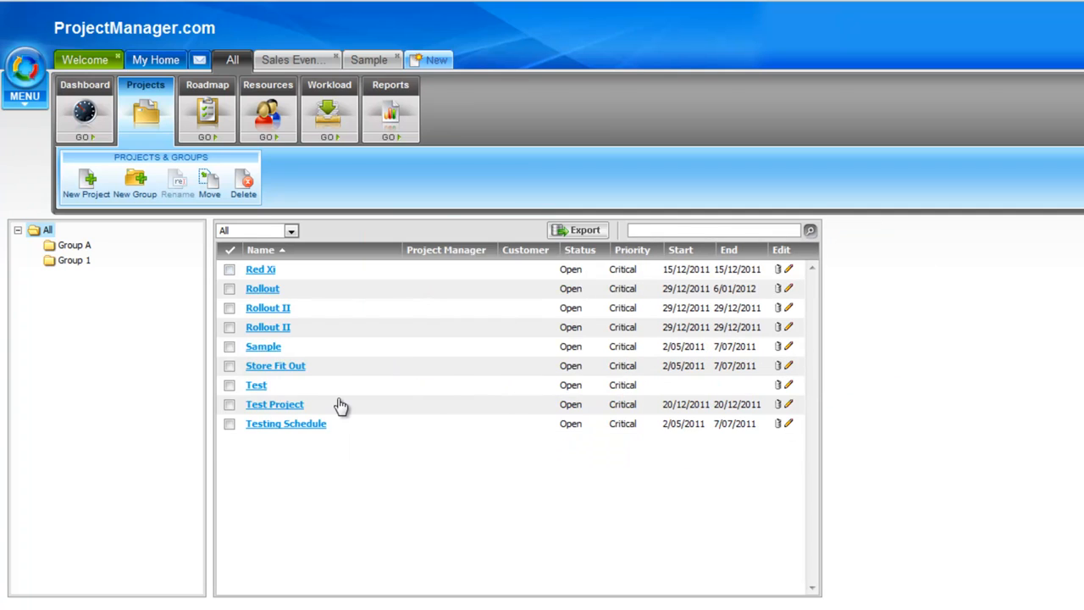
pyautogui.moveTo(271, 294)
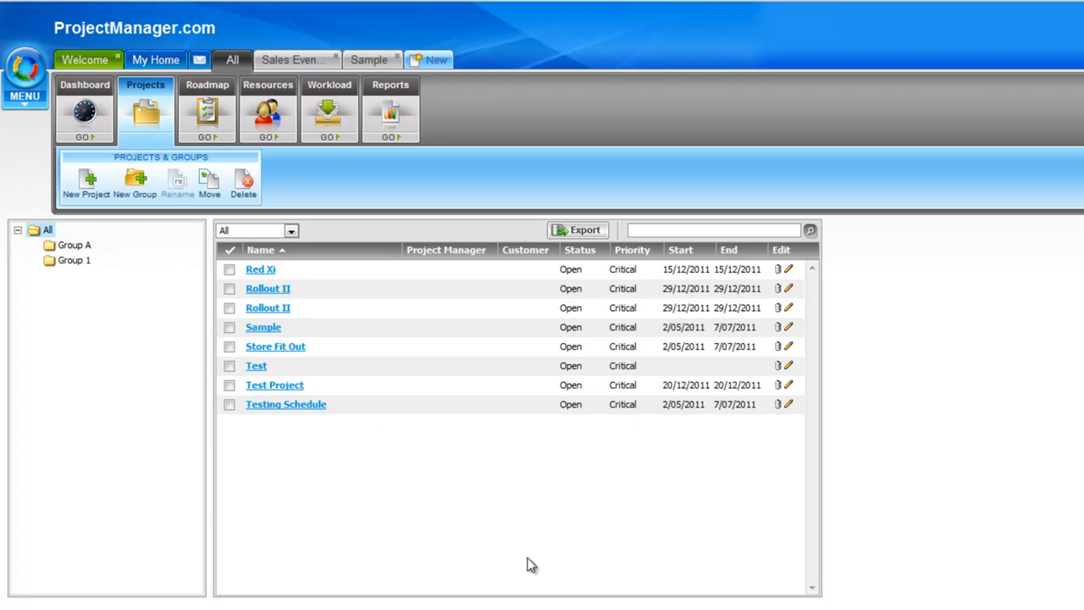
pyautogui.click(75, 245)
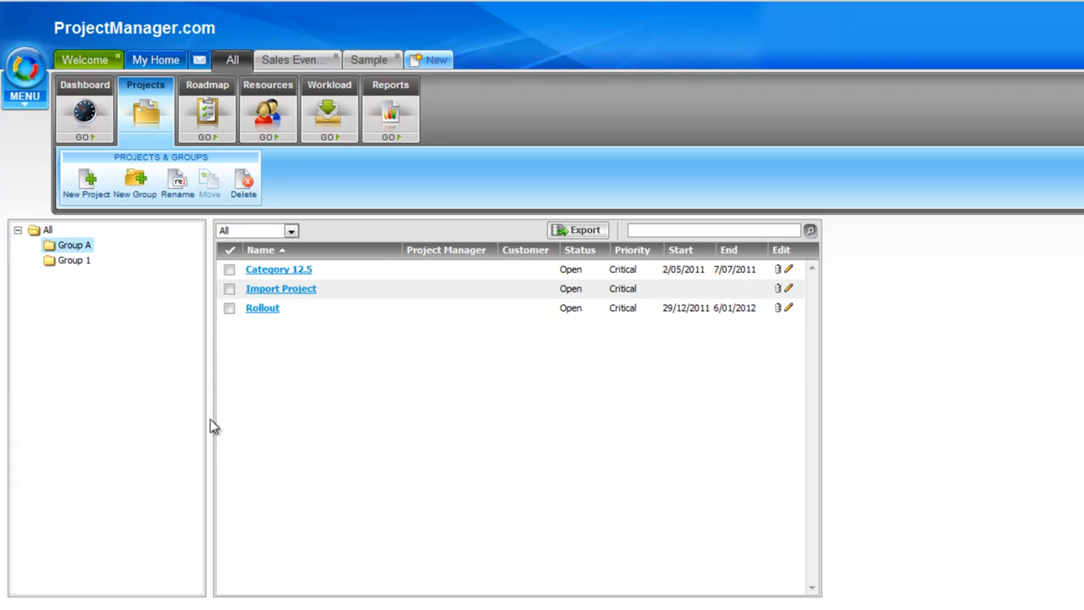
pyautogui.moveTo(266, 363)
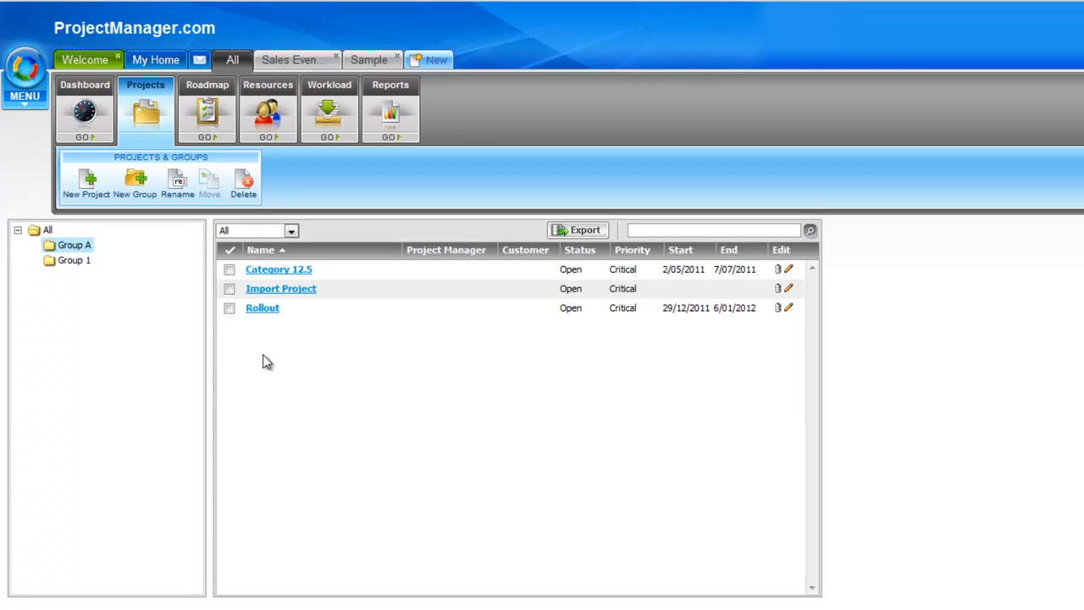
pyautogui.moveTo(133, 245)
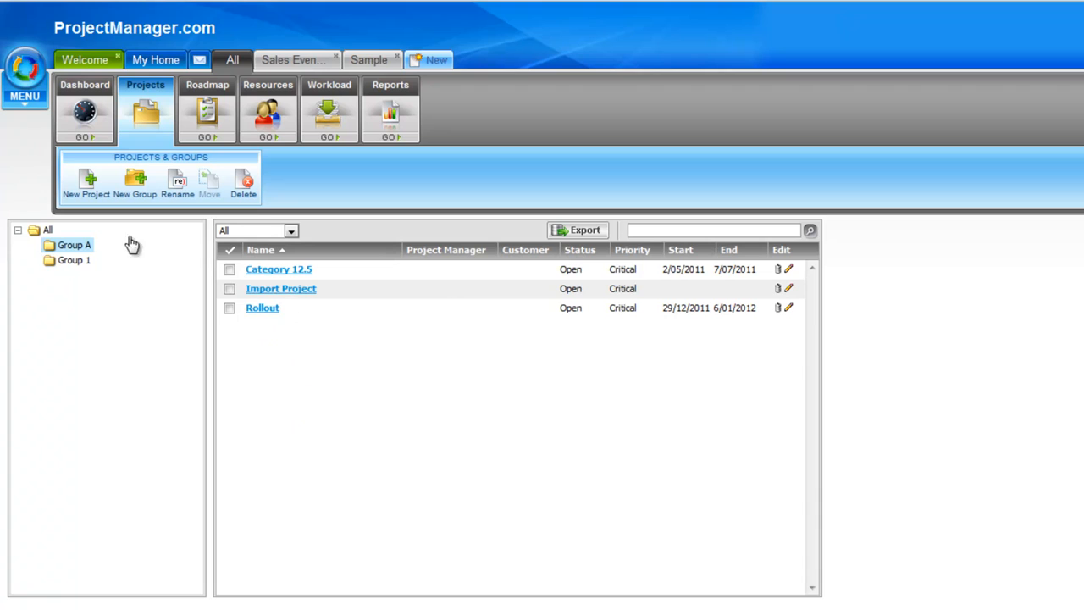
pyautogui.moveTo(138, 305)
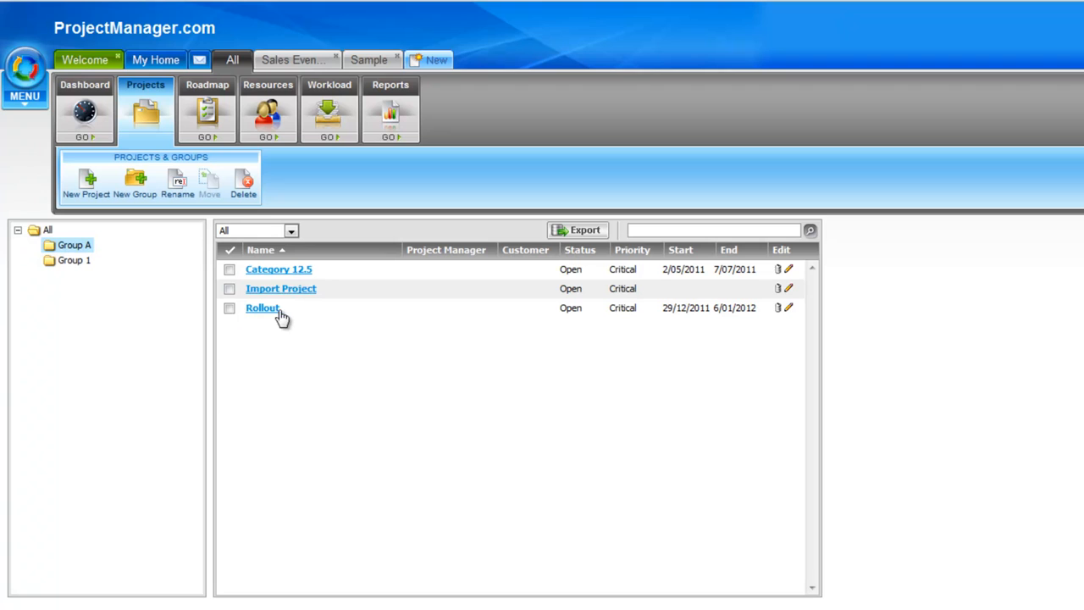
pyautogui.moveTo(813, 246)
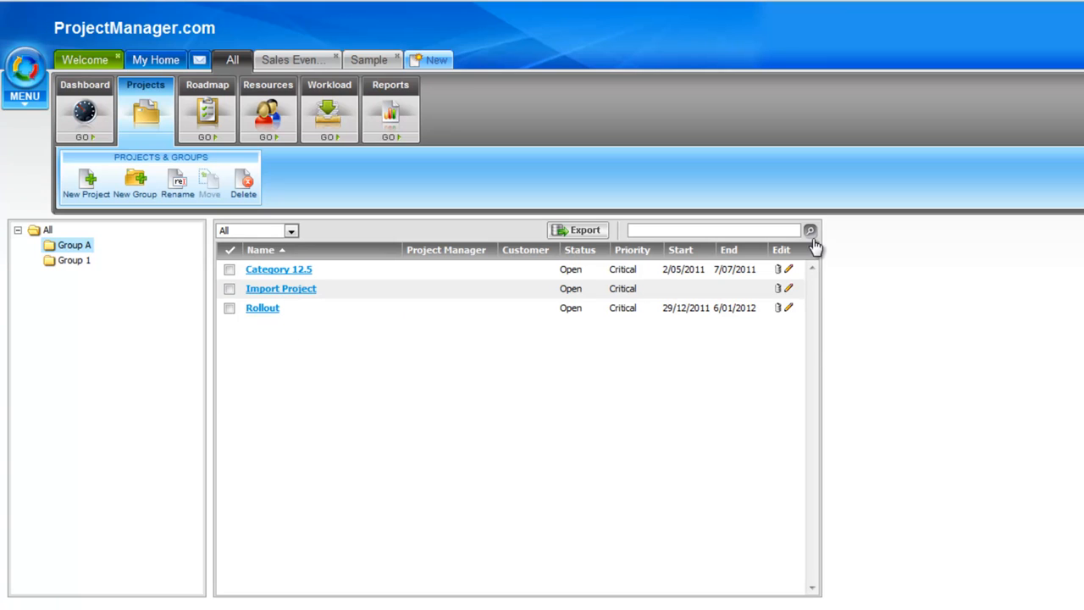
pyautogui.click(714, 230)
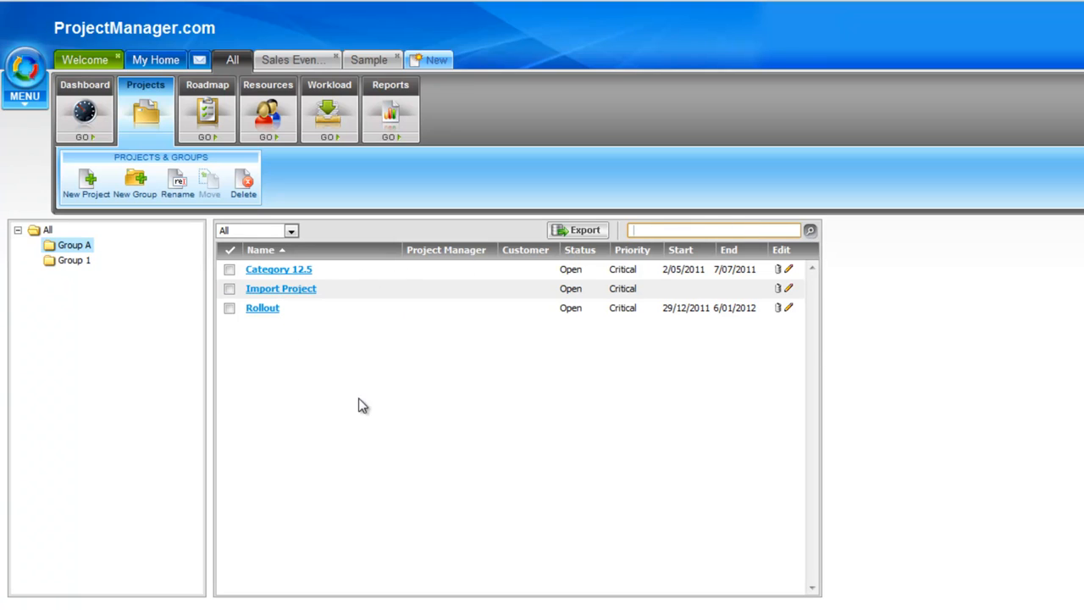
pyautogui.moveTo(788, 281)
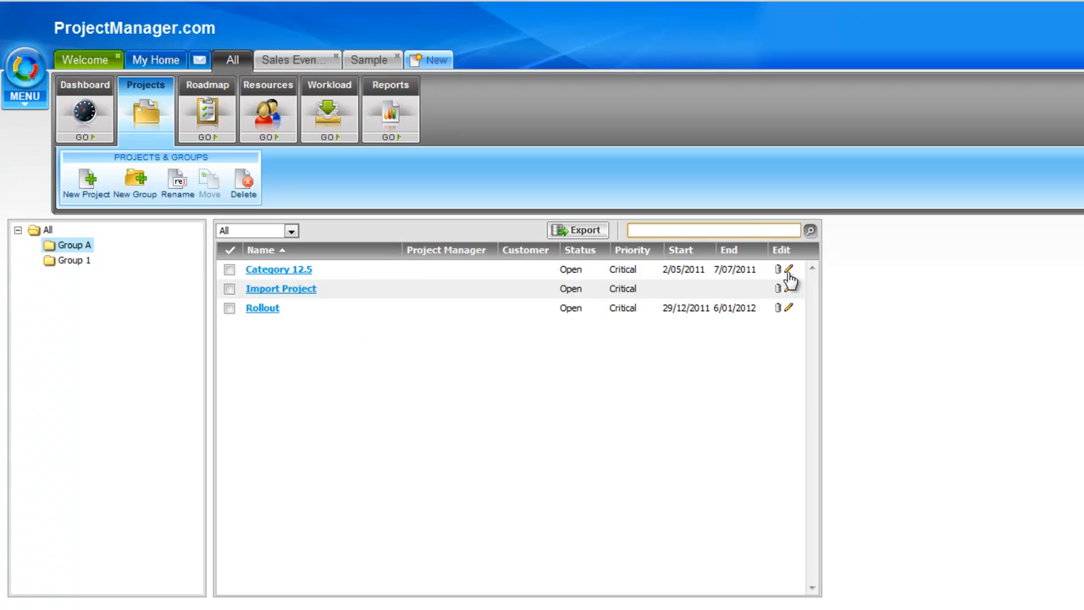
pyautogui.moveTo(756, 284)
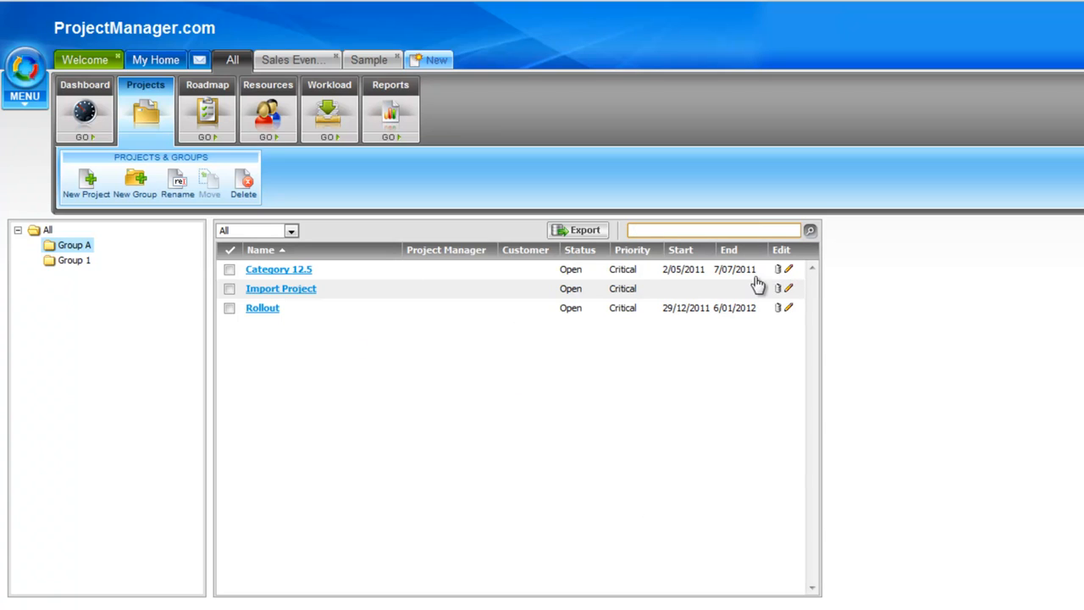
pyautogui.moveTo(784, 286)
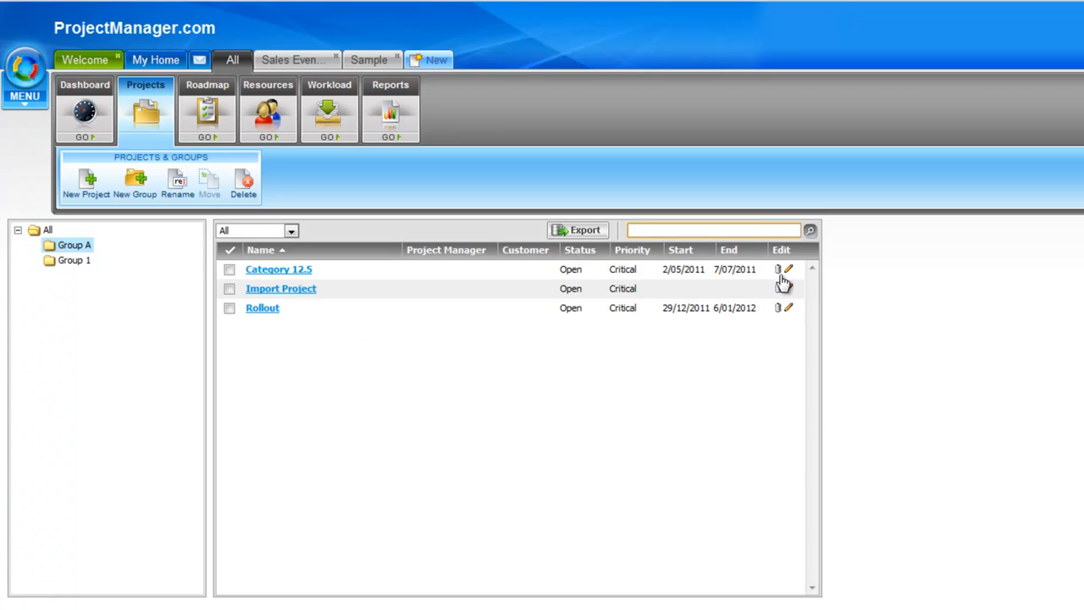
pyautogui.moveTo(596, 202)
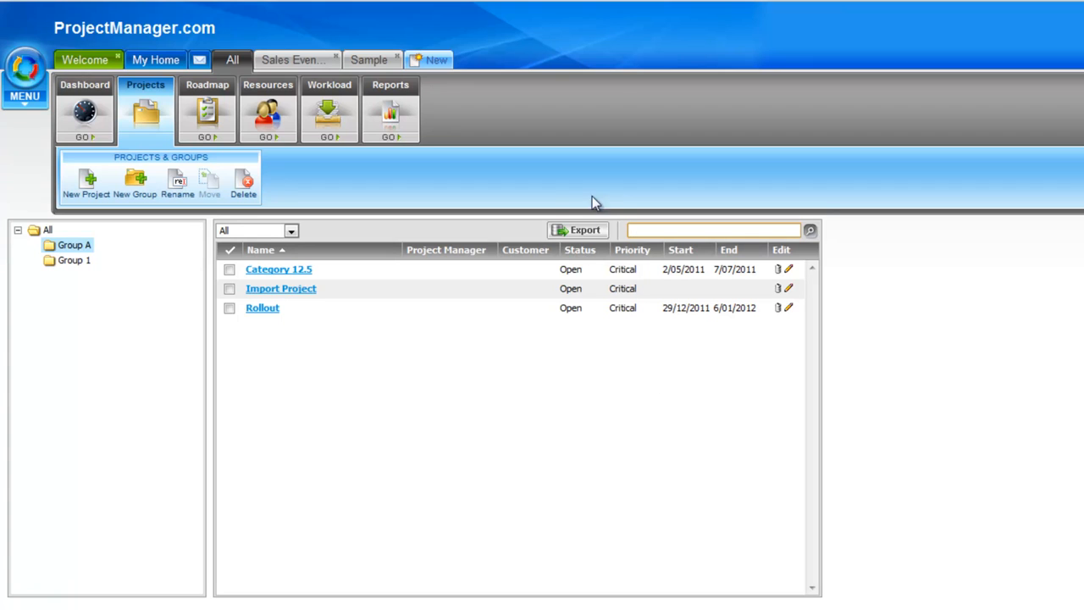
pyautogui.moveTo(523, 243)
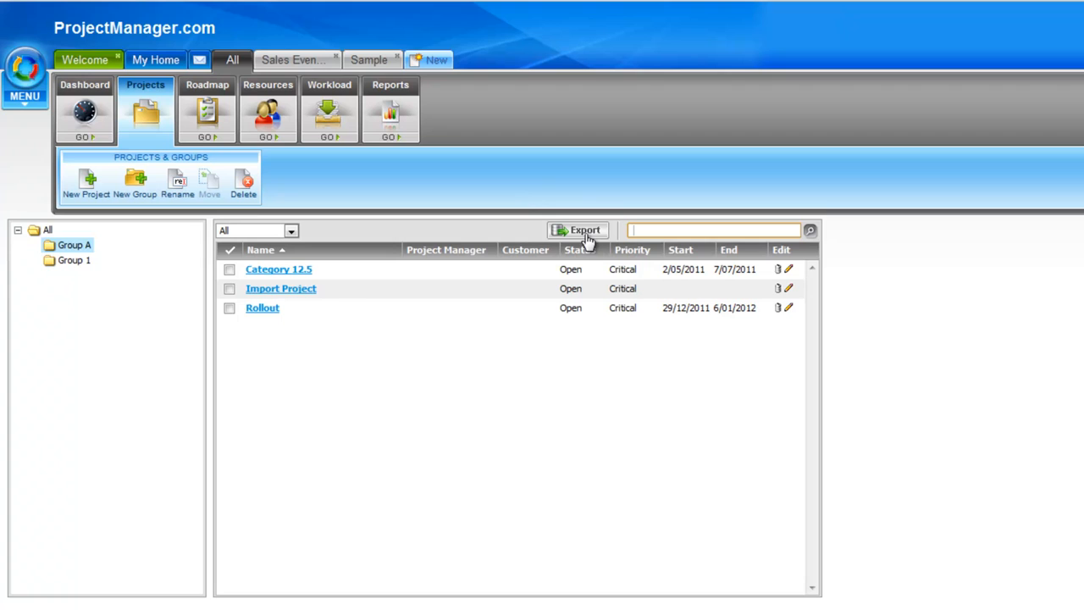
pyautogui.moveTo(414, 362)
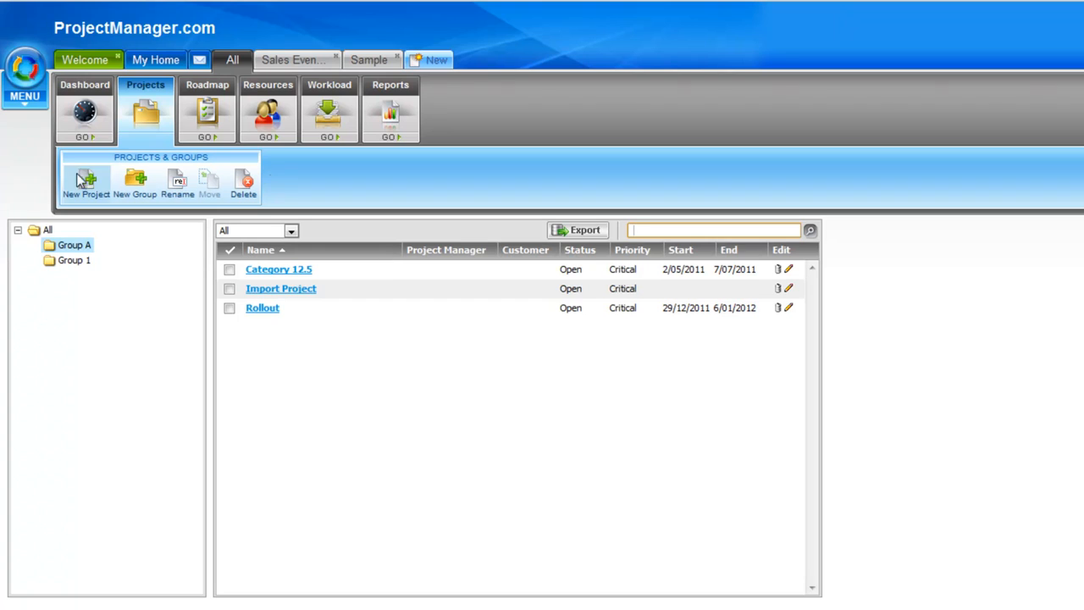
# From New Project, open the project list and switch it to show groups (Group 1, Group A).
pyautogui.click(436, 60)
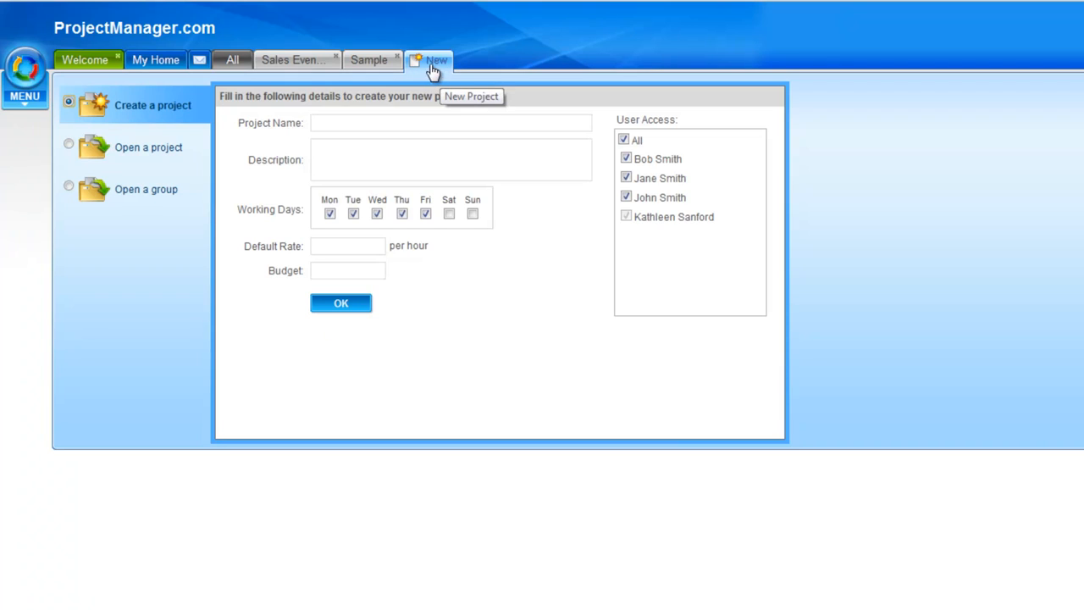
pyautogui.moveTo(116, 149)
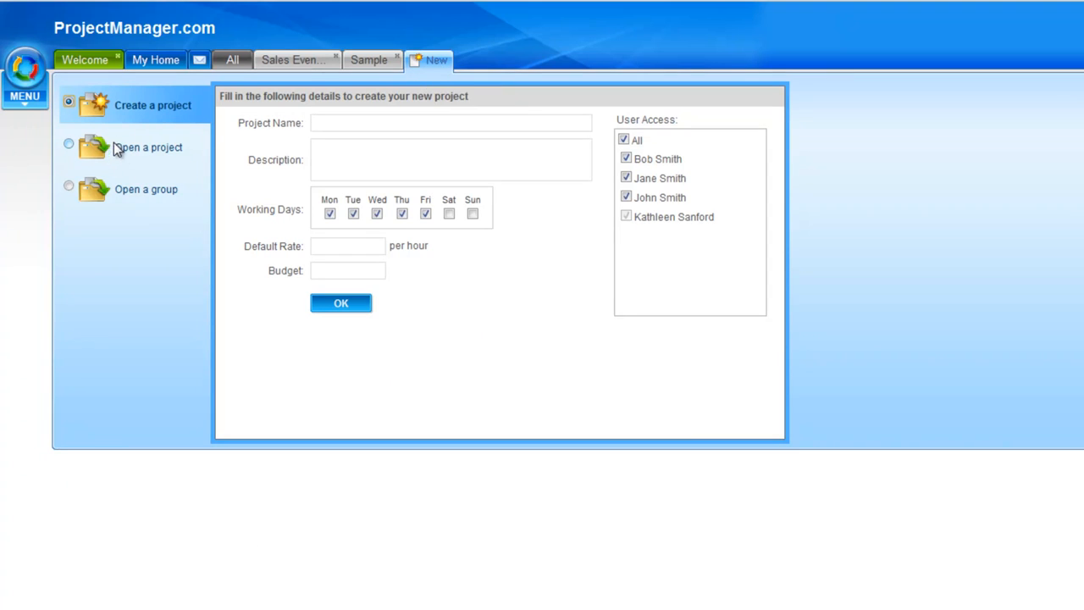
pyautogui.moveTo(208, 110)
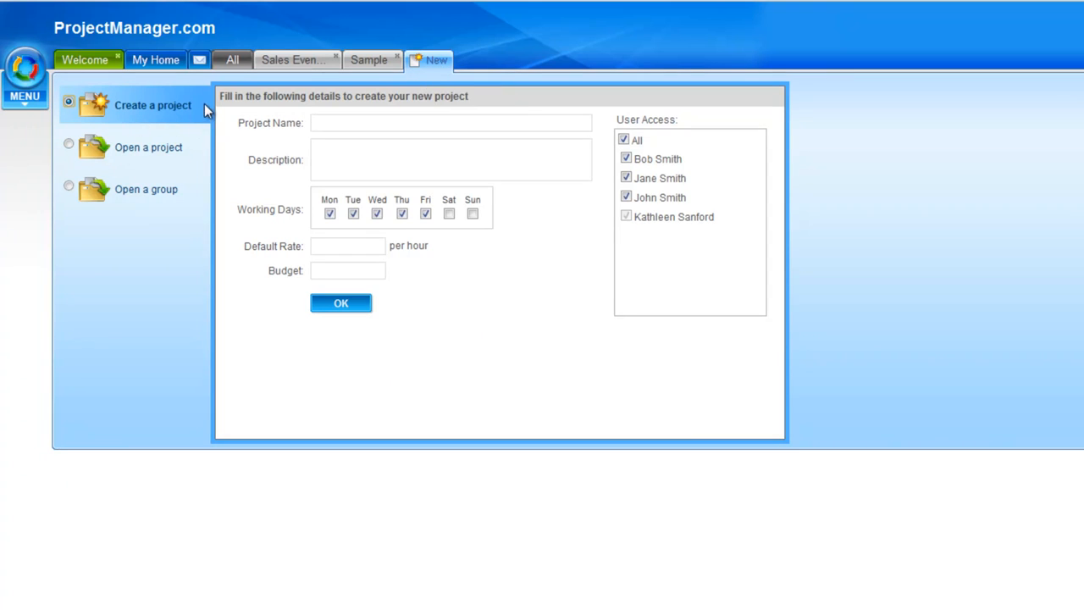
pyautogui.click(69, 144)
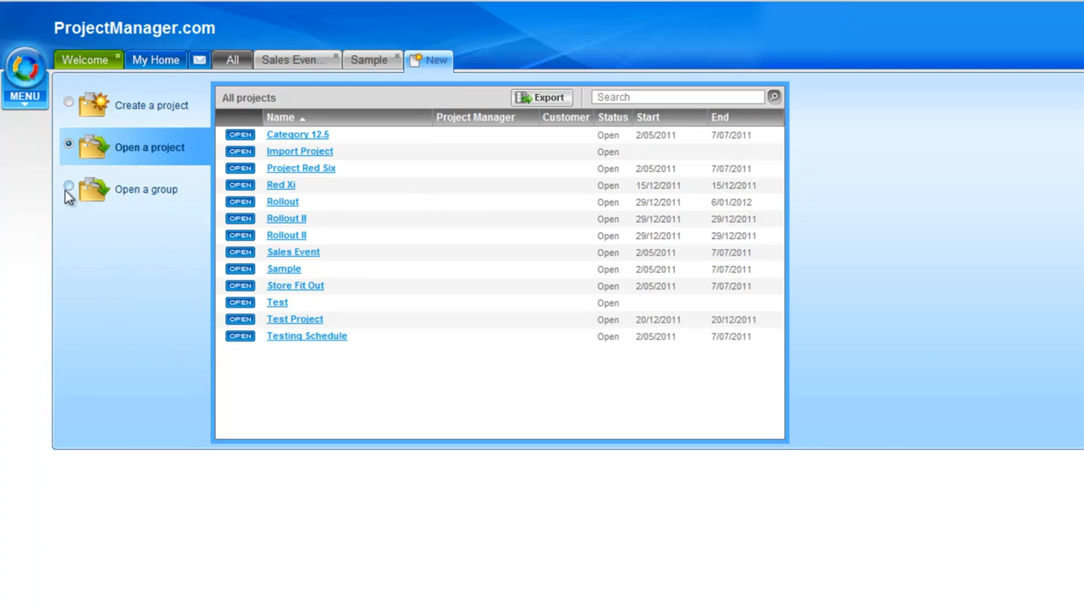
pyautogui.click(69, 185)
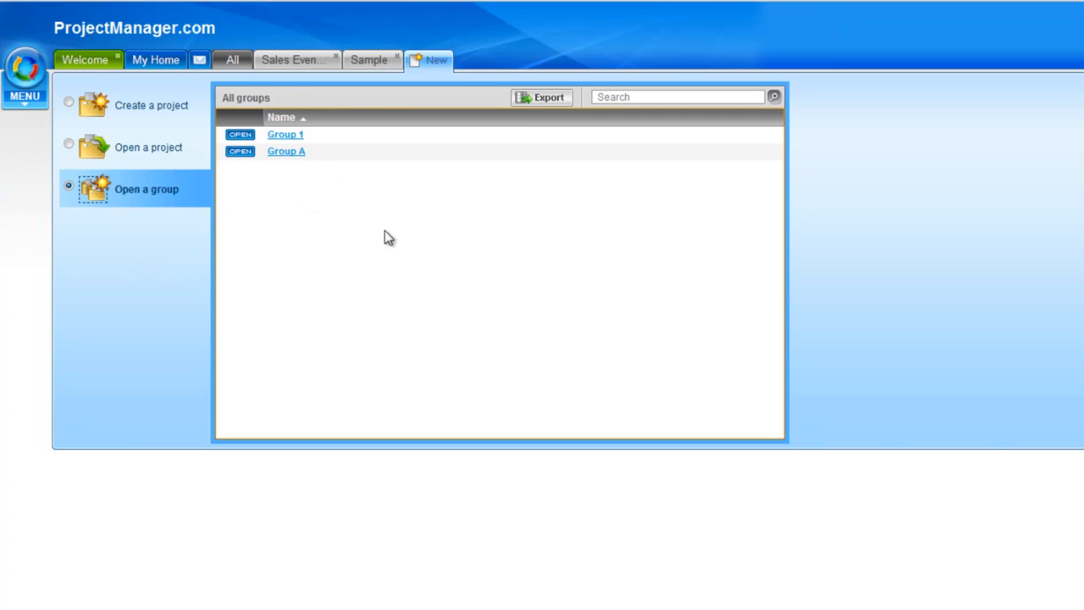
# Open Group A in a new tab and expand Category 12.5 into its seven roadmap phases.
pyautogui.click(286, 151)
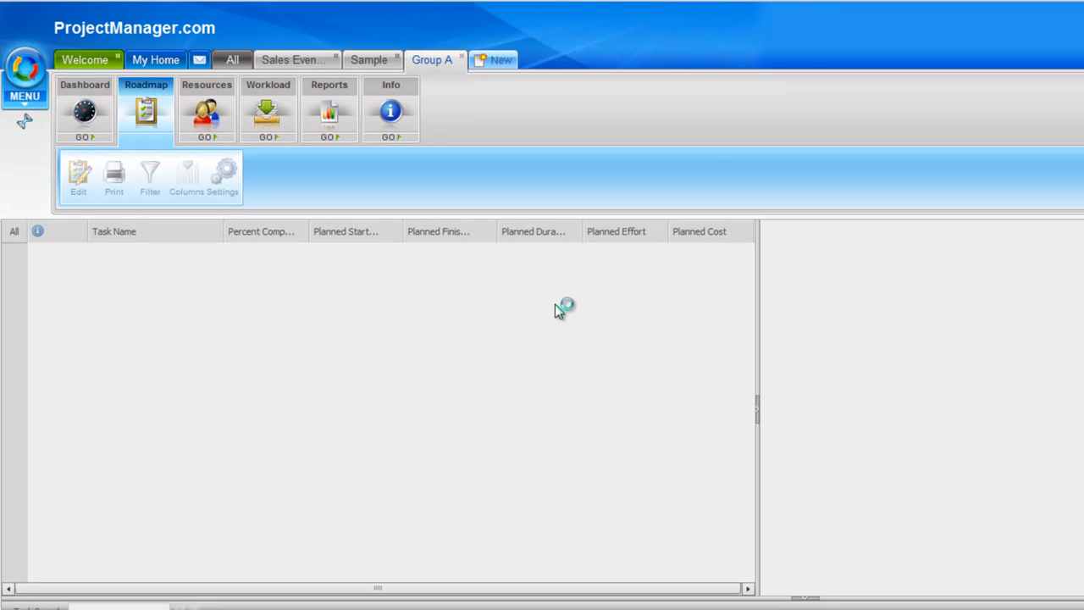
pyautogui.click(146, 110)
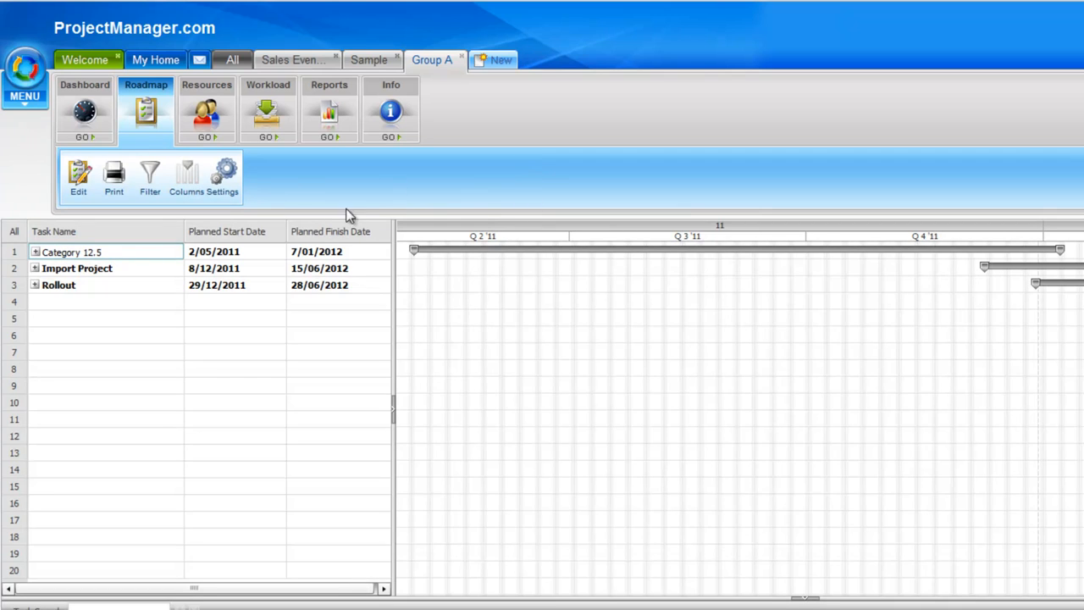
pyautogui.moveTo(147, 106)
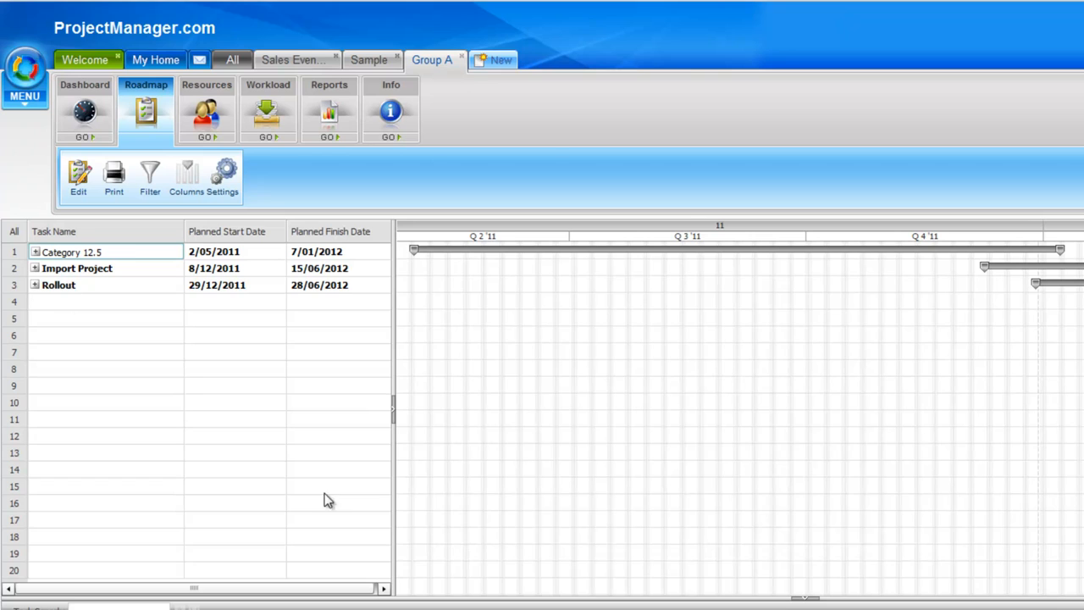
pyautogui.moveTo(163, 386)
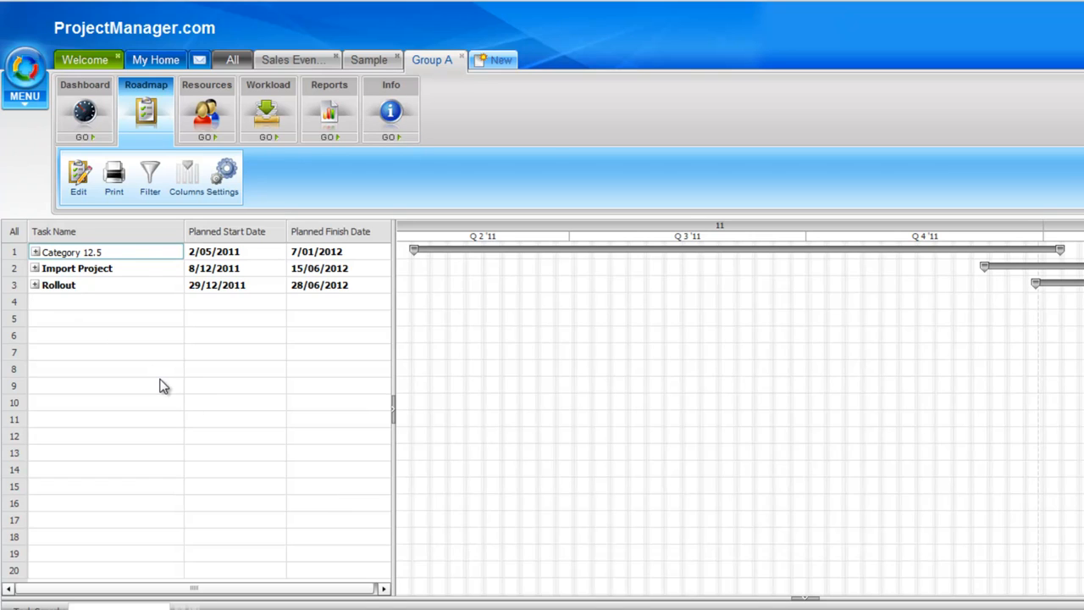
pyautogui.moveTo(970, 308)
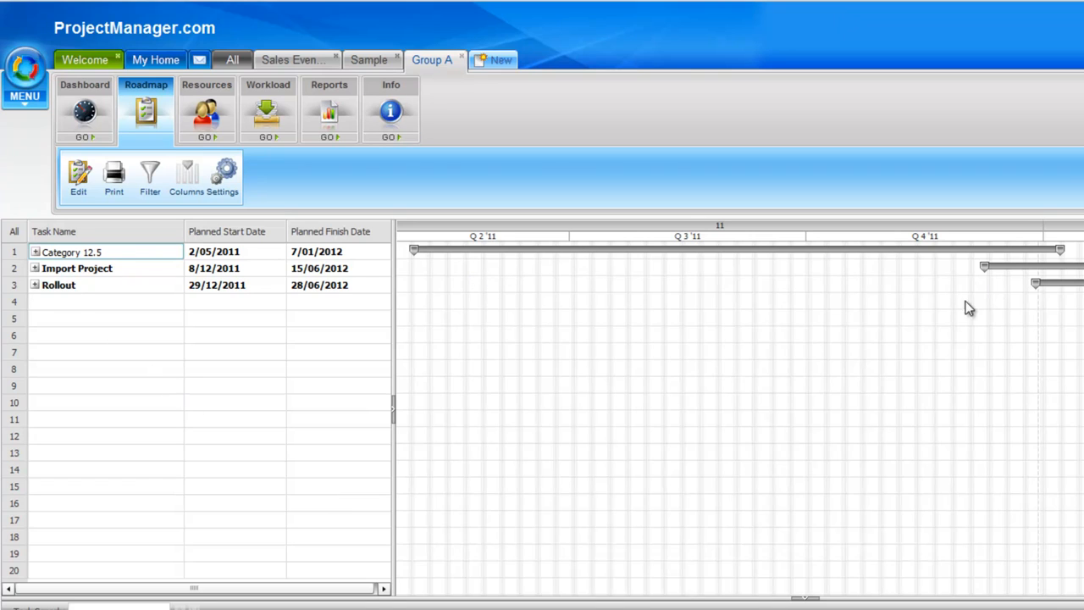
pyautogui.click(35, 252)
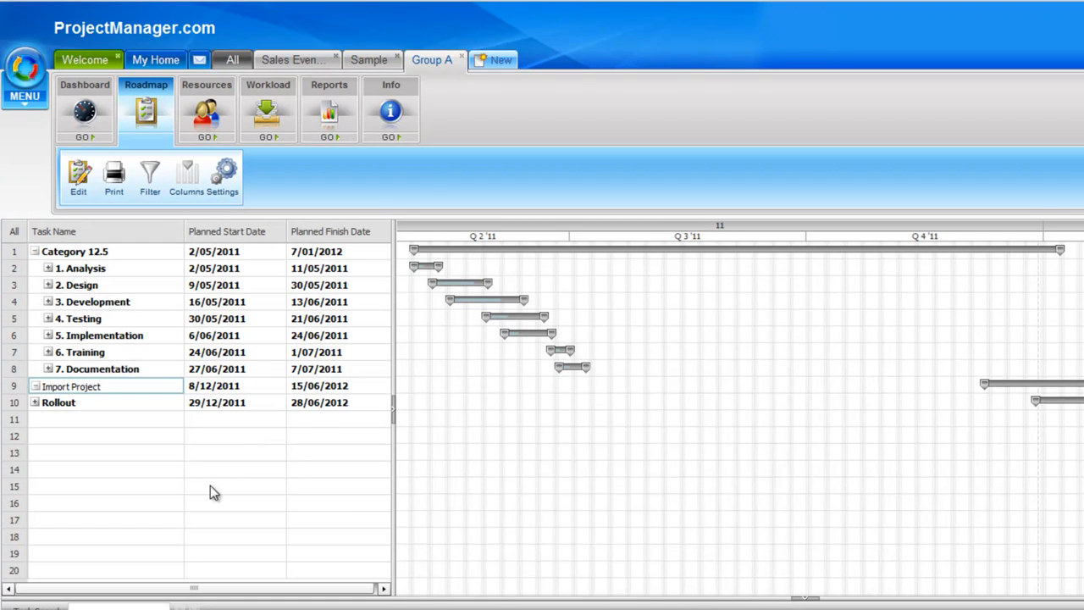
pyautogui.moveTo(227, 495)
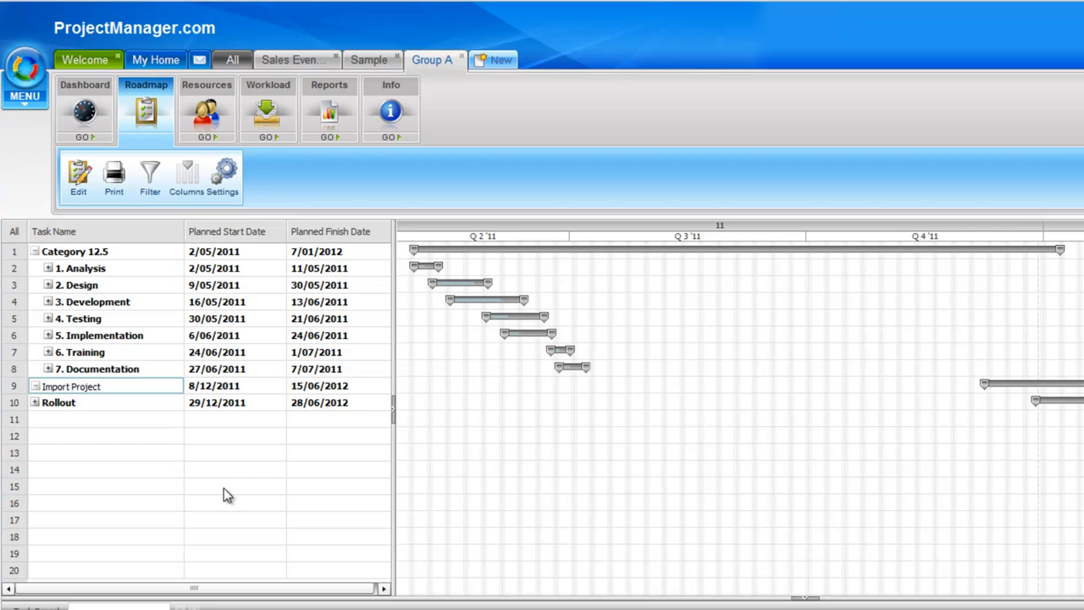
pyautogui.moveTo(129, 161)
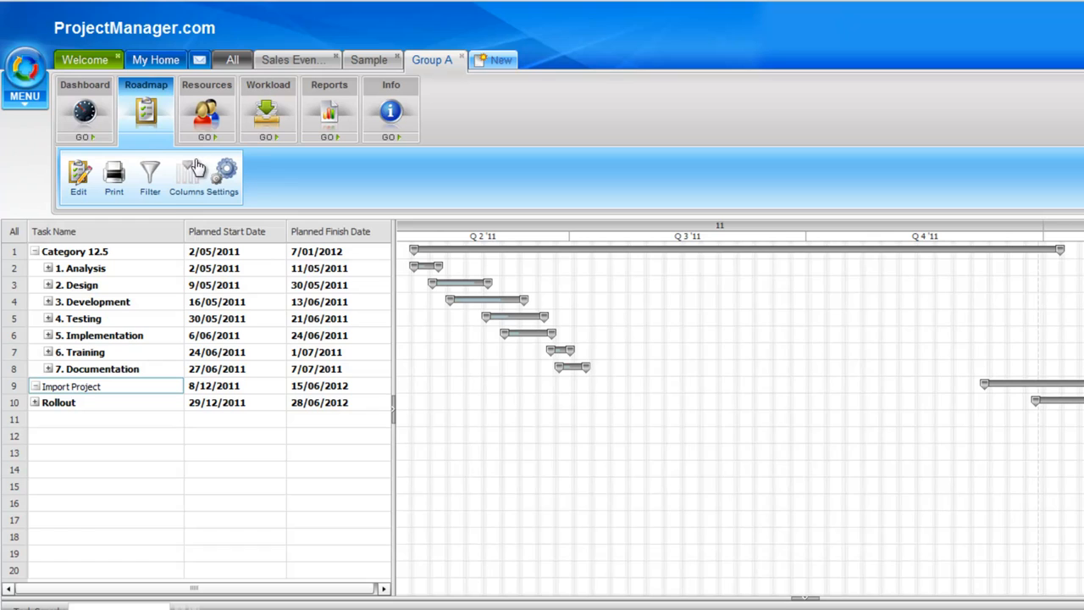
pyautogui.click(149, 173)
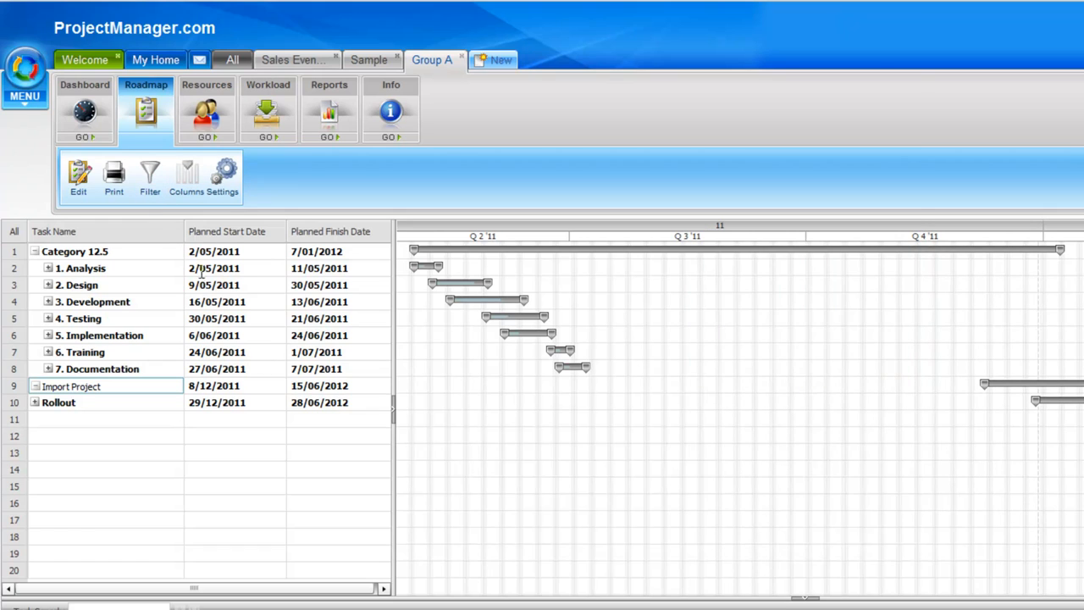
pyautogui.click(203, 178)
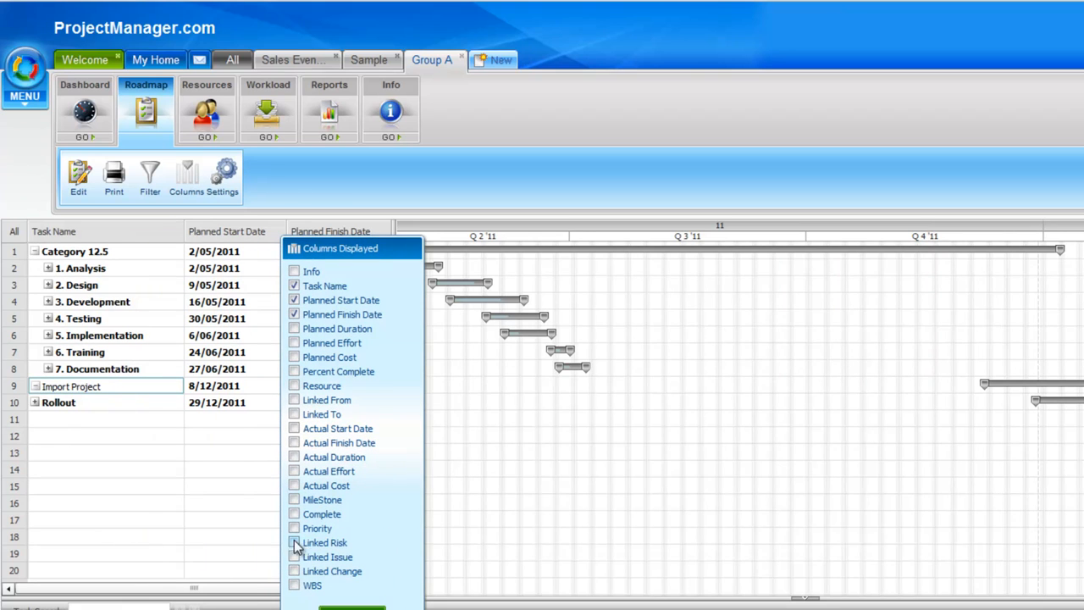
pyautogui.moveTo(295, 570)
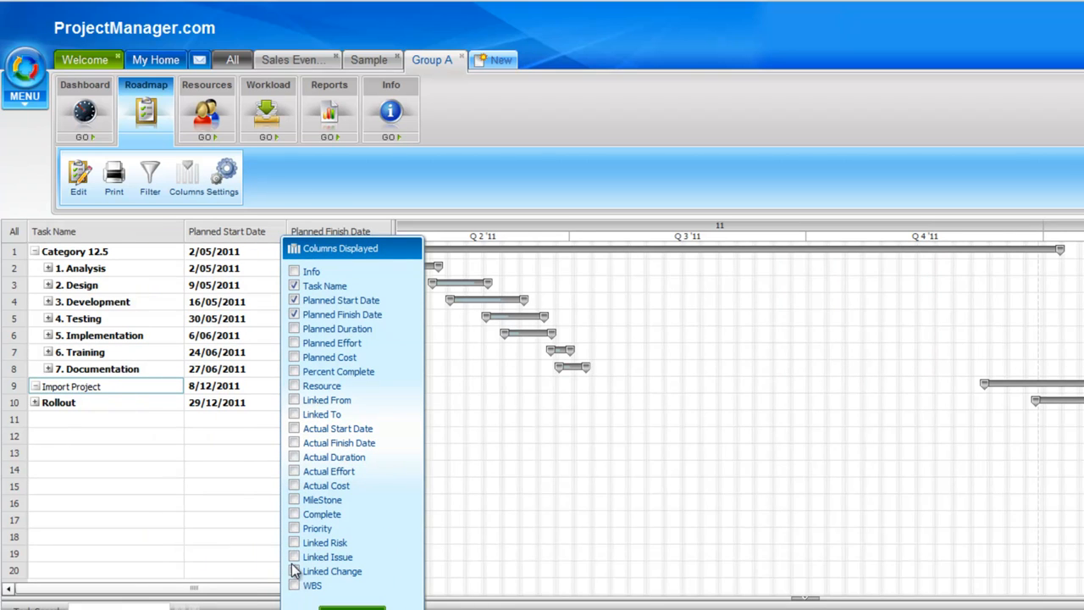
pyautogui.click(294, 542)
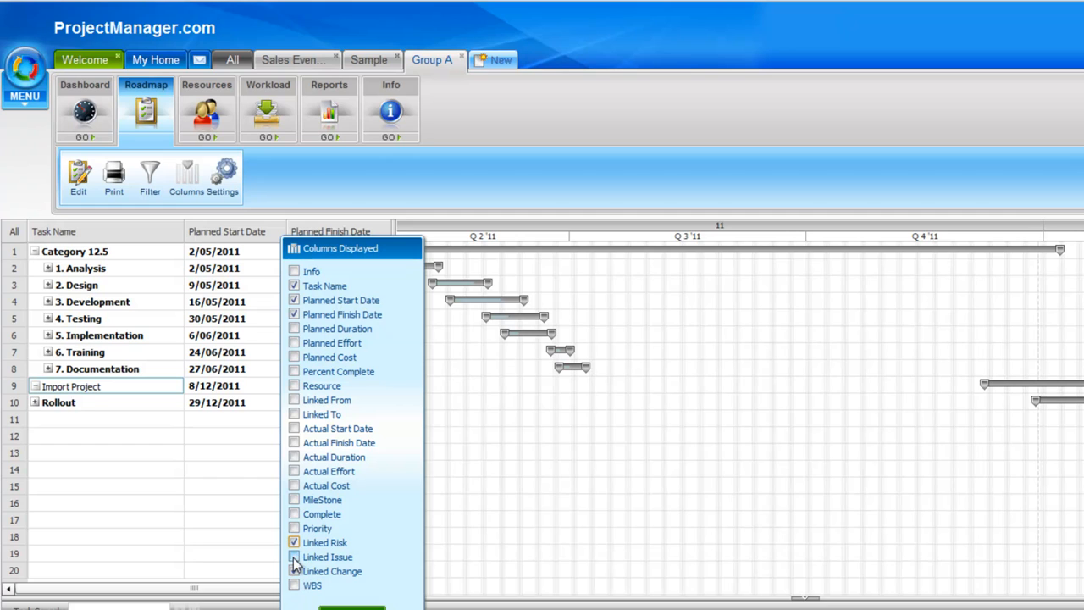
pyautogui.click(294, 557)
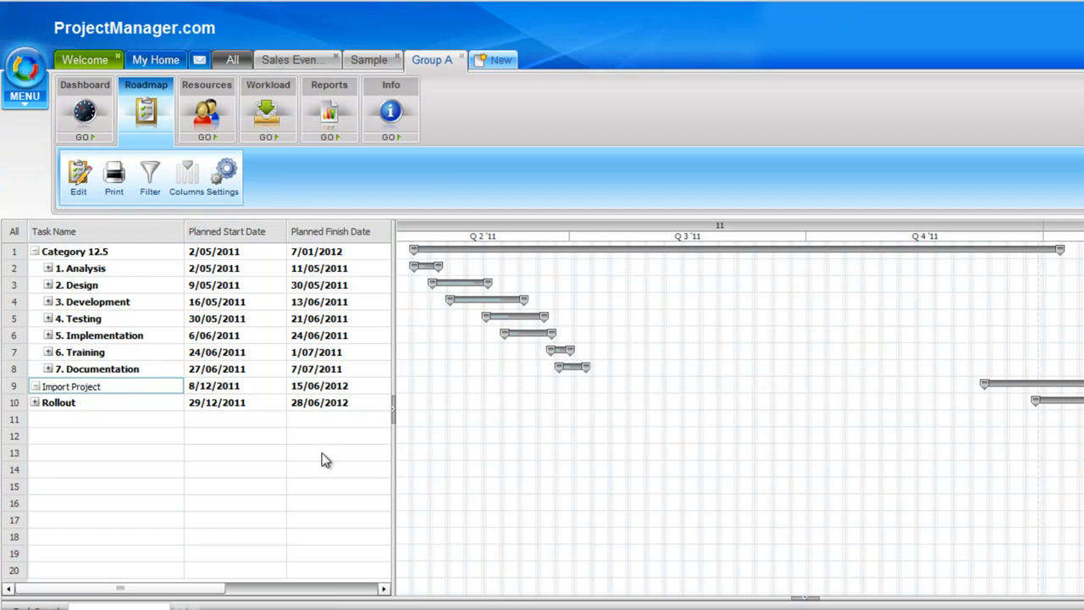
pyautogui.moveTo(383, 423)
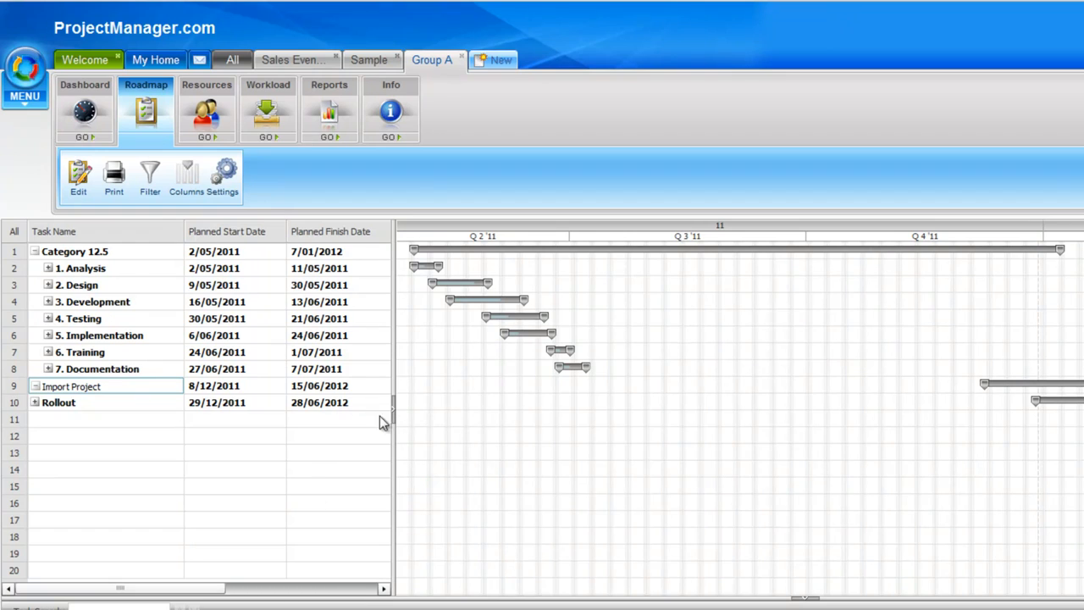
pyautogui.moveTo(321, 490)
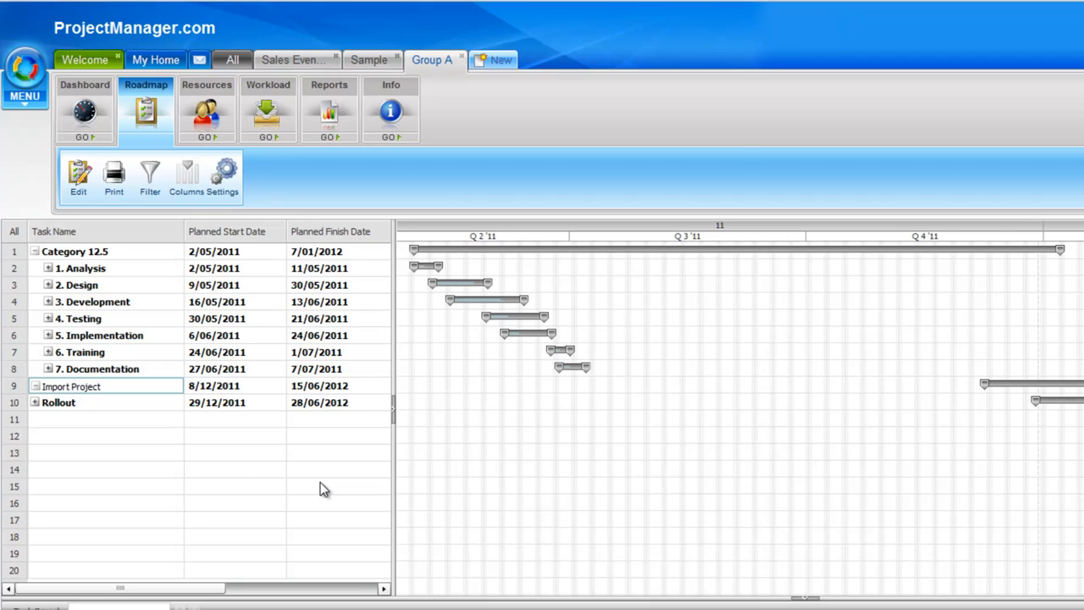
pyautogui.moveTo(371, 321)
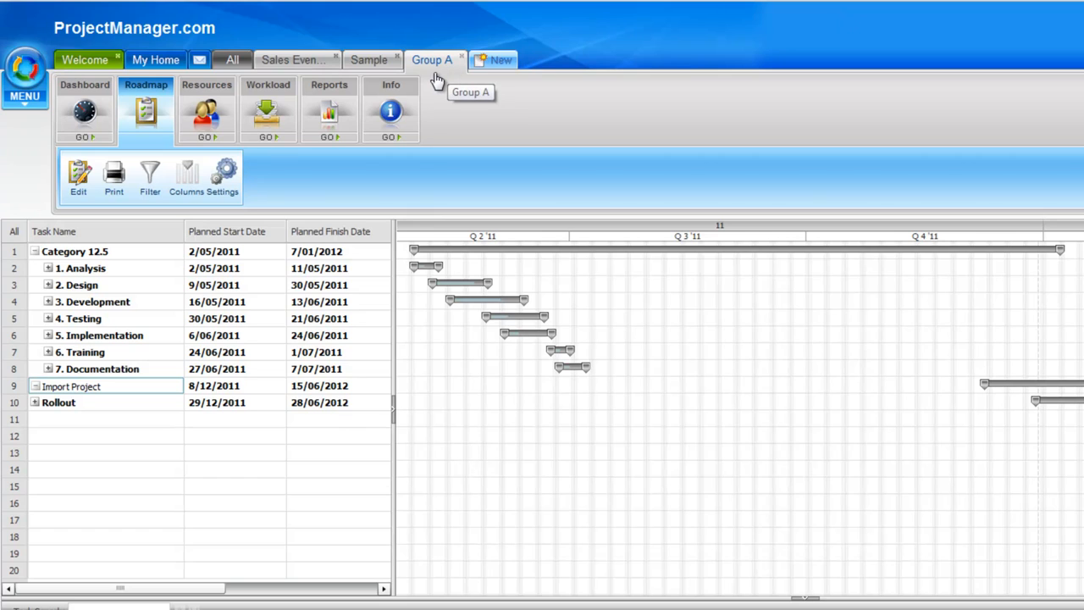
pyautogui.moveTo(369, 60)
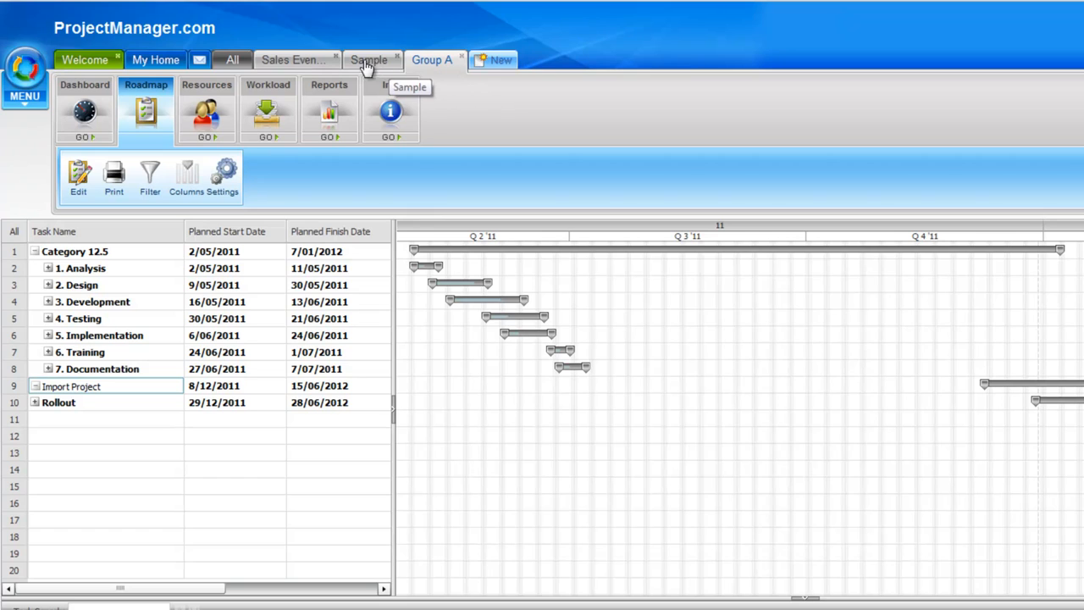
pyautogui.moveTo(475, 97)
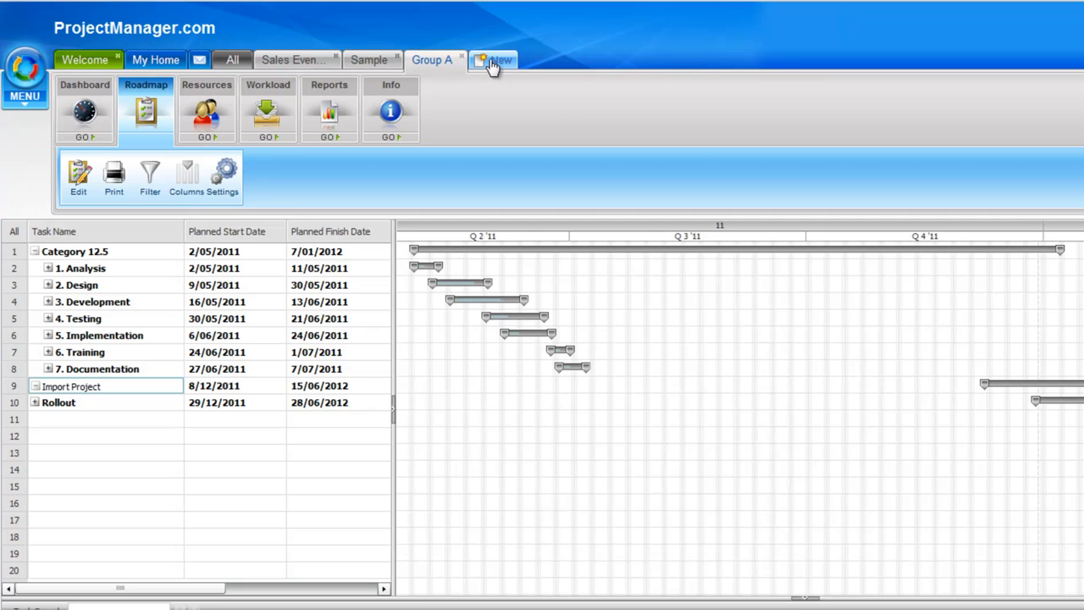
# Collapse Category 12.5 on the roadmap and show Group A's Dashboard charts.
pyautogui.click(35, 251)
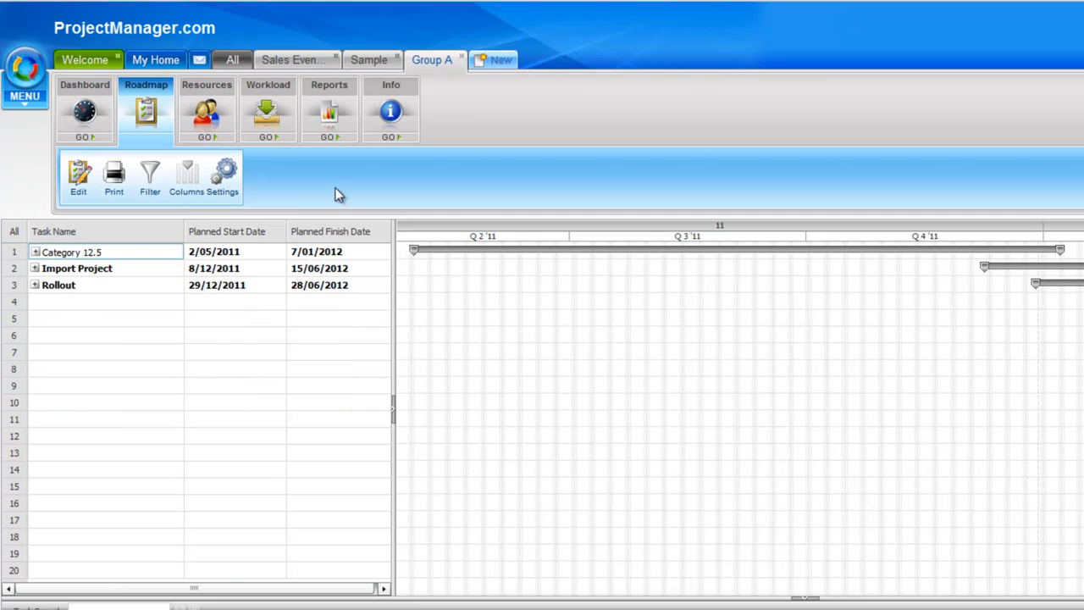
pyautogui.moveTo(84, 115)
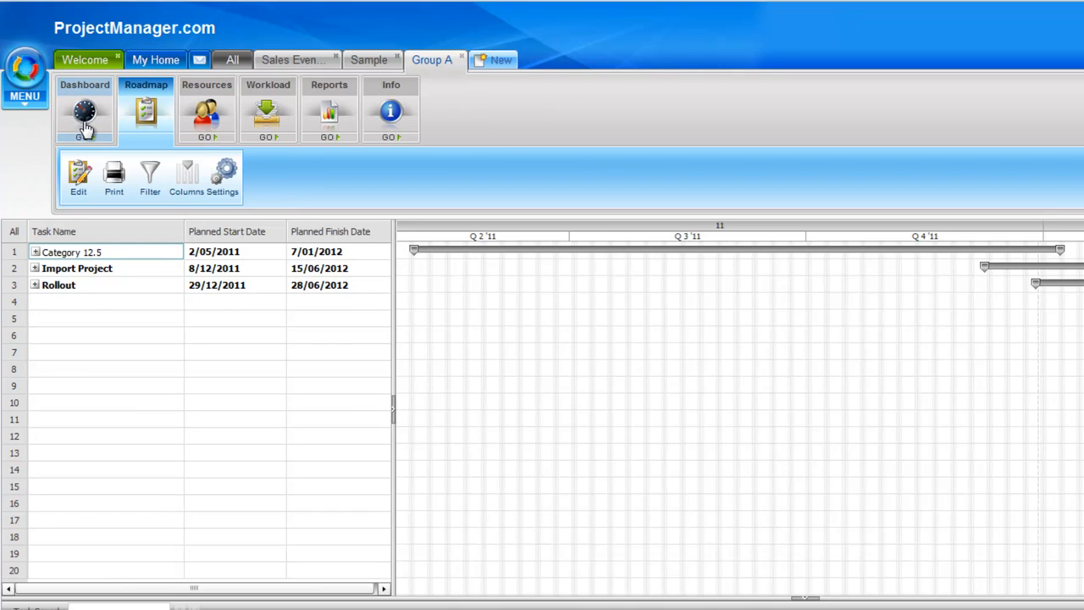
pyautogui.click(84, 110)
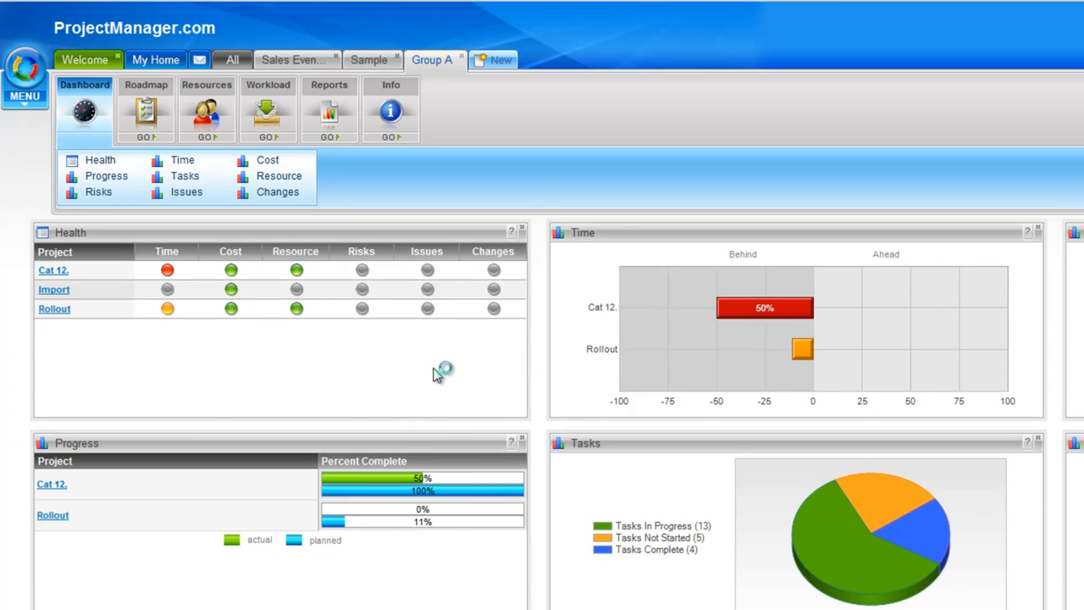
pyautogui.moveTo(435, 375)
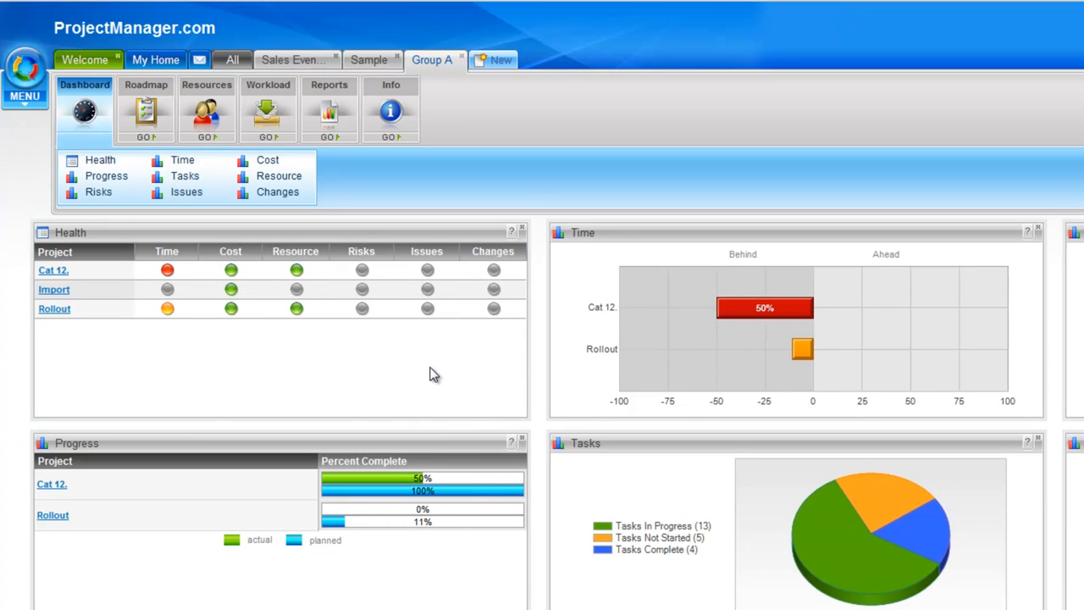
pyautogui.moveTo(503, 328)
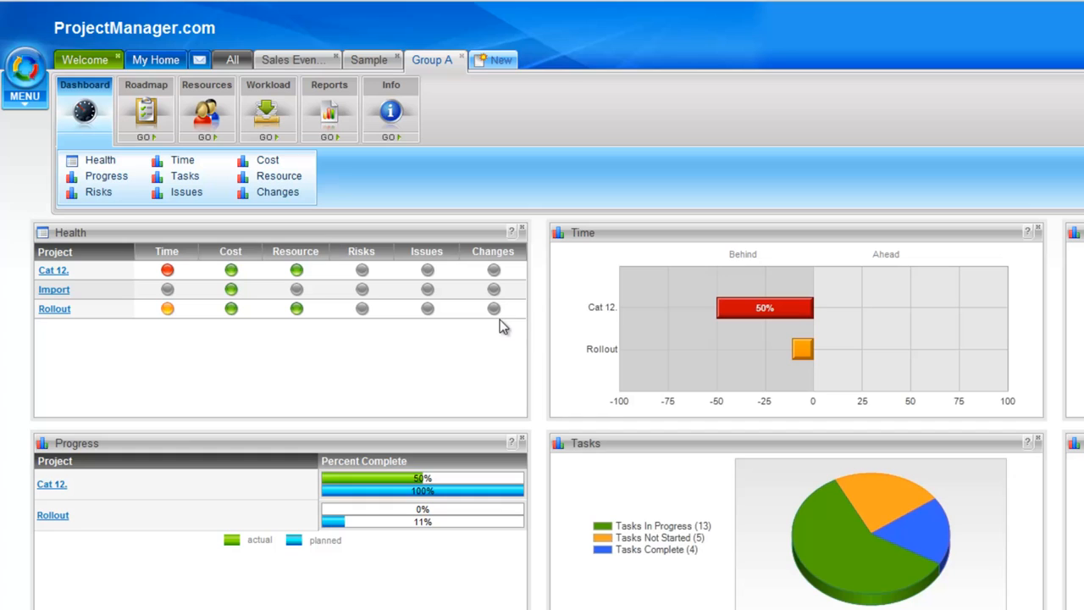
pyautogui.moveTo(610, 330)
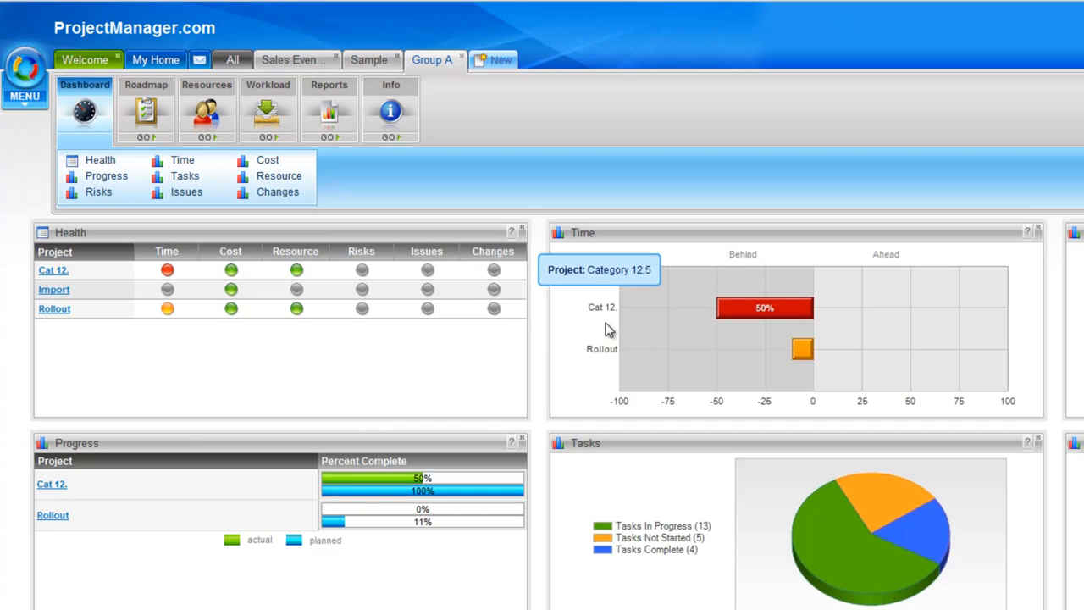
pyautogui.moveTo(800, 376)
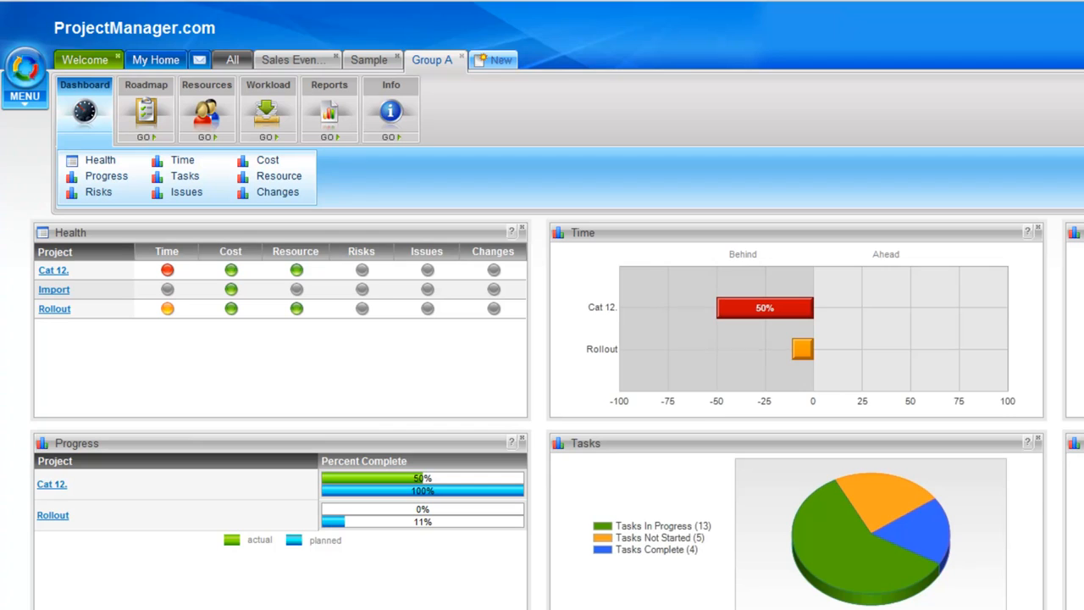
pyautogui.moveTo(983, 510)
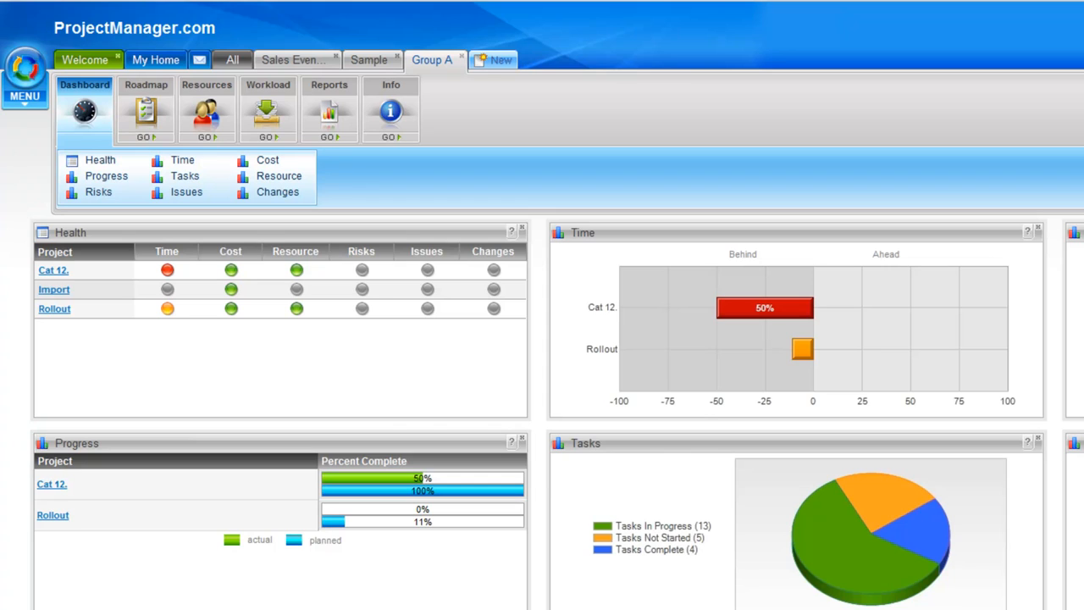
pyautogui.moveTo(404, 201)
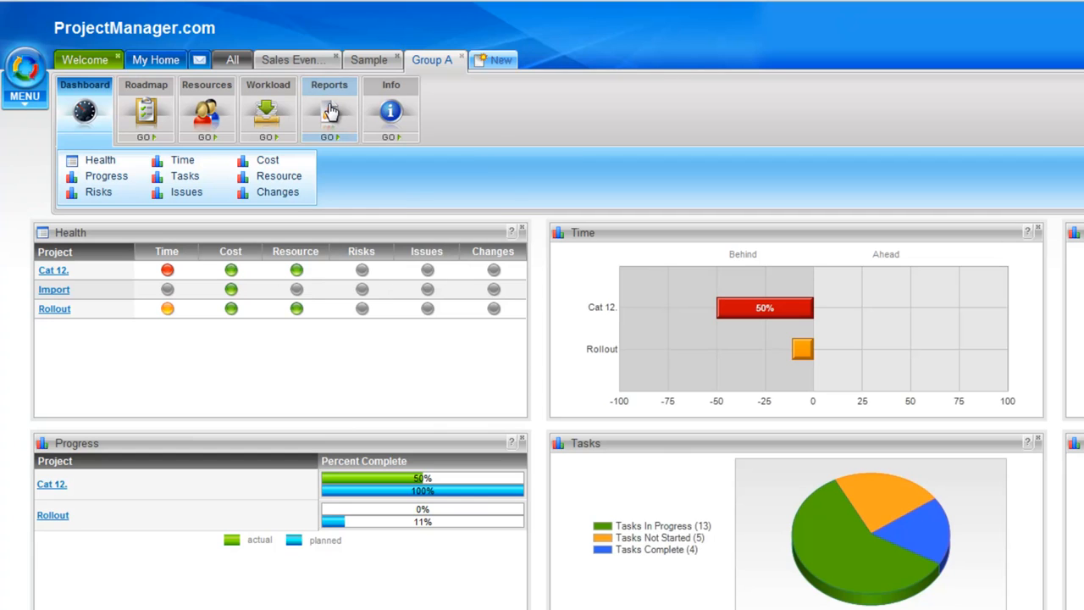
# Generate Group A's Group Status Report with All Columns ticked and view it.
pyautogui.click(329, 110)
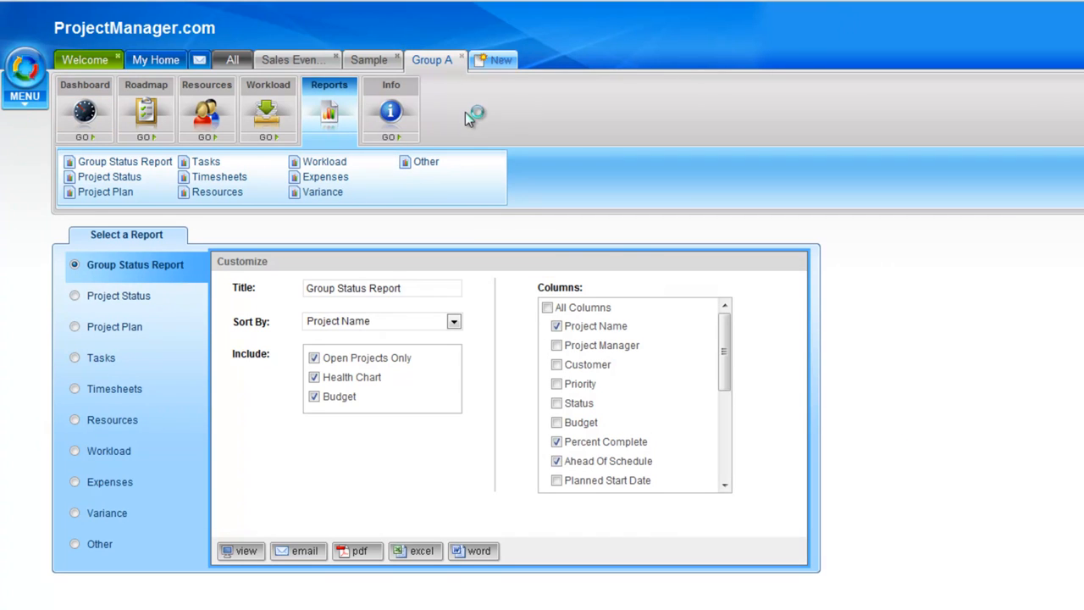
pyautogui.moveTo(100, 282)
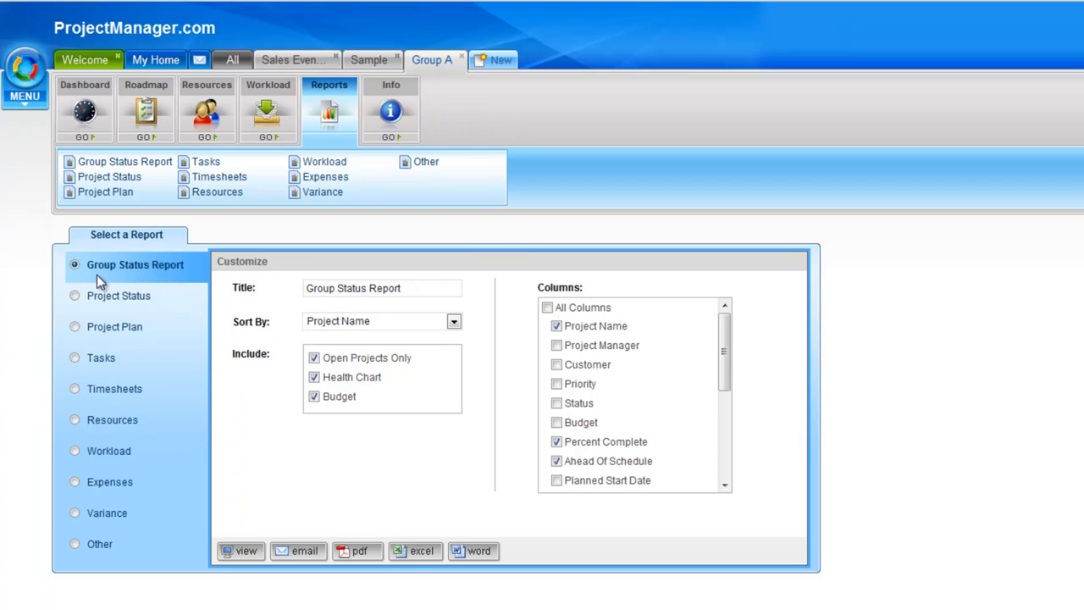
pyautogui.moveTo(193, 283)
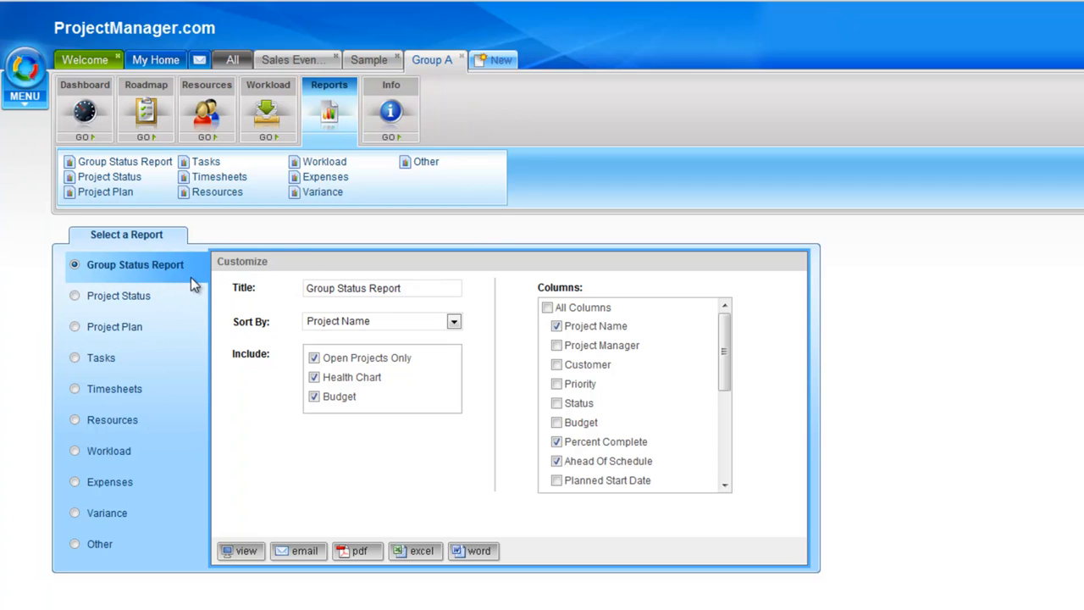
pyautogui.moveTo(168, 355)
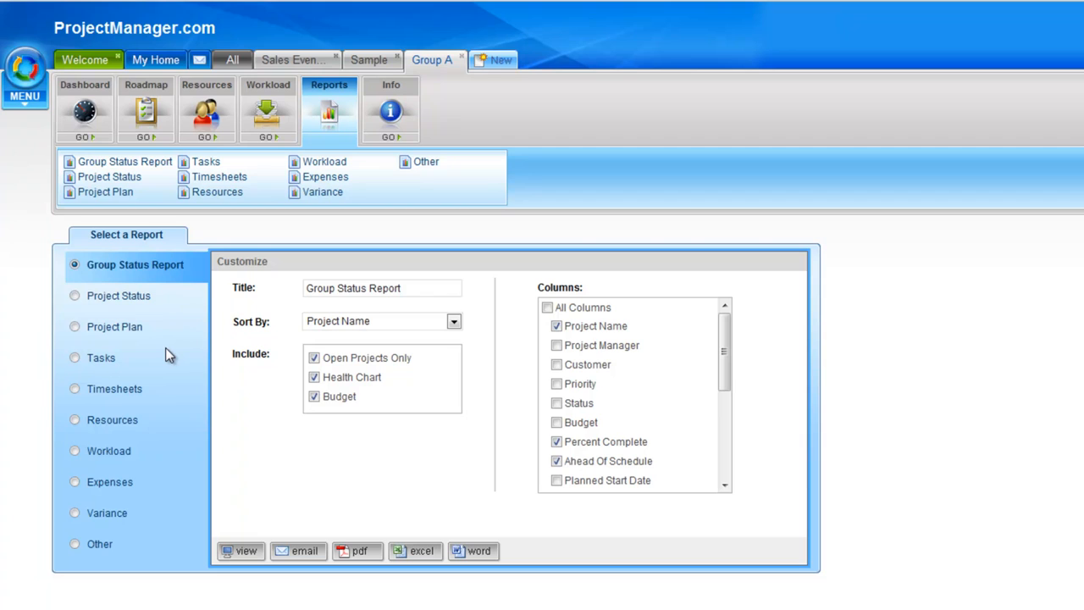
pyautogui.moveTo(455, 329)
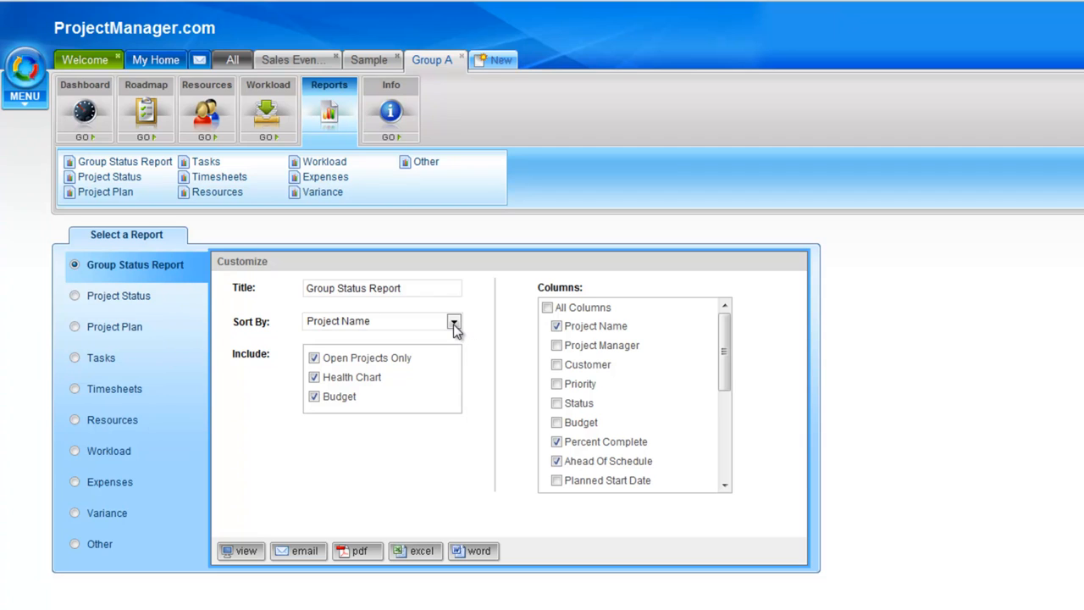
pyautogui.click(454, 321)
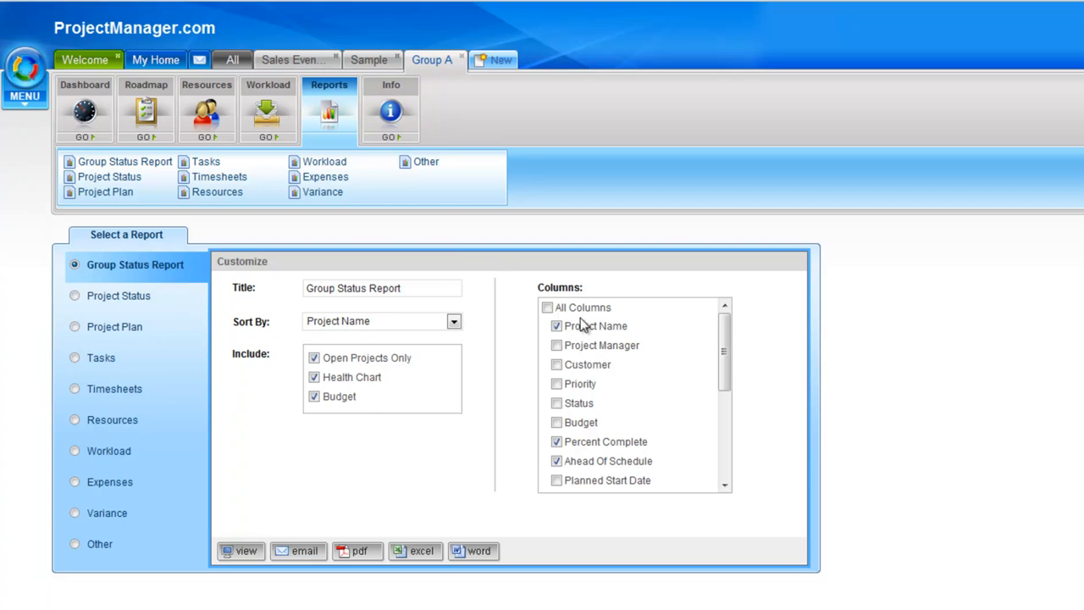
pyautogui.moveTo(573, 500)
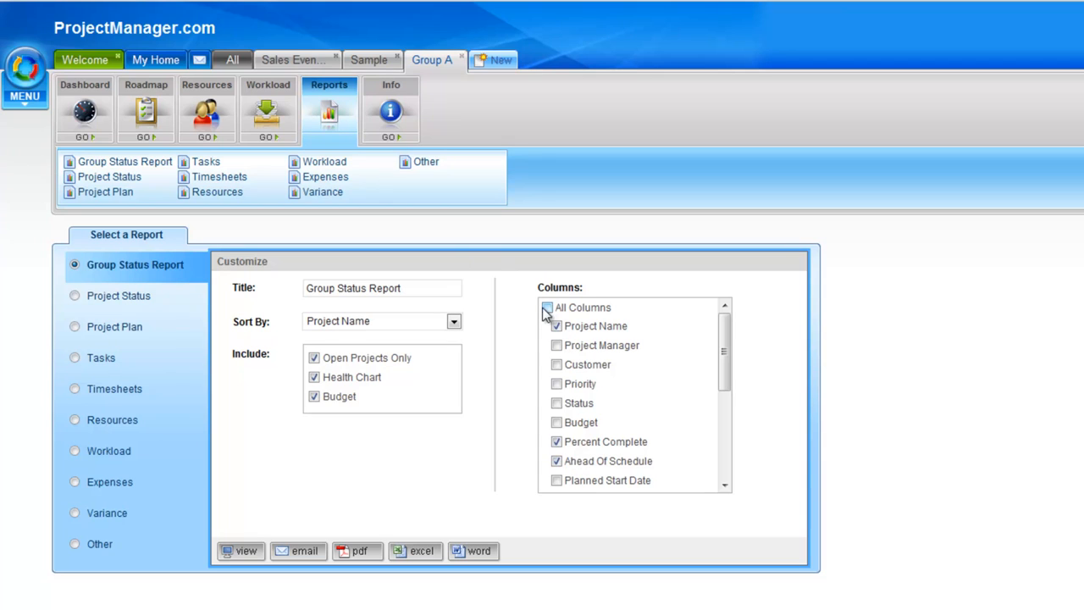
pyautogui.click(547, 307)
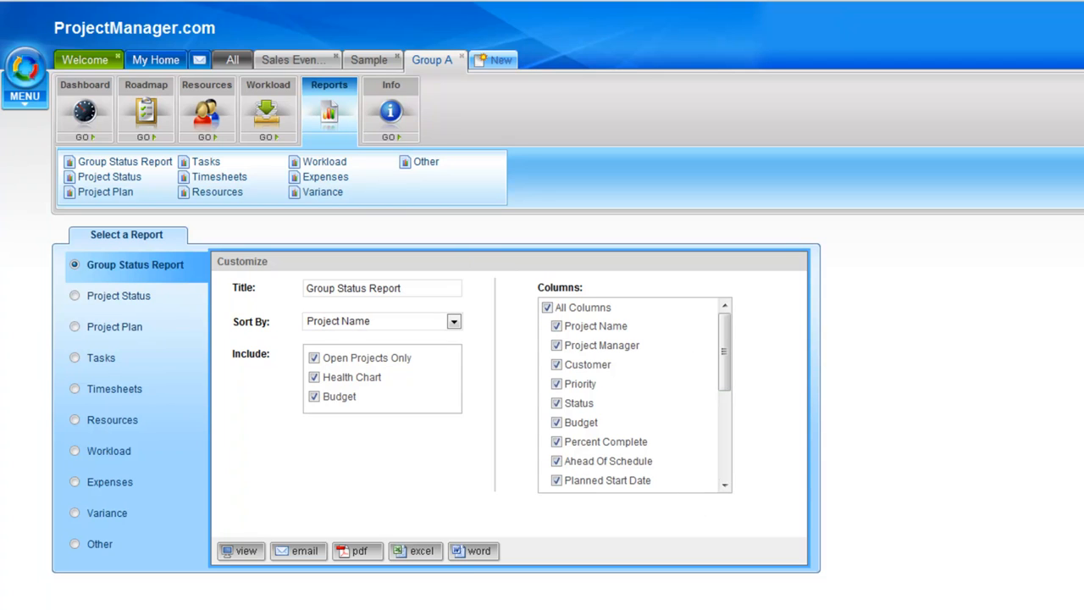
pyautogui.moveTo(249, 543)
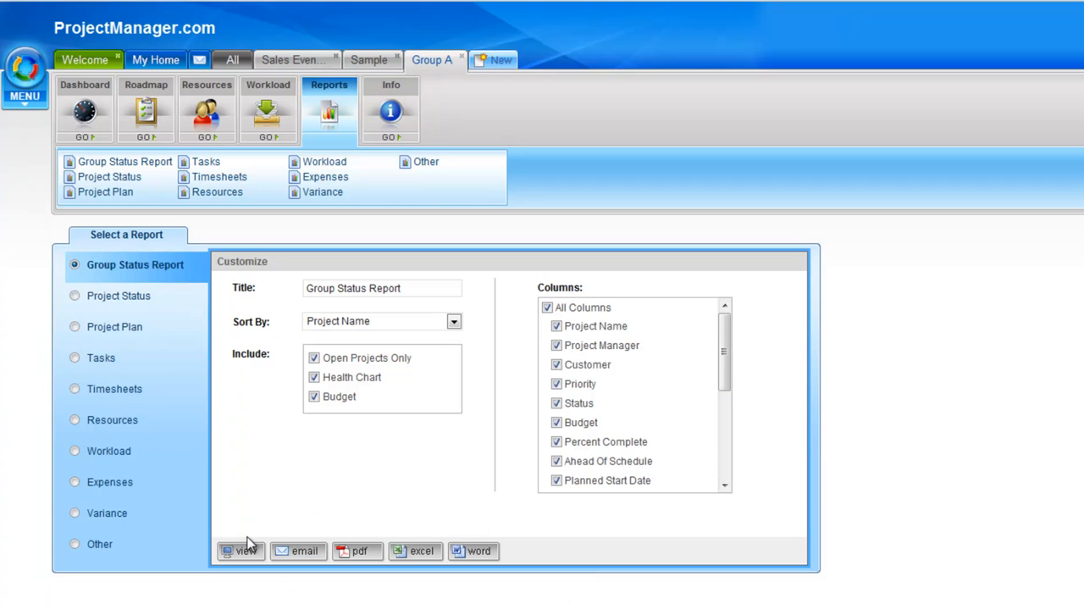
pyautogui.moveTo(246, 552)
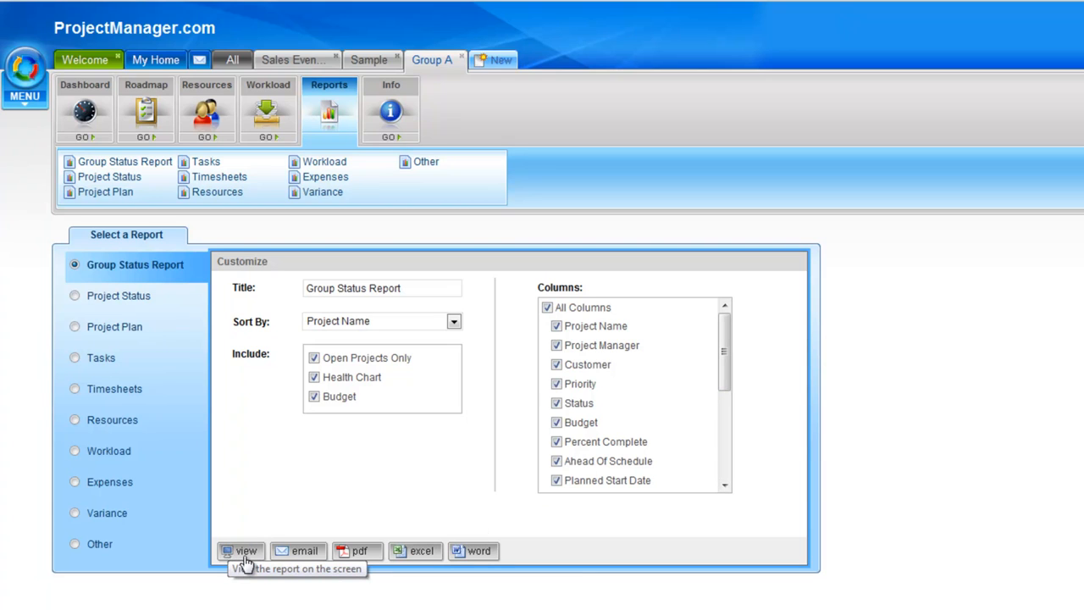
pyautogui.moveTo(305, 550)
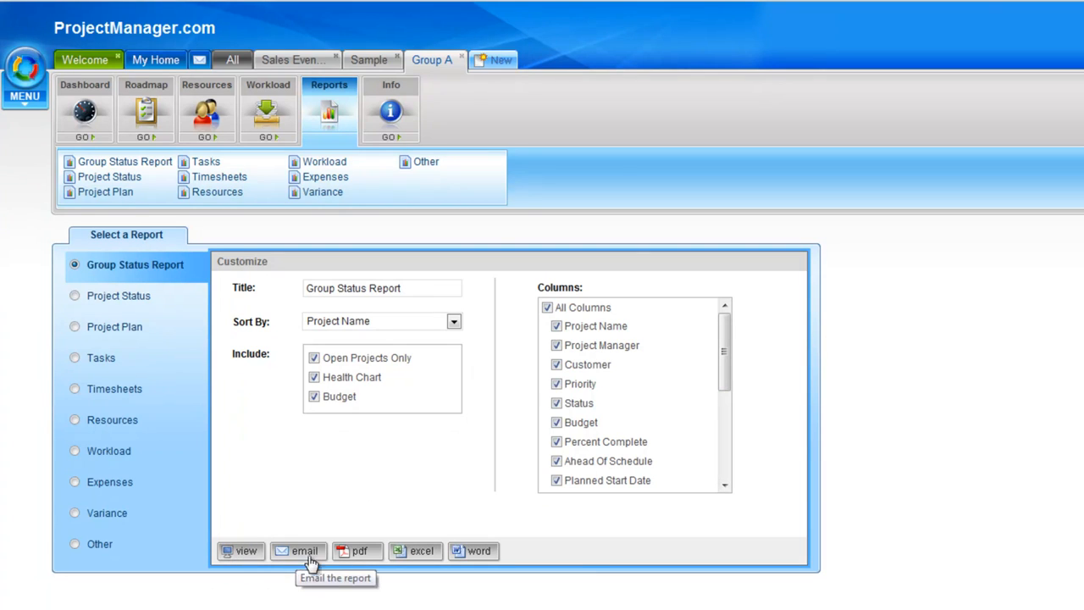
pyautogui.moveTo(427, 558)
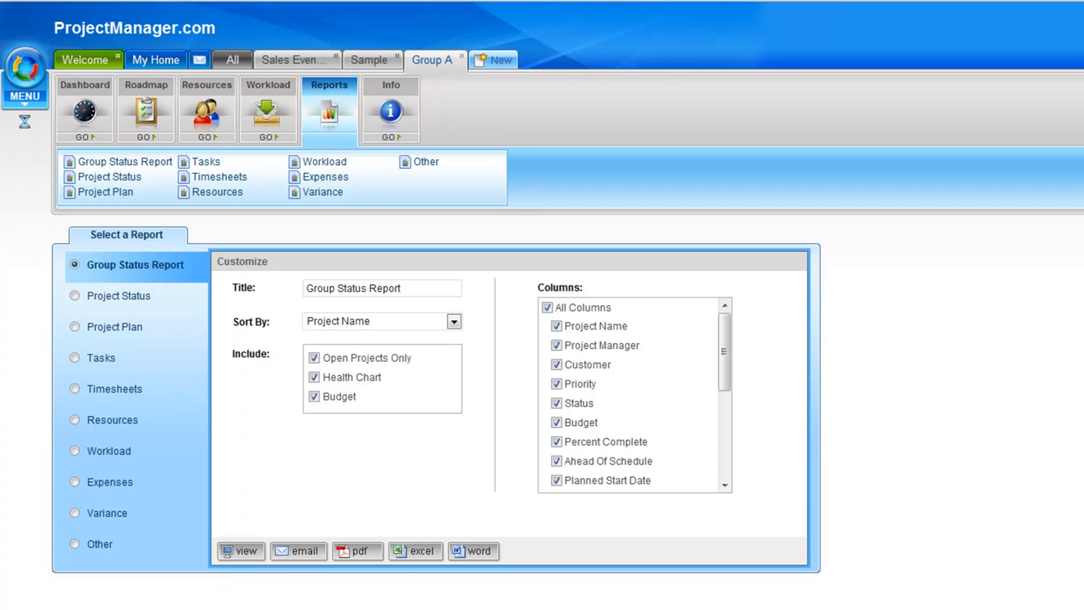
pyautogui.click(245, 551)
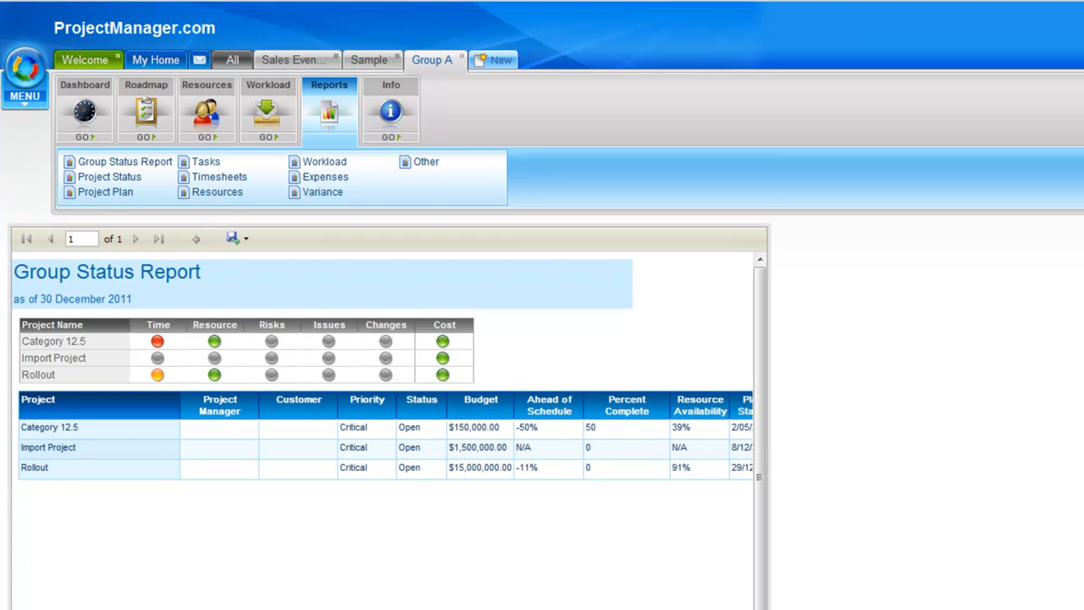
pyautogui.moveTo(126, 347)
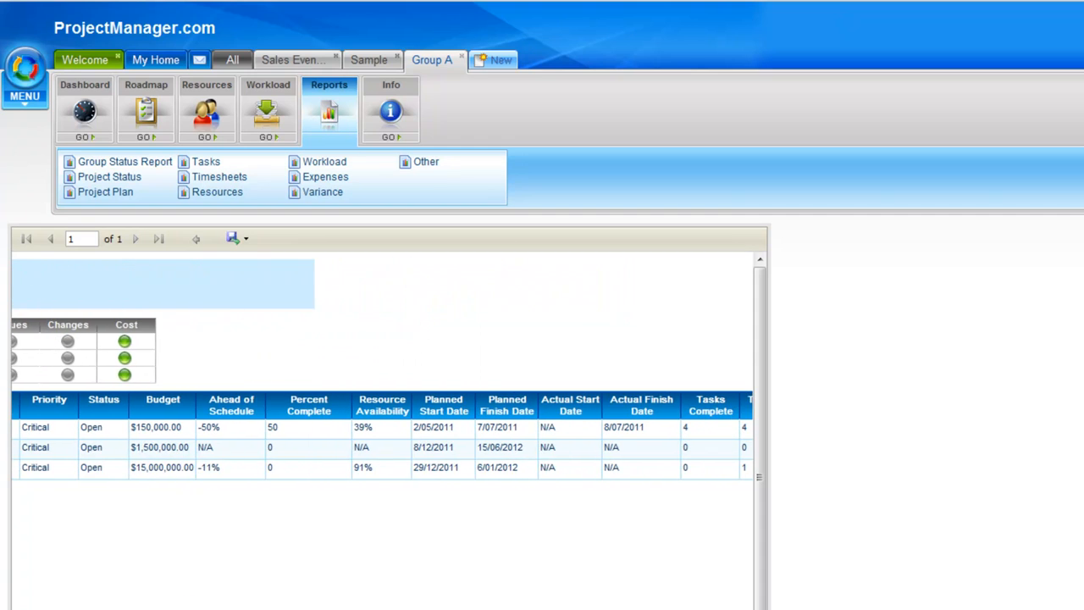
# Scroll the status report right to review planned/actual dates and tasks-complete columns.
pyautogui.hscroll(3)
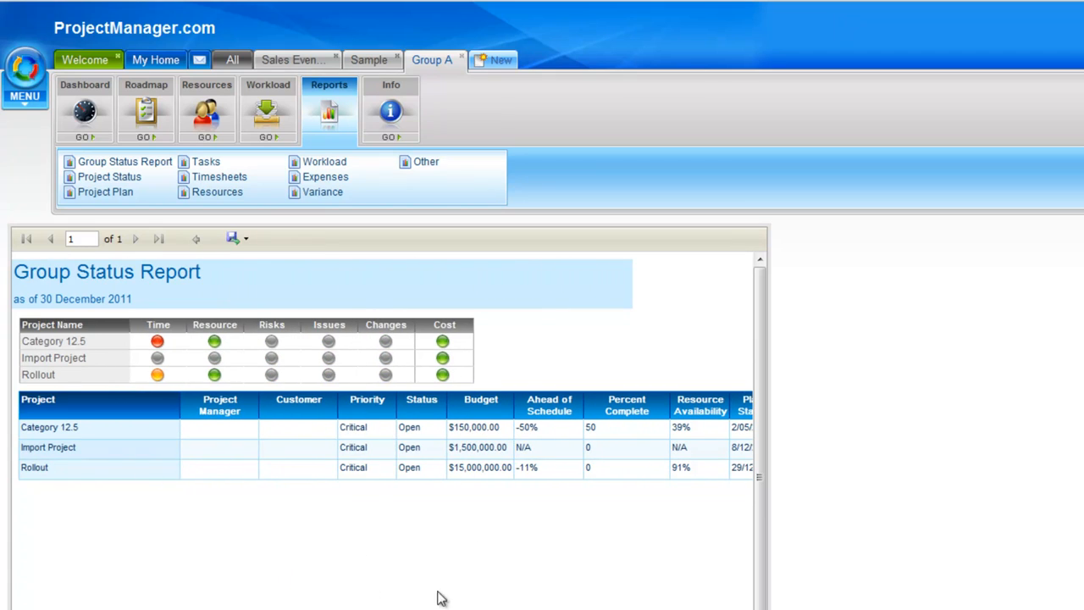
pyautogui.moveTo(145, 578)
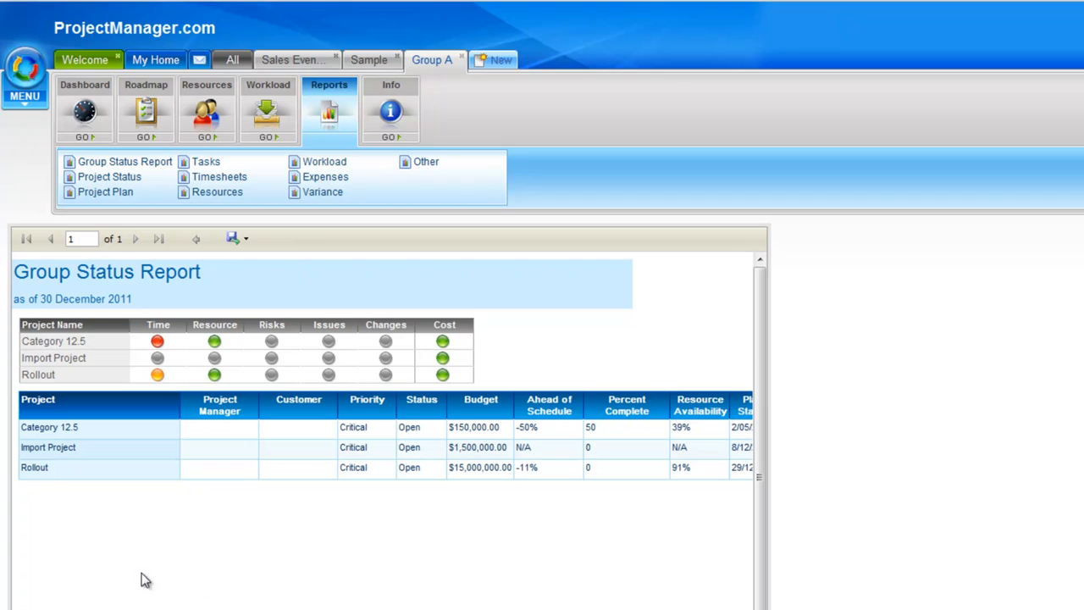
pyautogui.moveTo(320, 248)
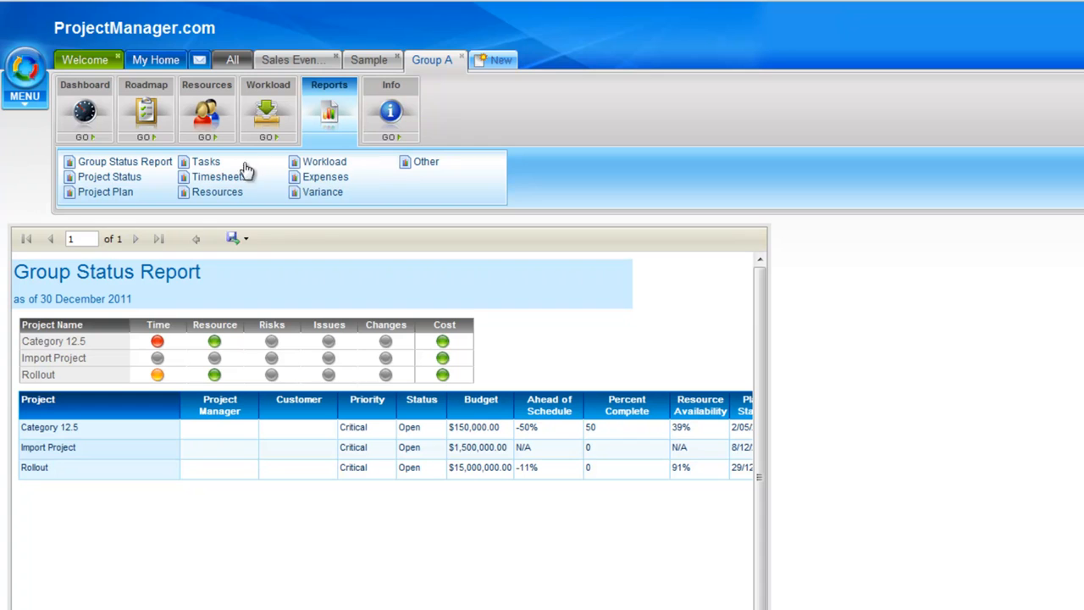
pyautogui.moveTo(64, 239)
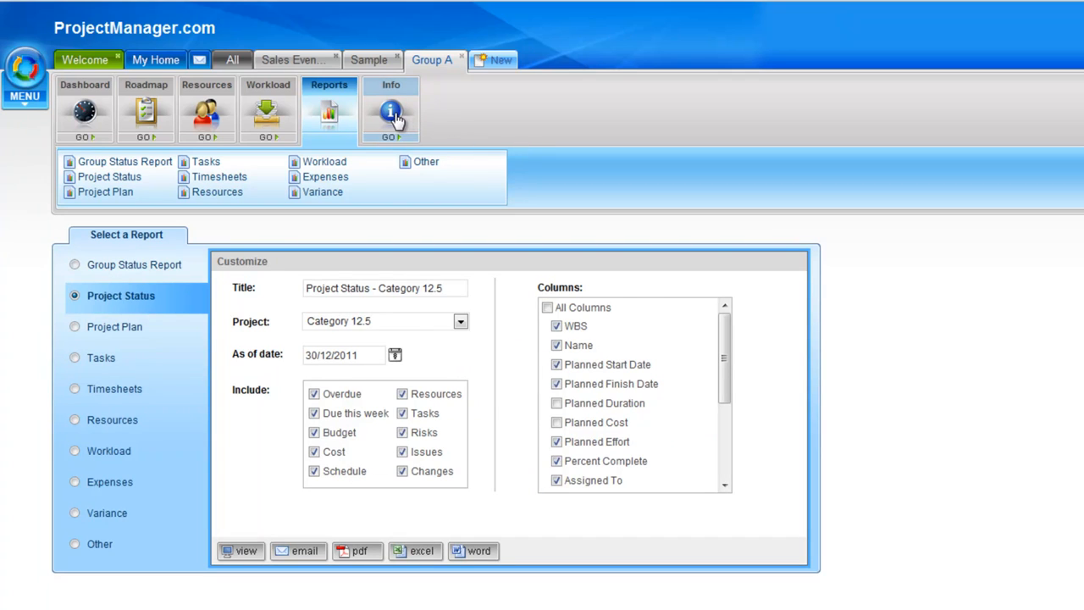
# Open Group A's Info page showing its name and empty description.
pyautogui.click(391, 111)
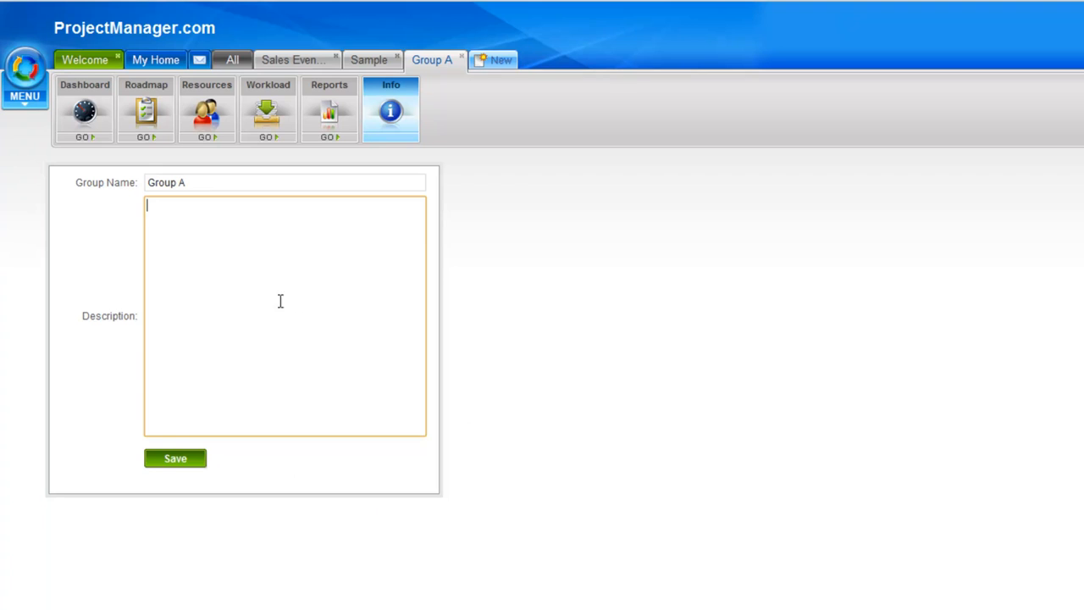
pyautogui.moveTo(325, 374)
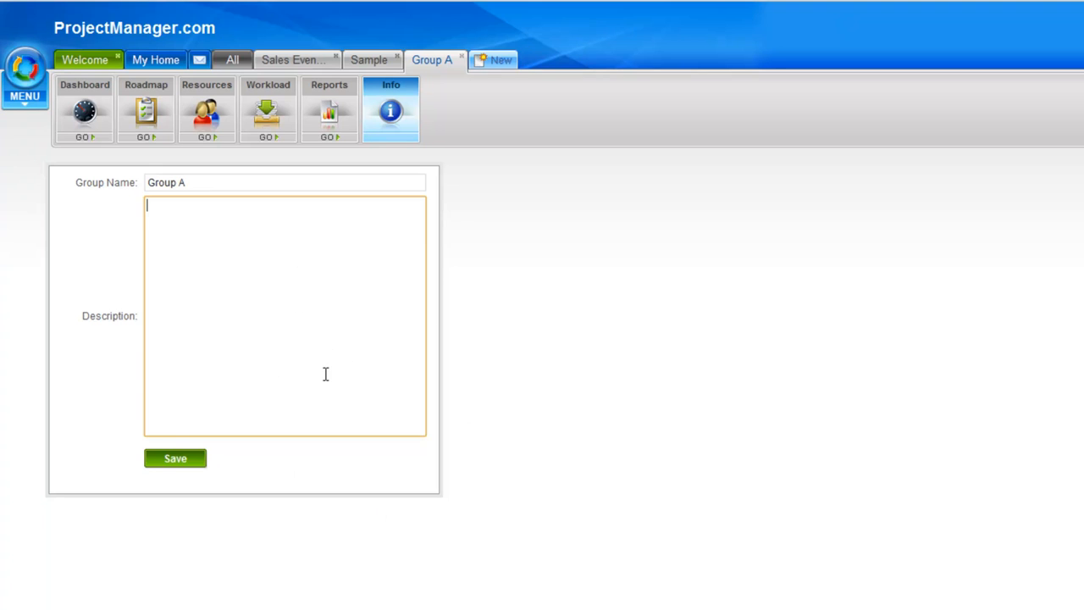
pyautogui.moveTo(286, 269)
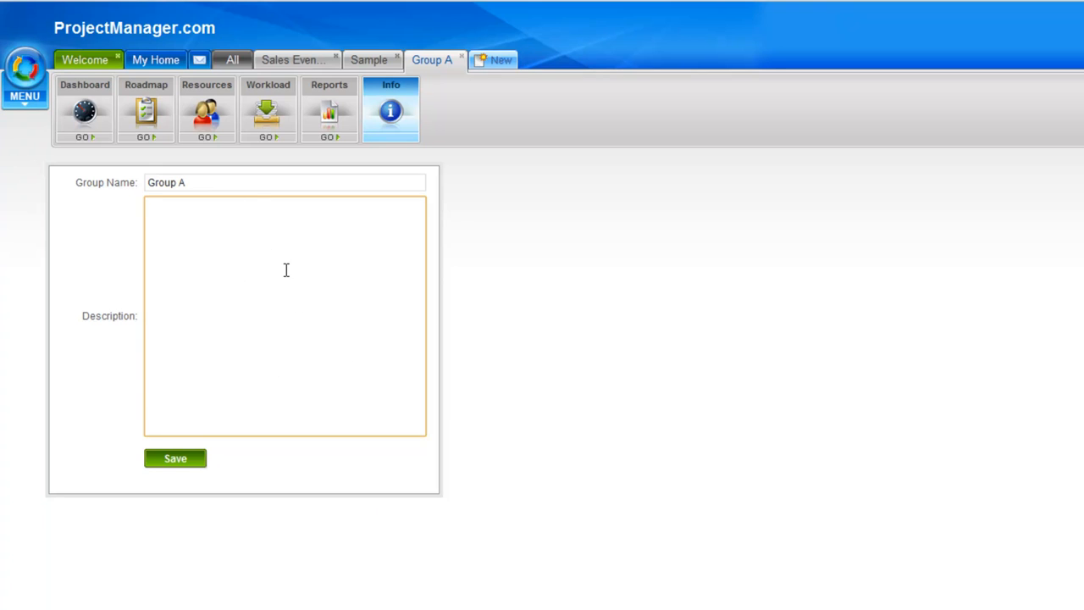
pyautogui.moveTo(265, 214)
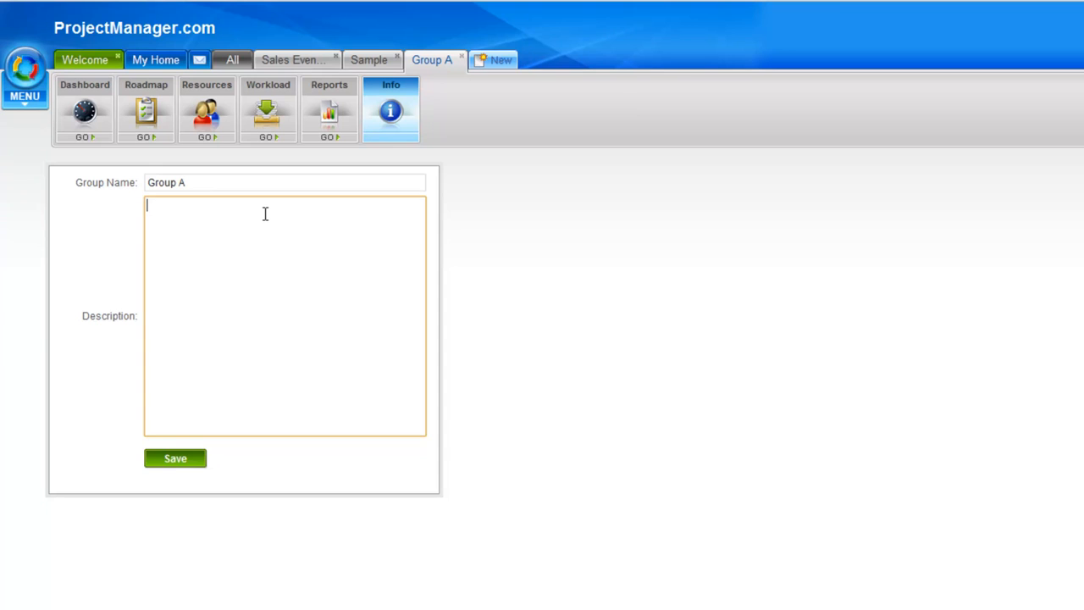
pyautogui.click(267, 110)
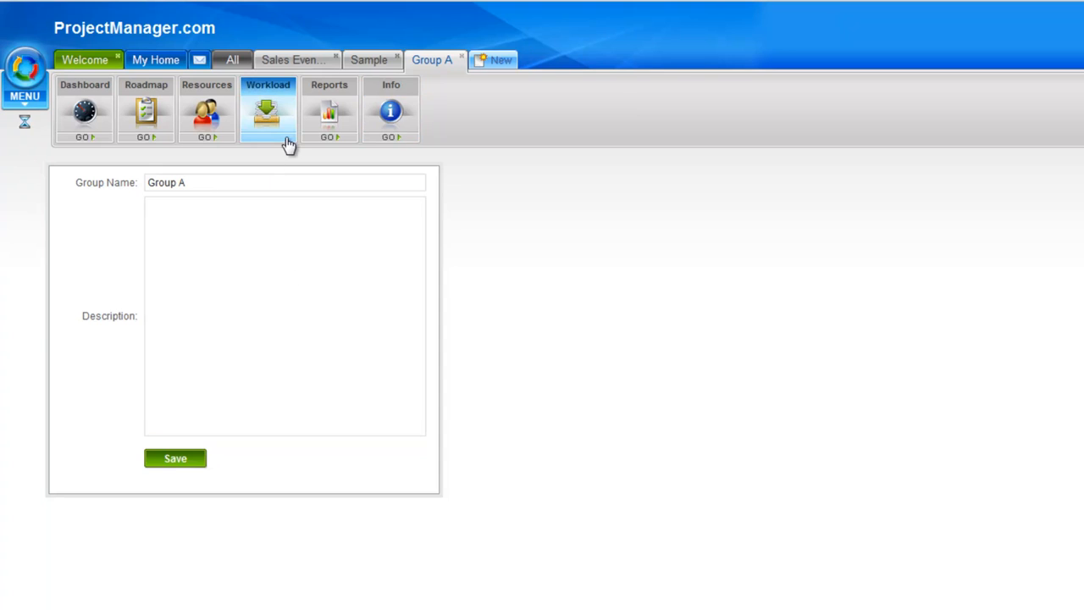
pyautogui.click(268, 136)
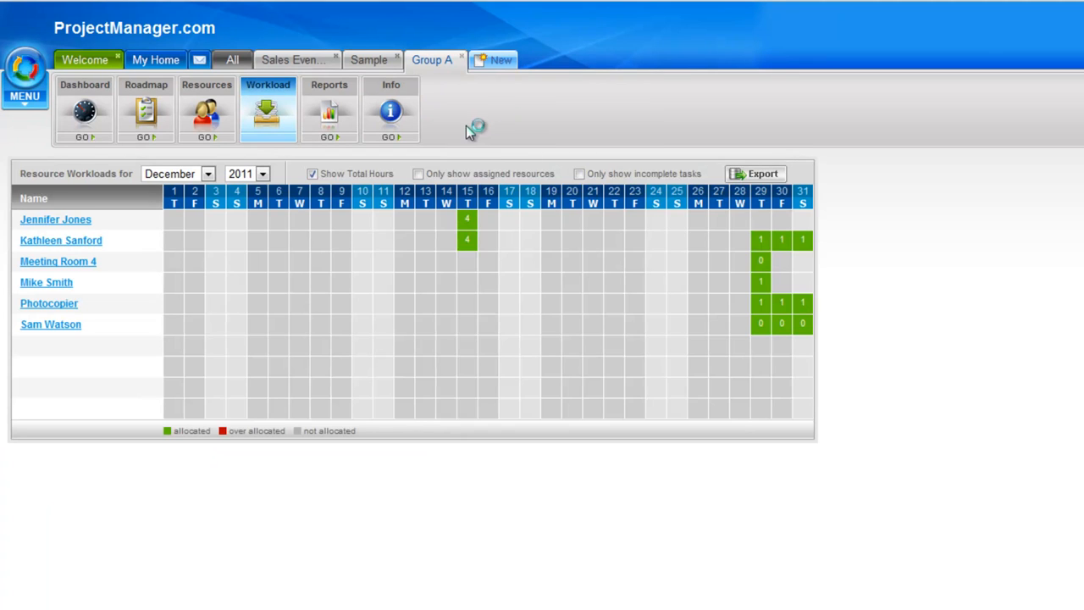
pyautogui.moveTo(281, 348)
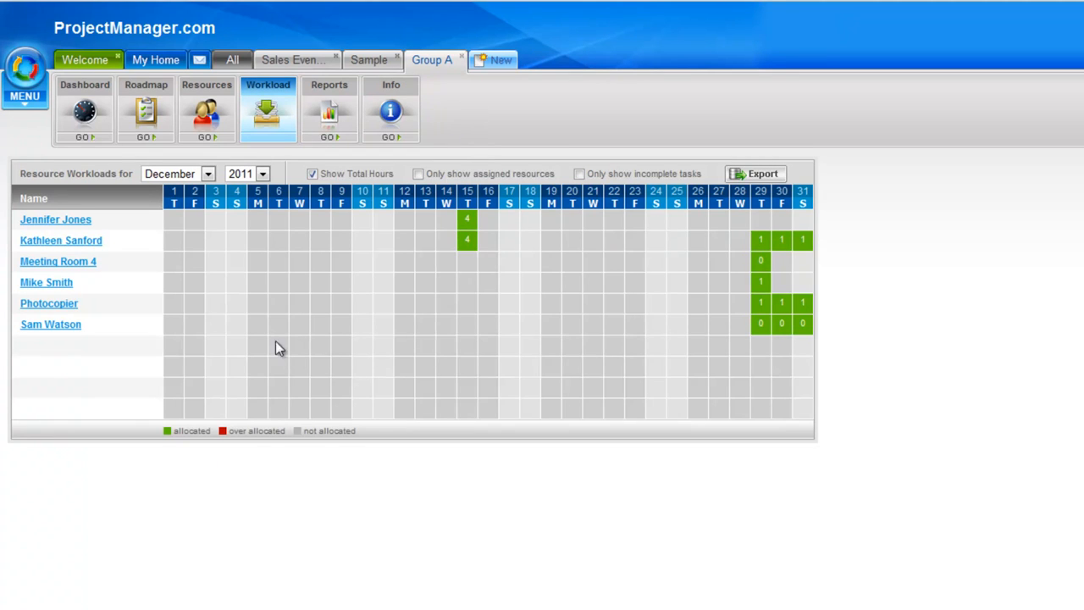
pyautogui.moveTo(473, 315)
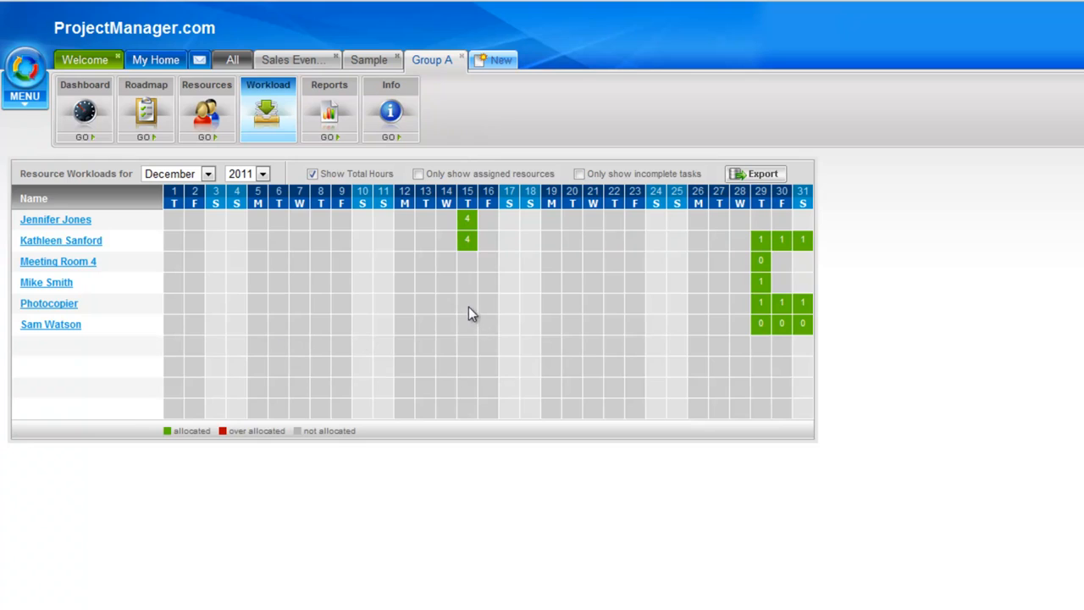
pyautogui.moveTo(750, 257)
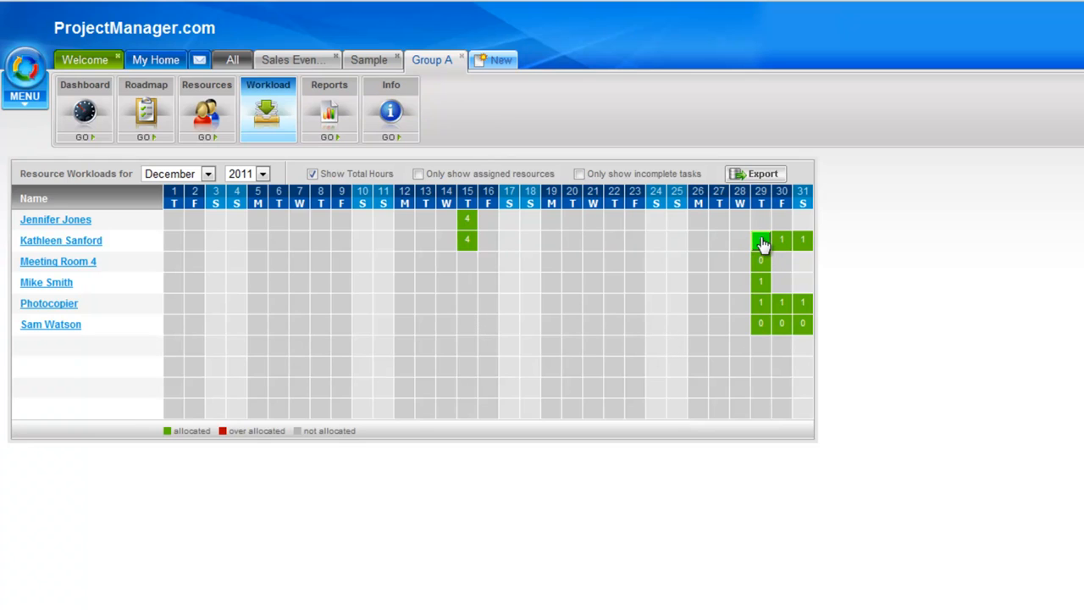
pyautogui.click(761, 241)
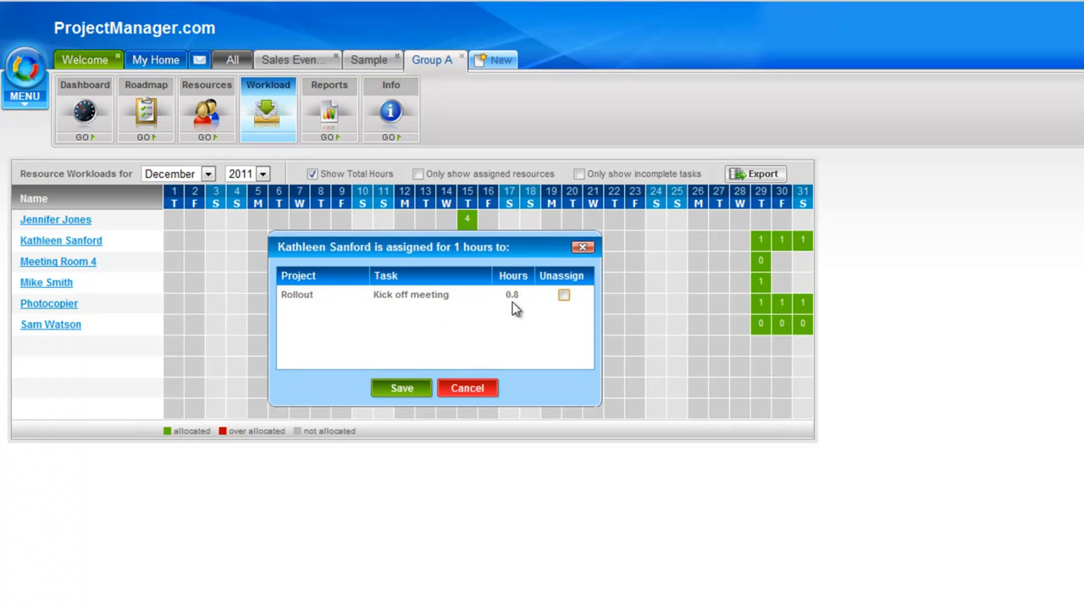
pyautogui.moveTo(521, 313)
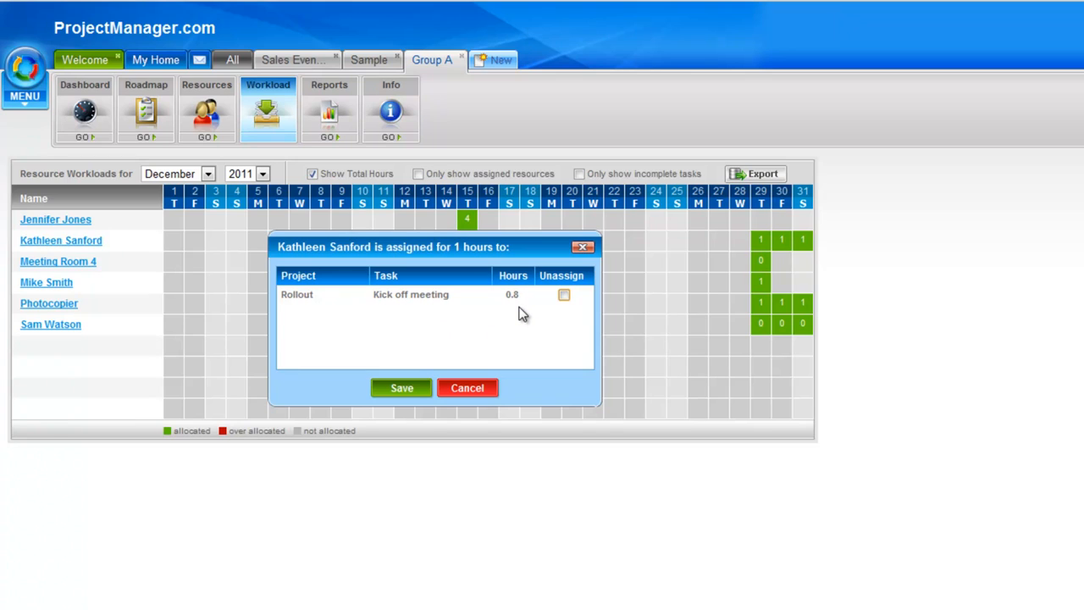
pyautogui.moveTo(483, 360)
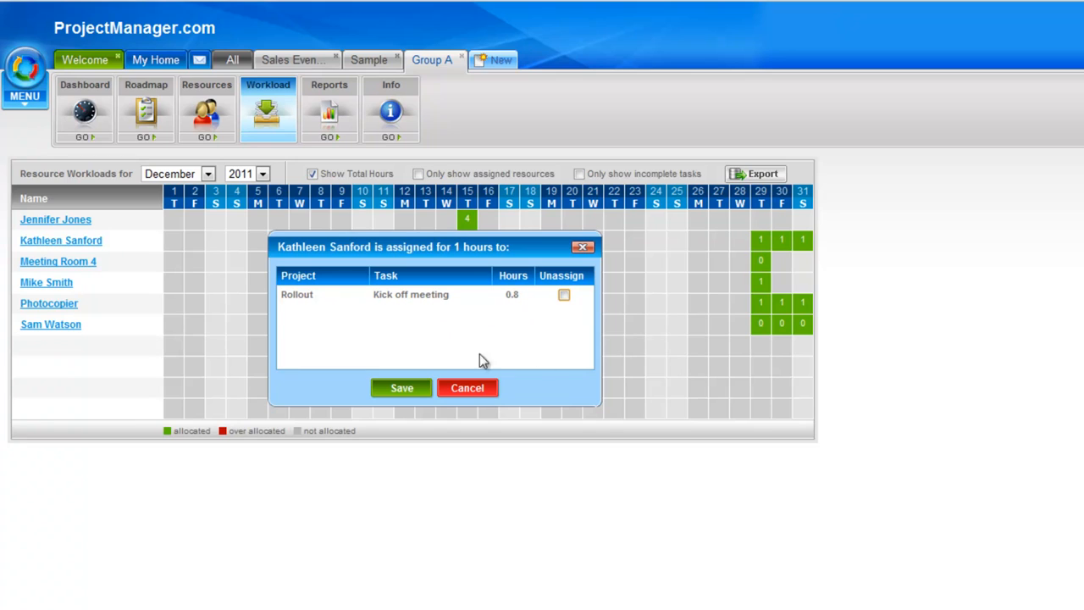
pyautogui.click(467, 389)
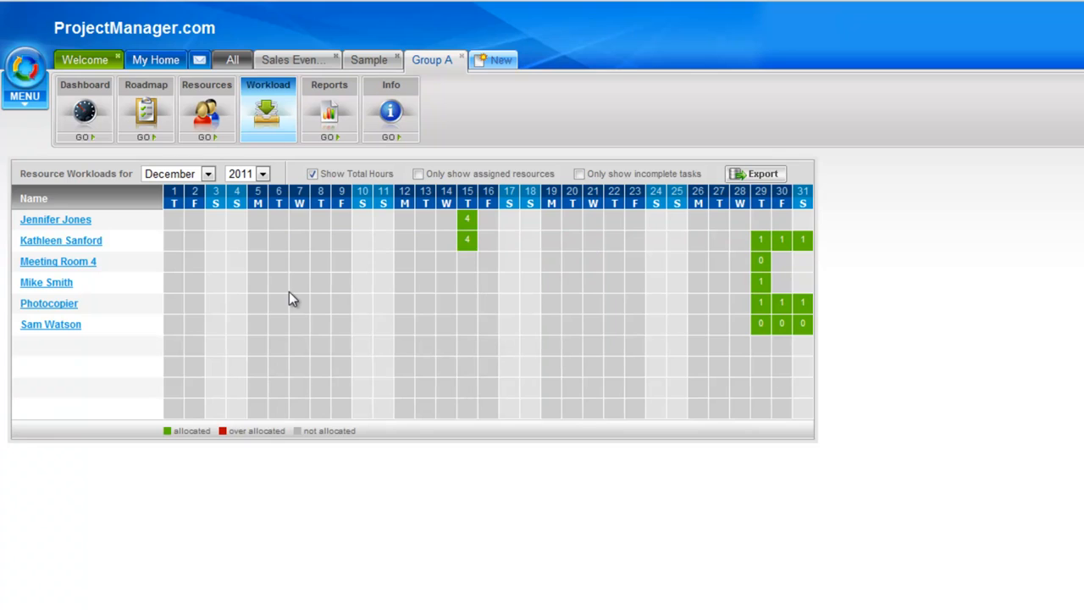
pyautogui.moveTo(305, 352)
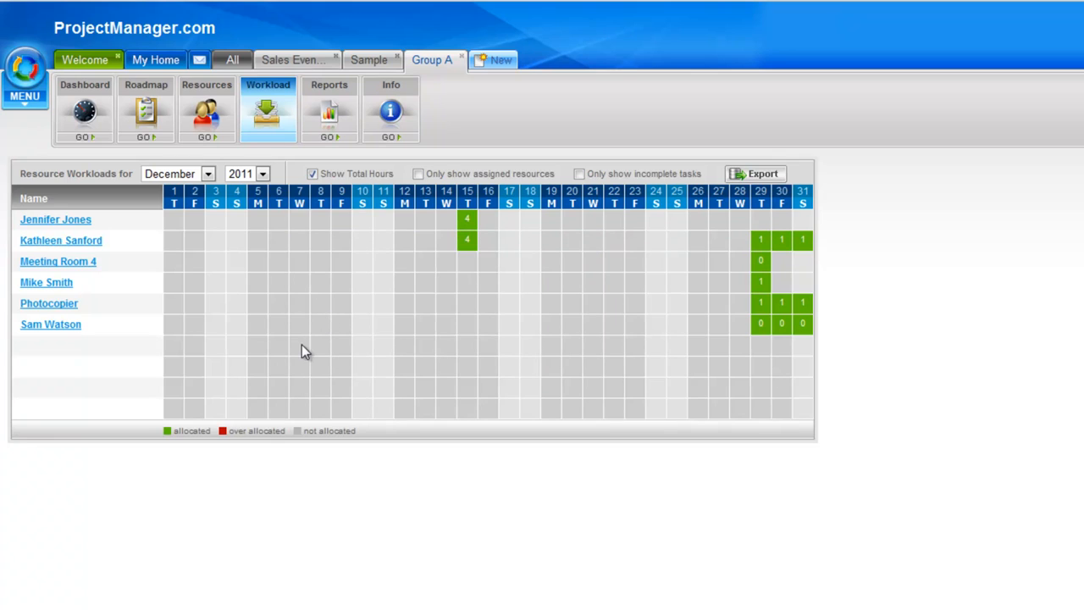
pyautogui.moveTo(447, 372)
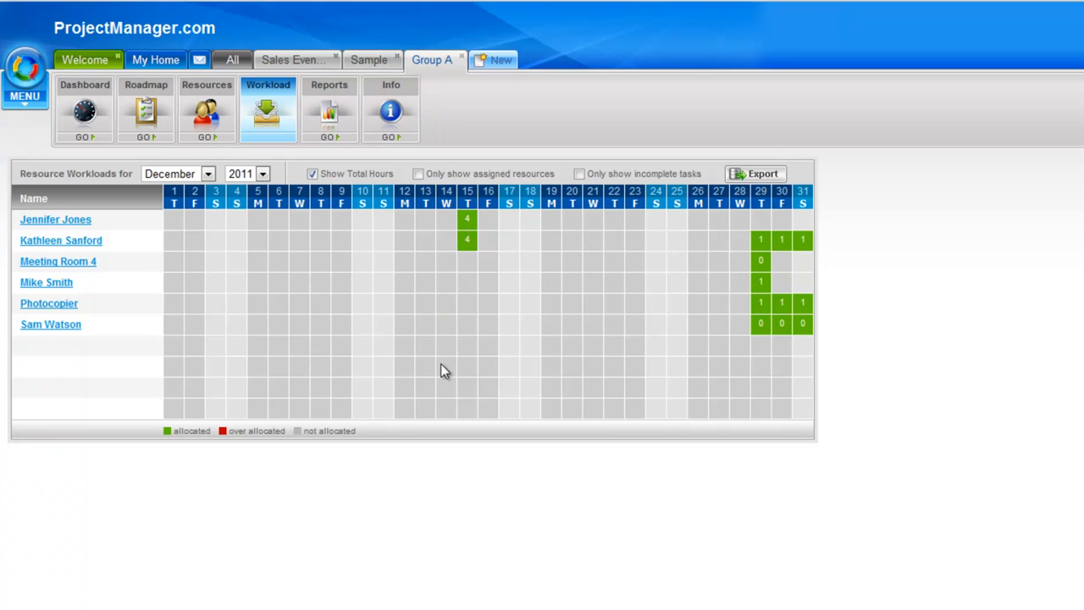
pyautogui.moveTo(92, 337)
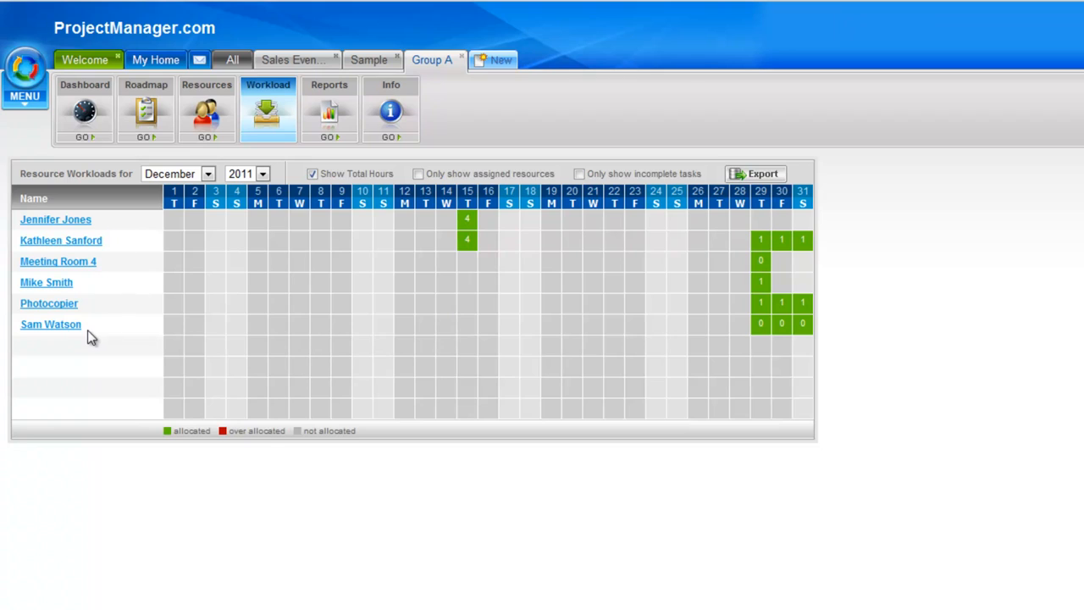
pyautogui.moveTo(94, 324)
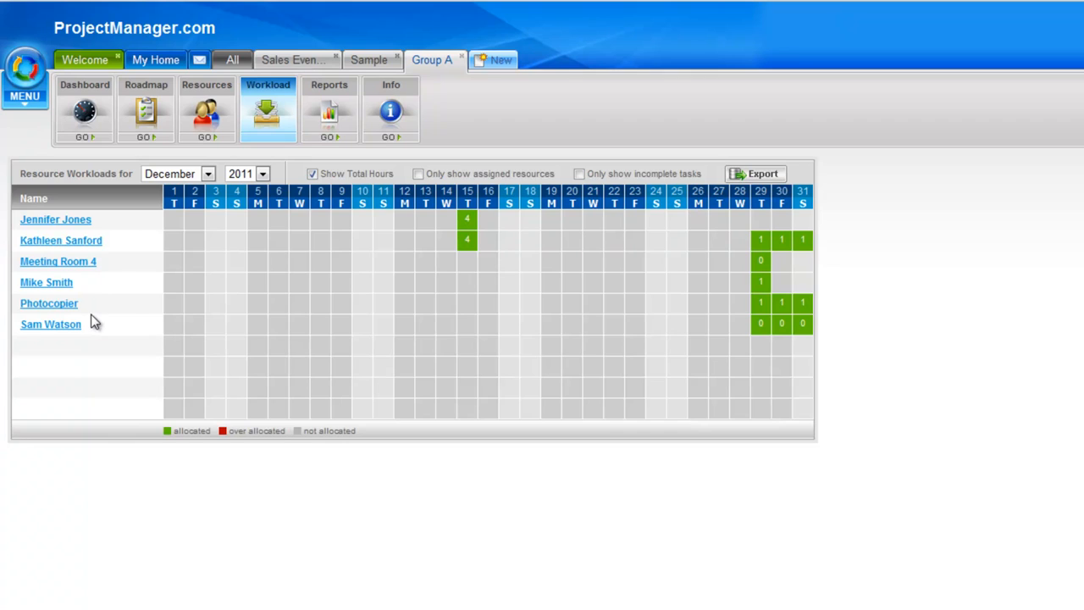
pyautogui.moveTo(351, 316)
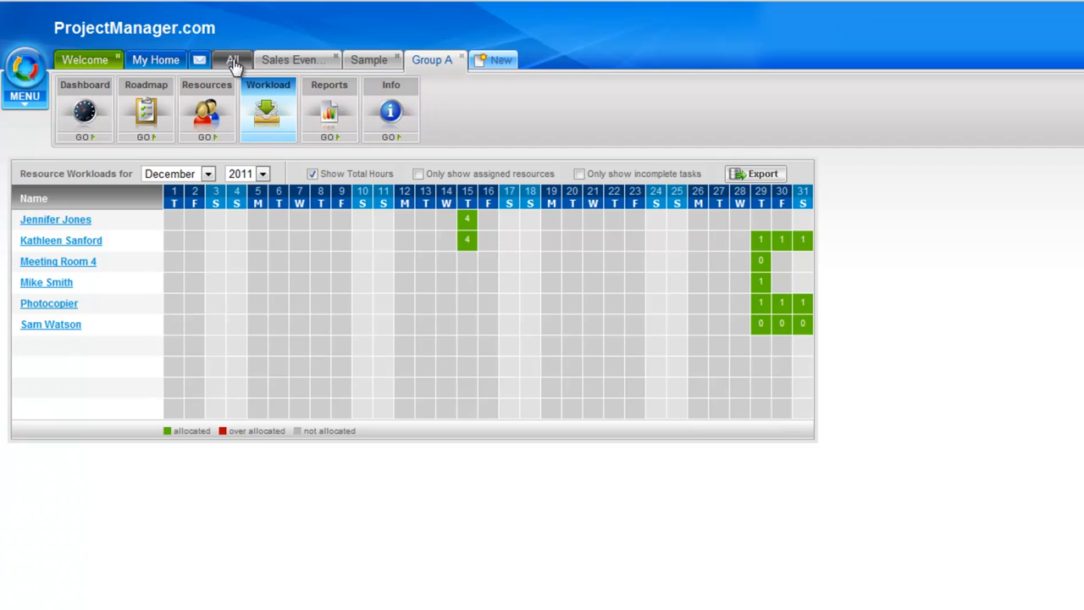
# Switch to the All workspace to see the all-projects workload grid.
pyautogui.click(233, 60)
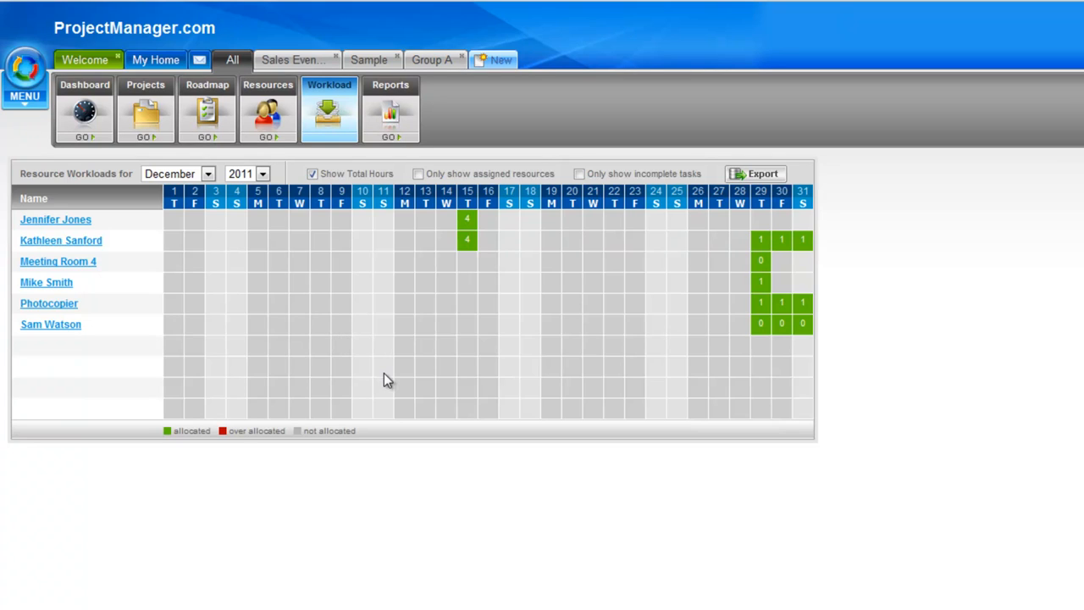
pyautogui.moveTo(326, 385)
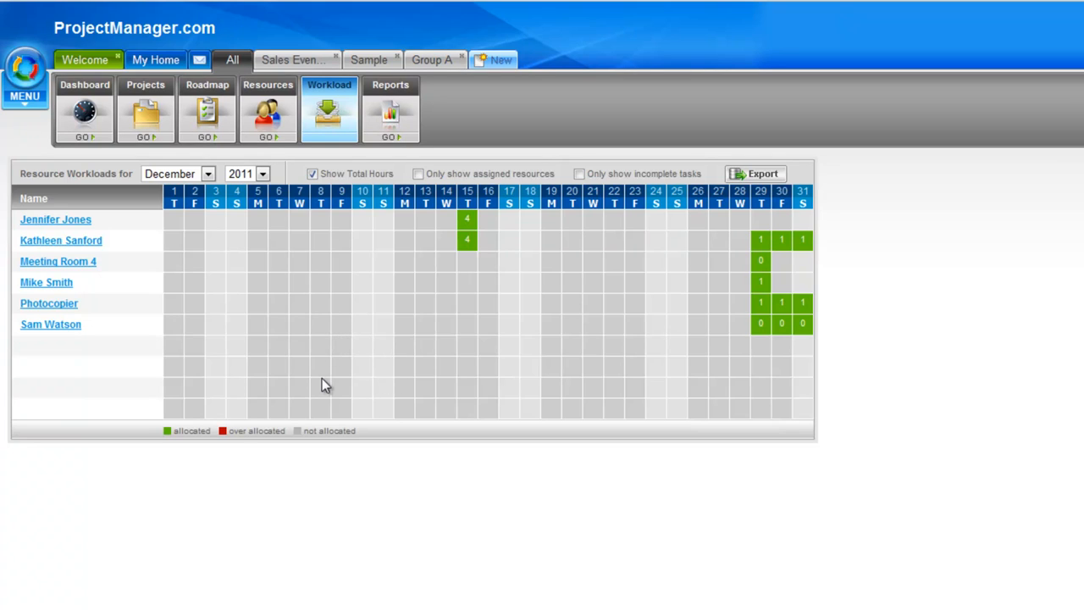
pyautogui.moveTo(297, 332)
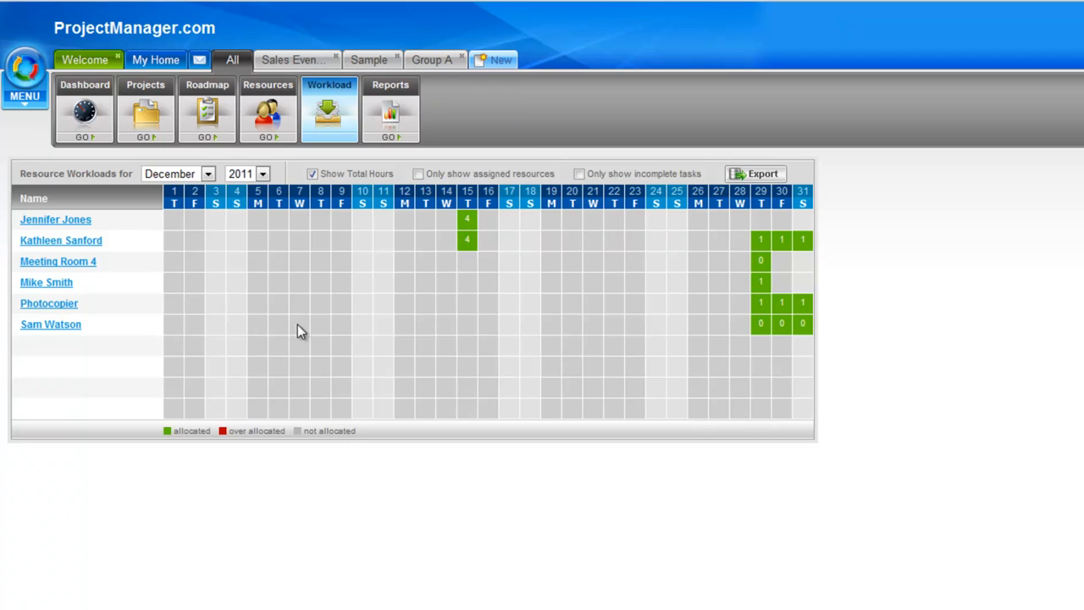
pyautogui.moveTo(415, 324)
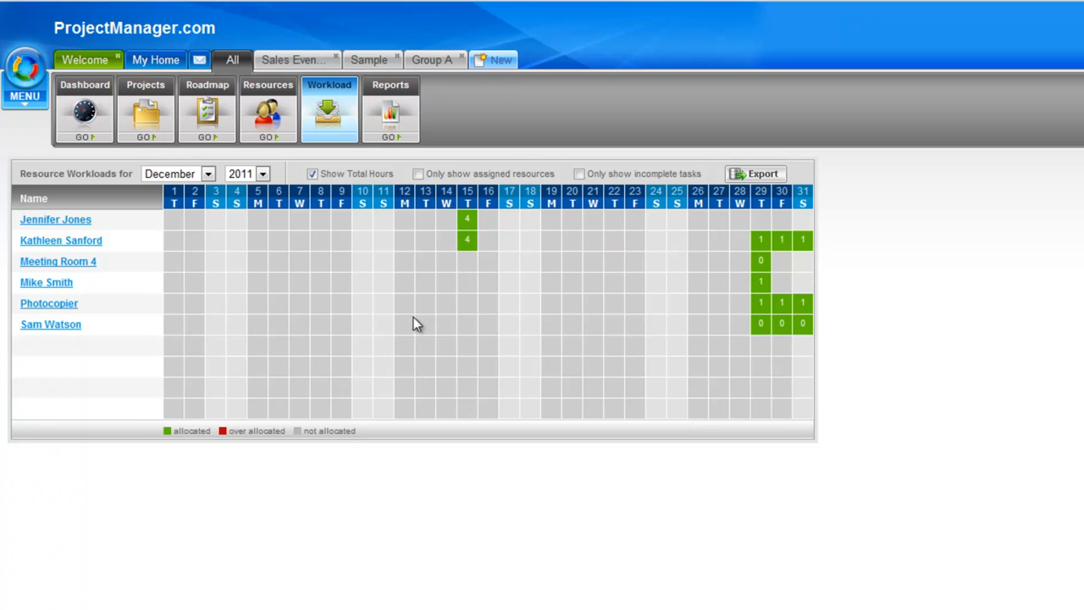
pyautogui.moveTo(416, 319)
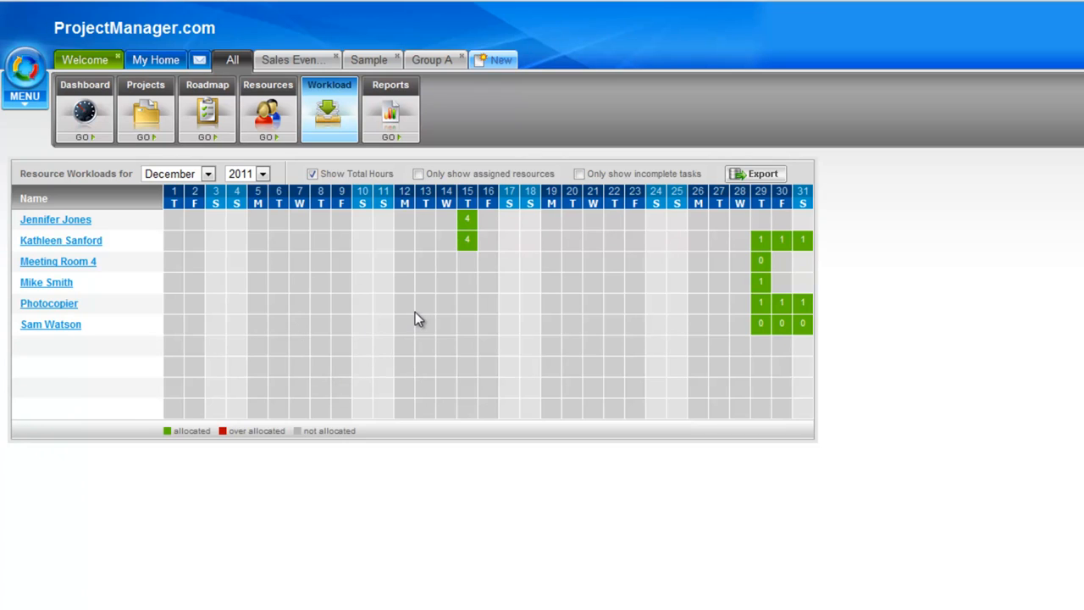